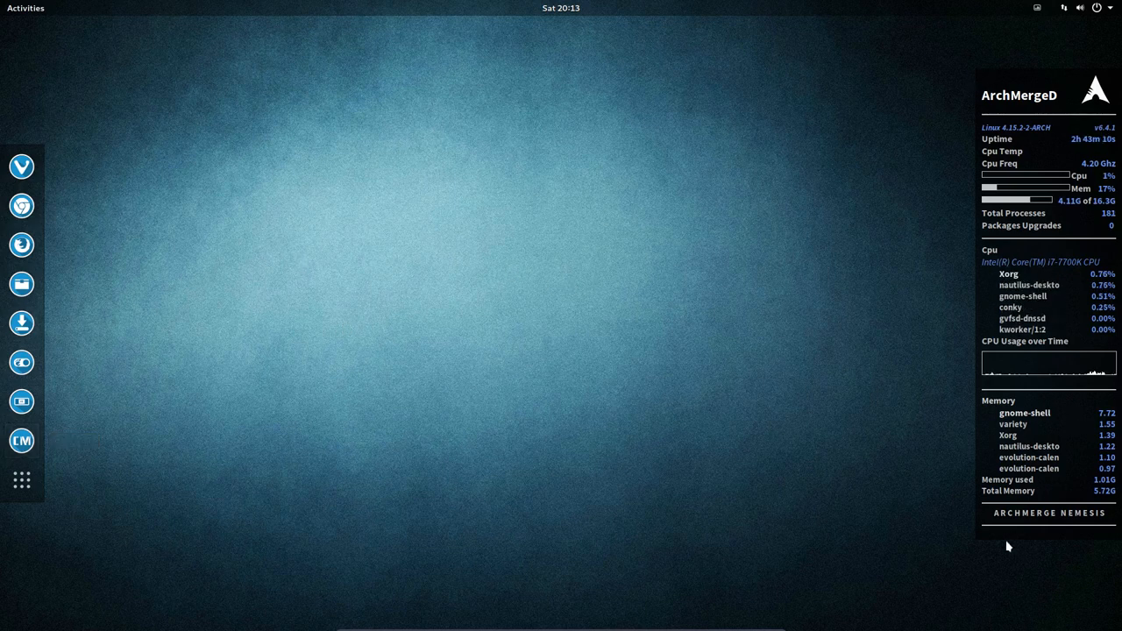
mouse_move(168, 331)
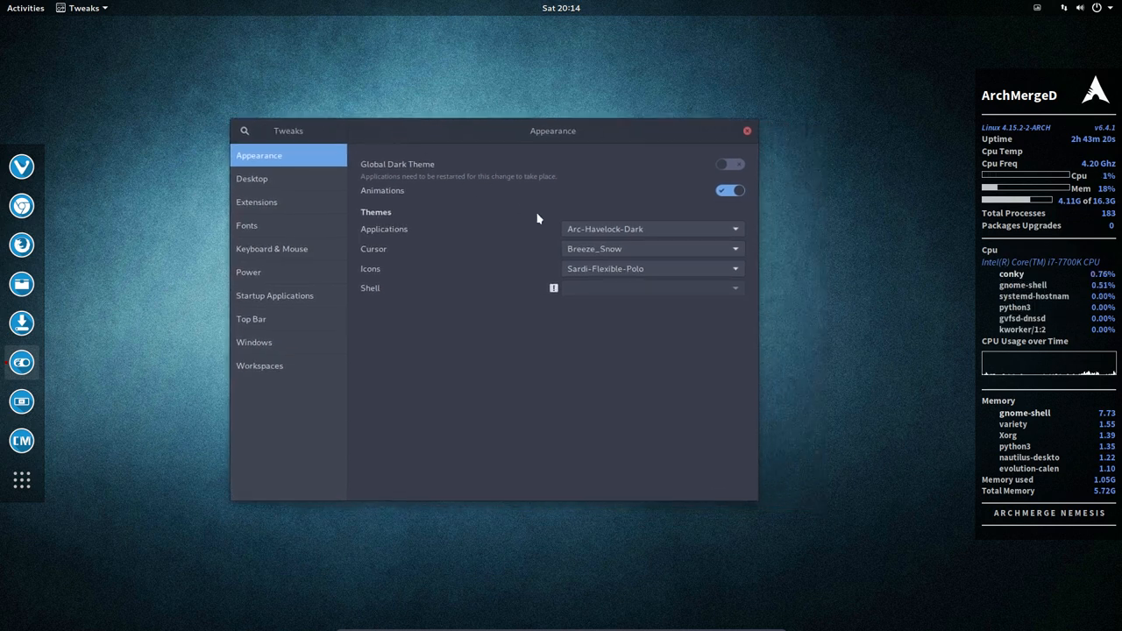
- Set the application theme to Arc-Hibiscus-Dark and browse the icon theme list for Sardi-Flexible-Papirus-Havelock
click(651, 228)
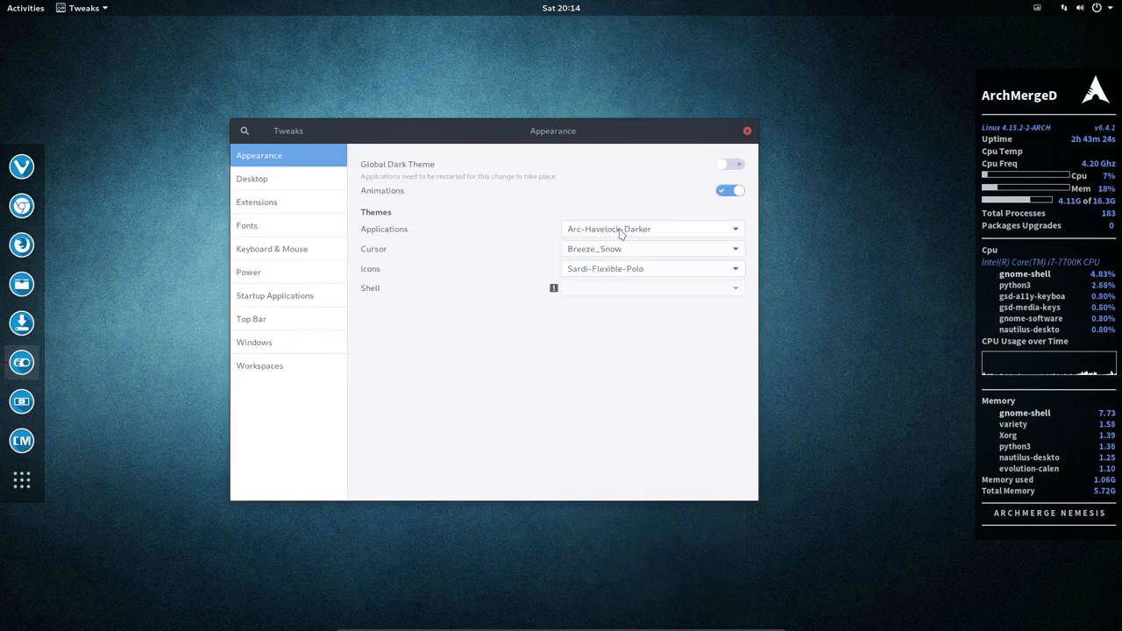
click(652, 228)
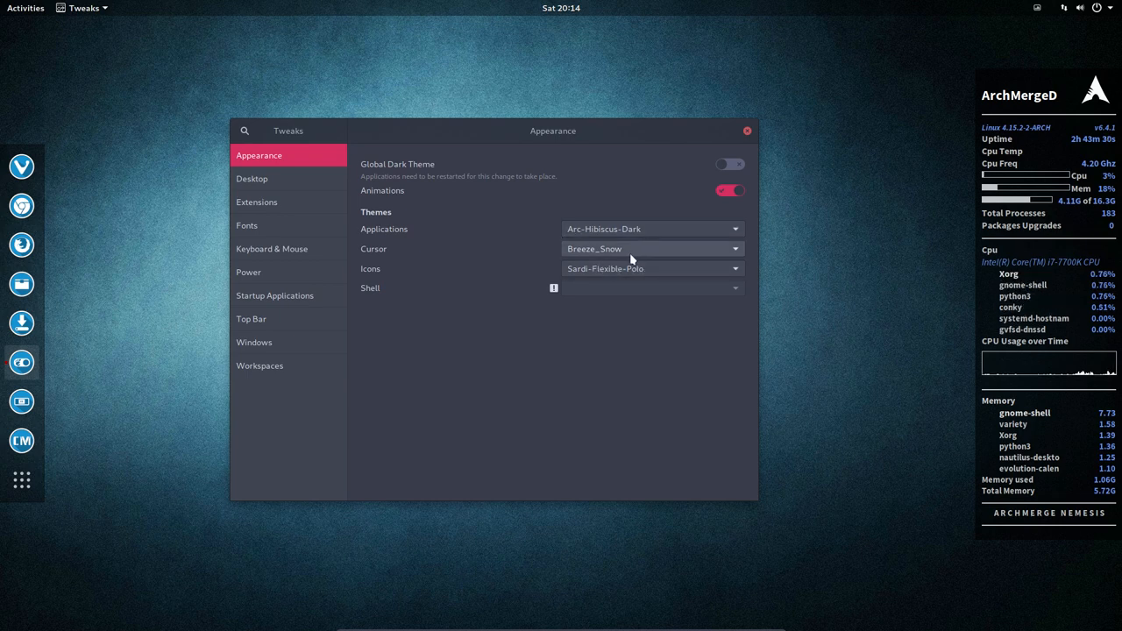
click(734, 268)
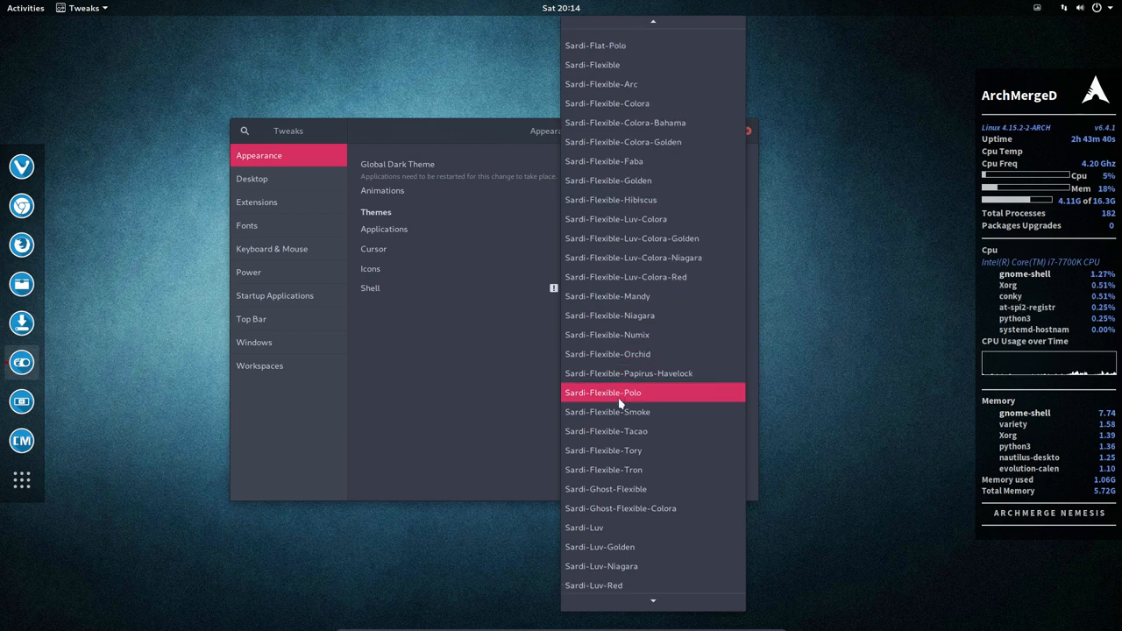
scroll(up, 3)
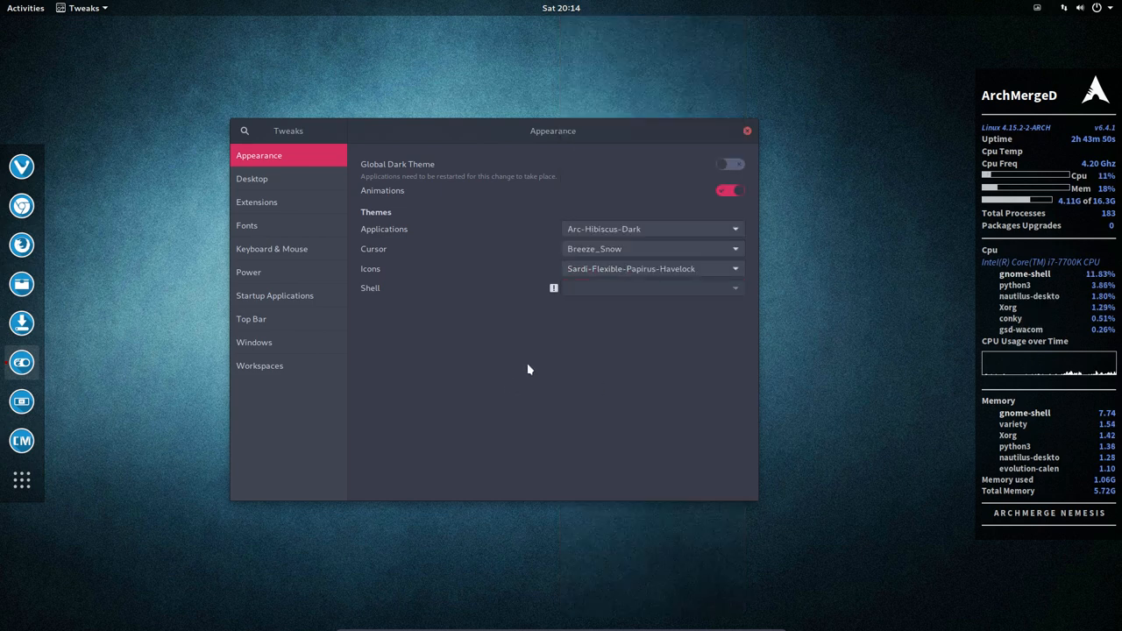
mouse_move(256, 184)
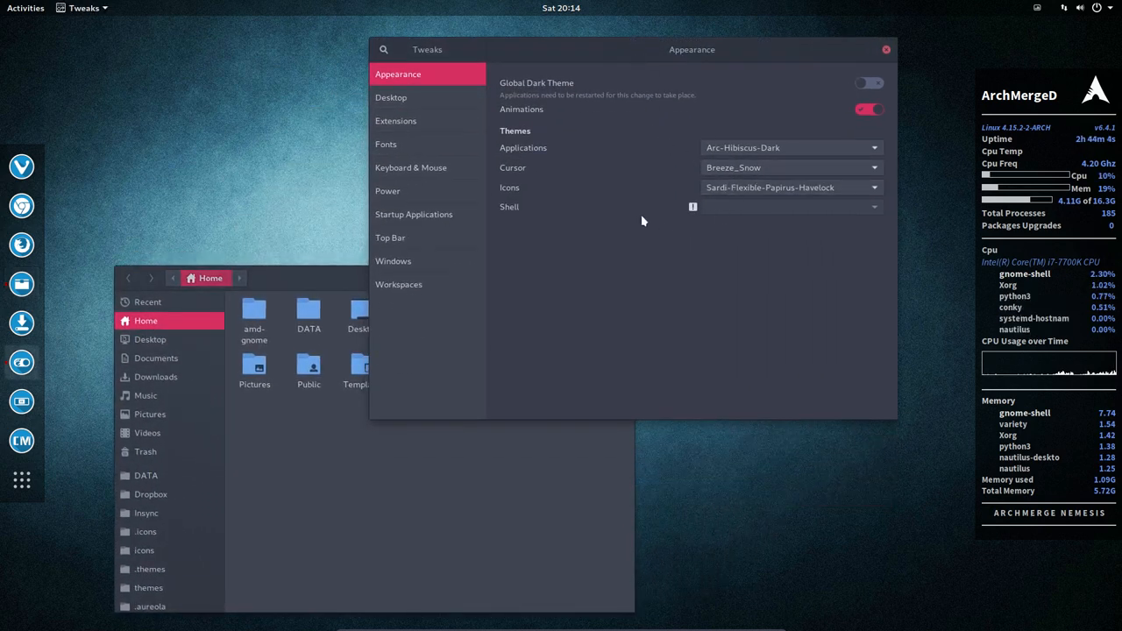
- Toggle desktop icons off and back on from the Desktop settings, checking the desktop context menu
click(391, 98)
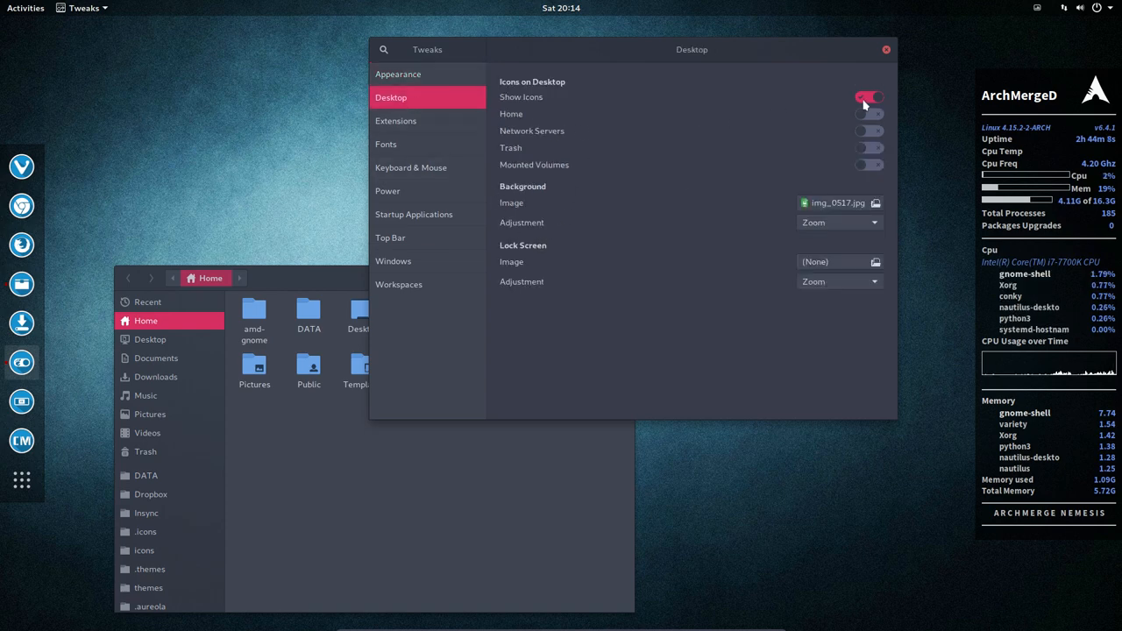
click(866, 98)
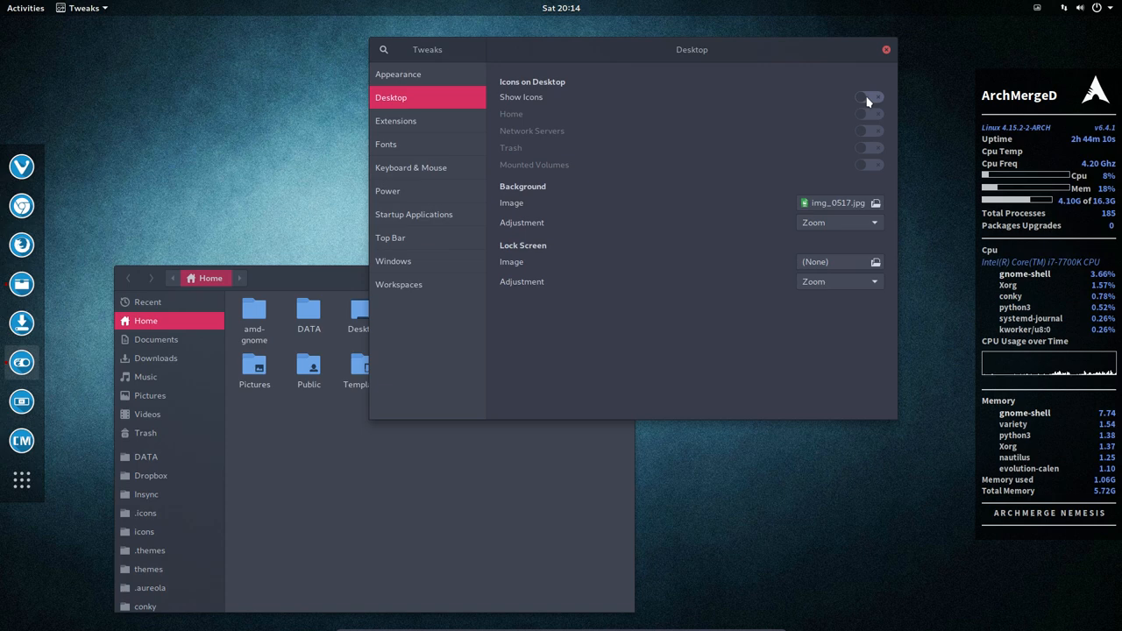
right_click(211, 132)
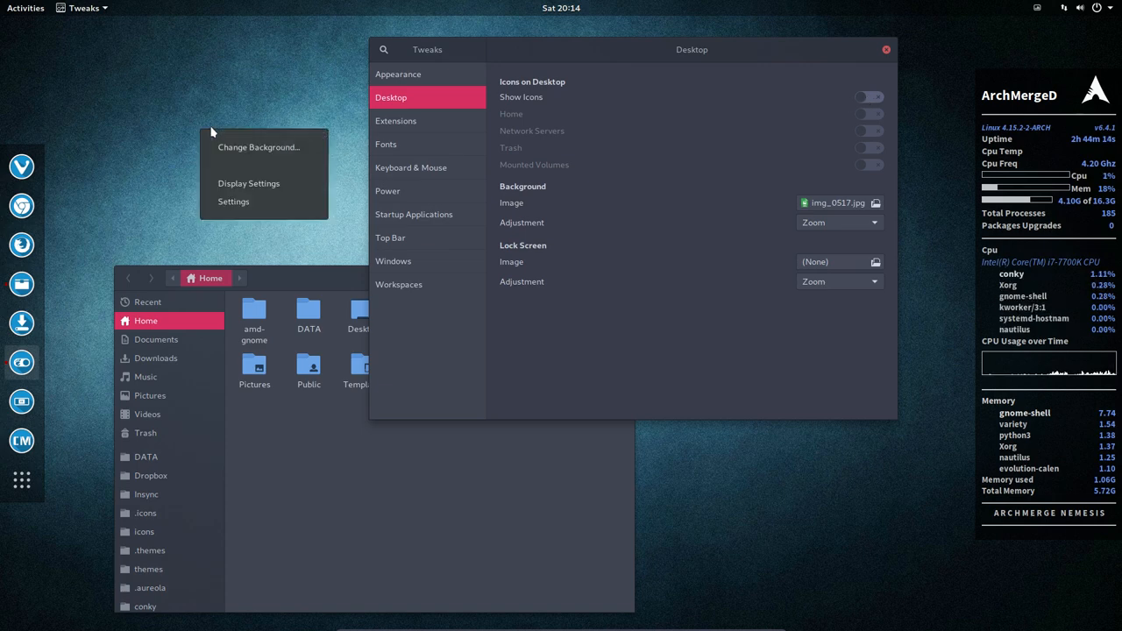
mouse_move(189, 104)
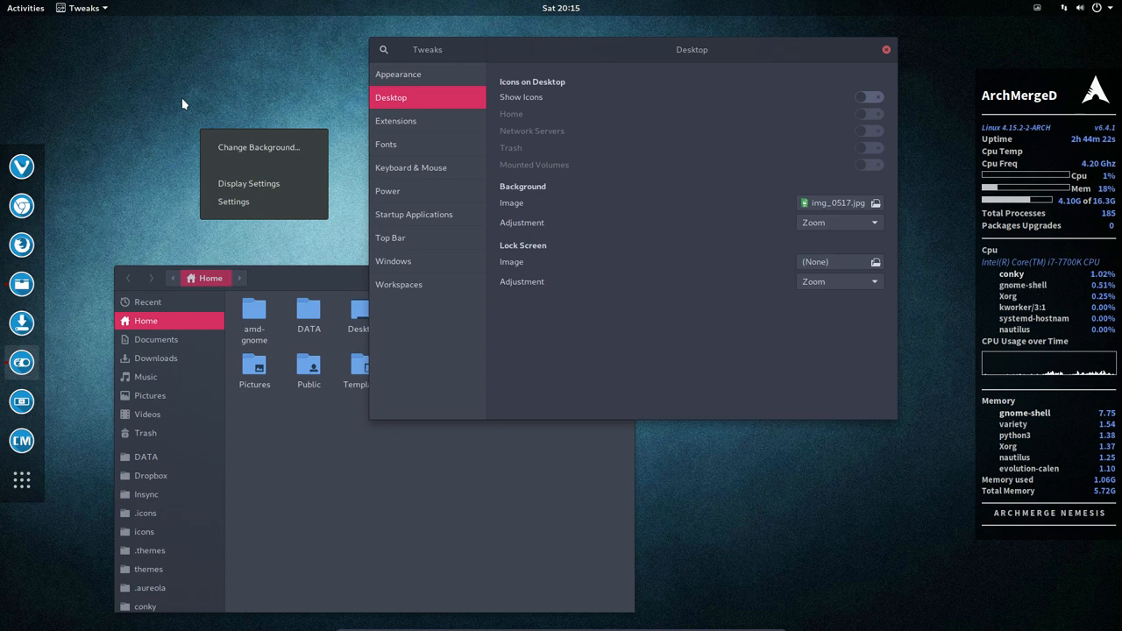
mouse_move(242, 124)
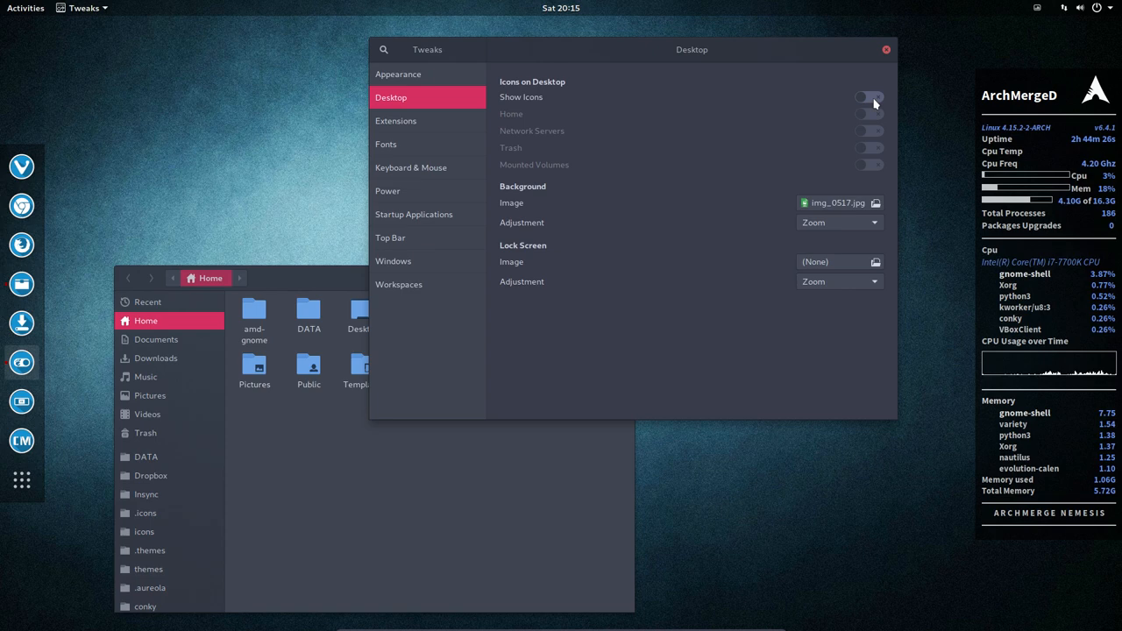
click(868, 97)
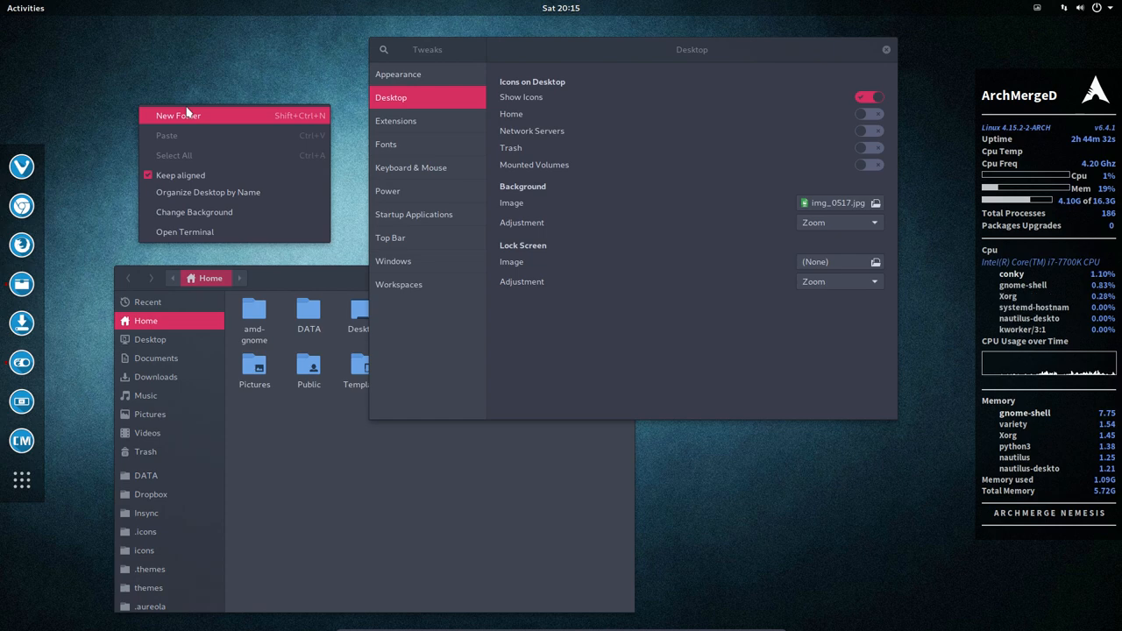
mouse_move(193, 213)
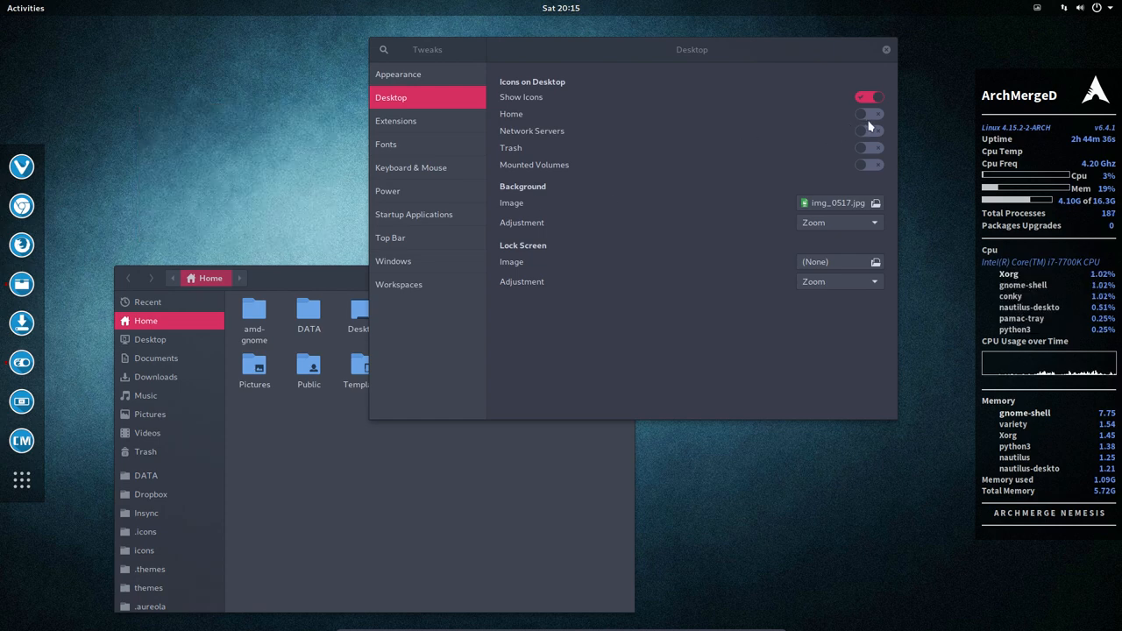
- Show the Home and Mounted Volumes icons on the desktop
click(868, 147)
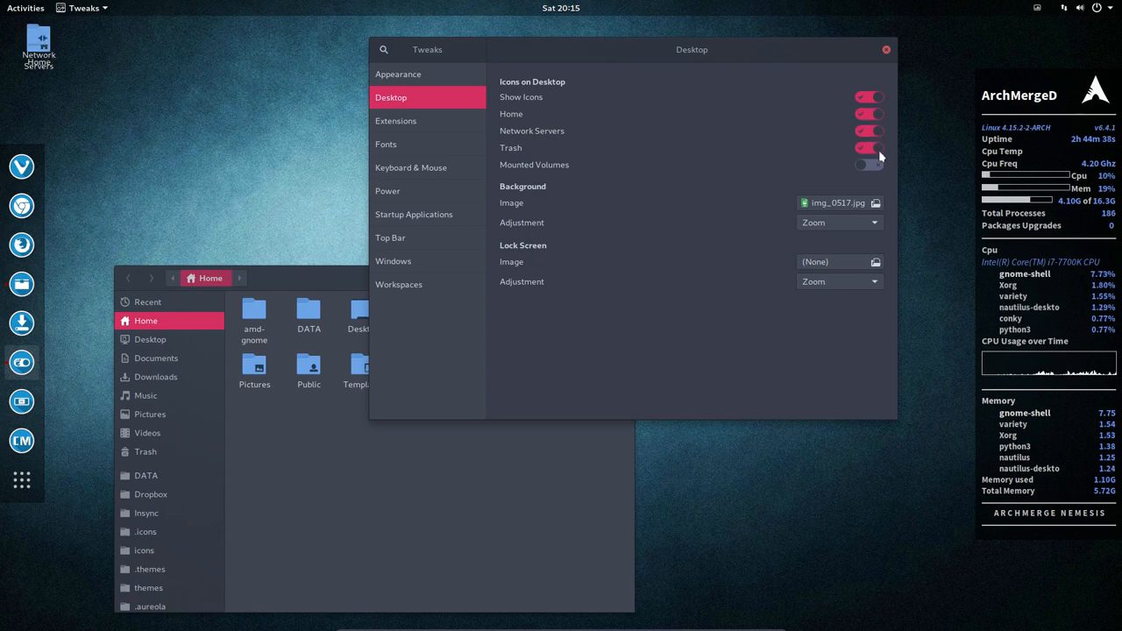
click(870, 165)
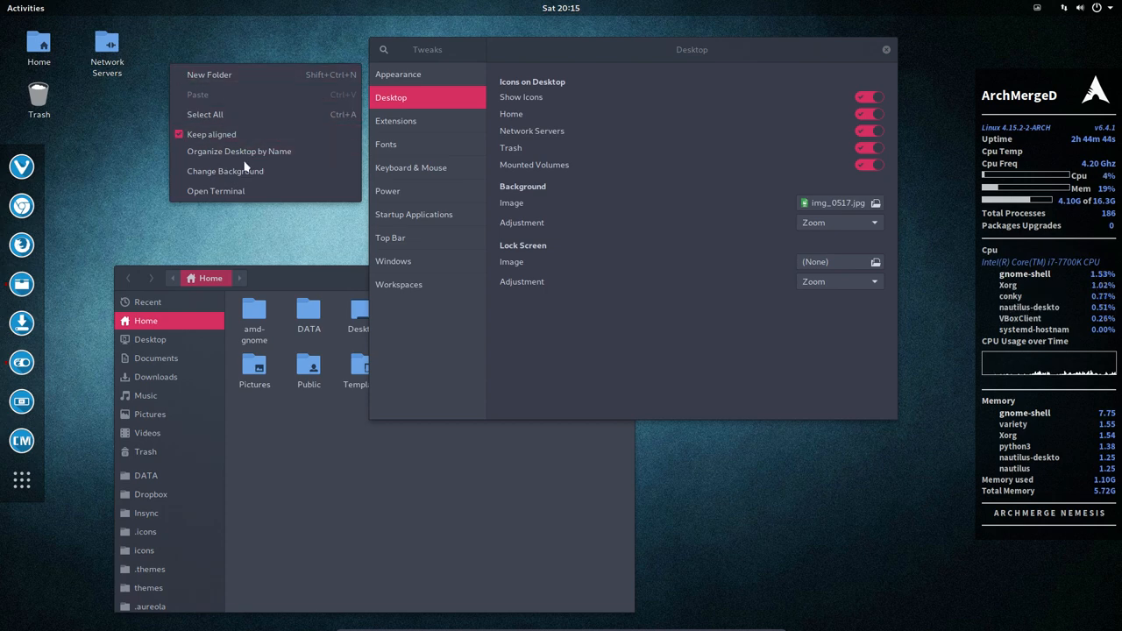
click(207, 164)
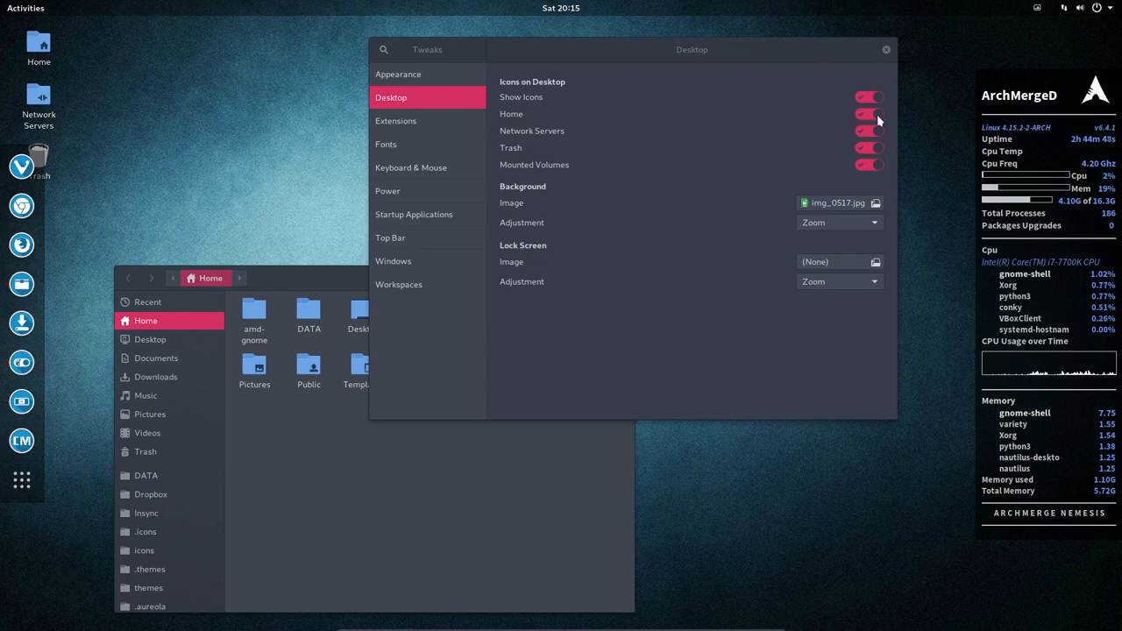
- Hide the extra desktop icons and return the wallpaper adjustment from None to Zoom
click(867, 96)
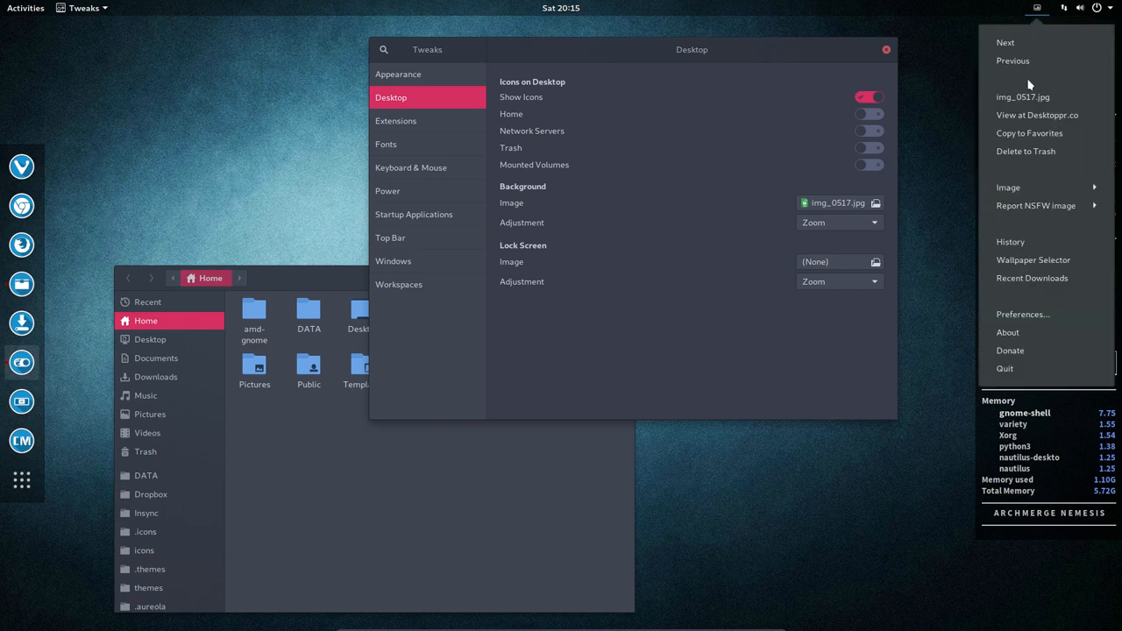
mouse_move(1027, 77)
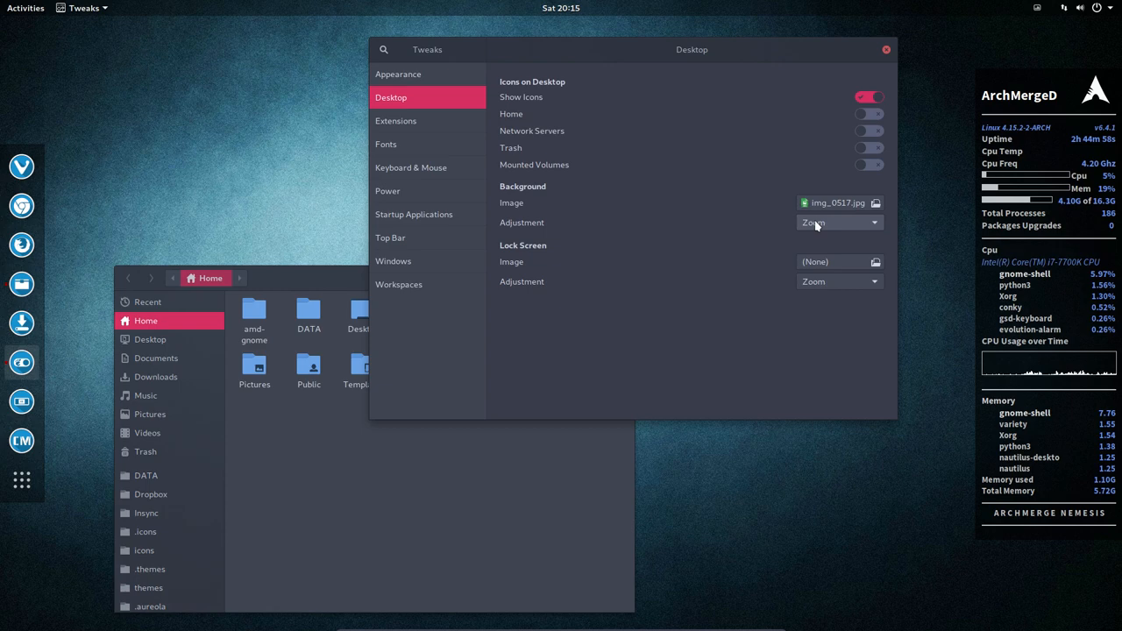
mouse_move(653, 223)
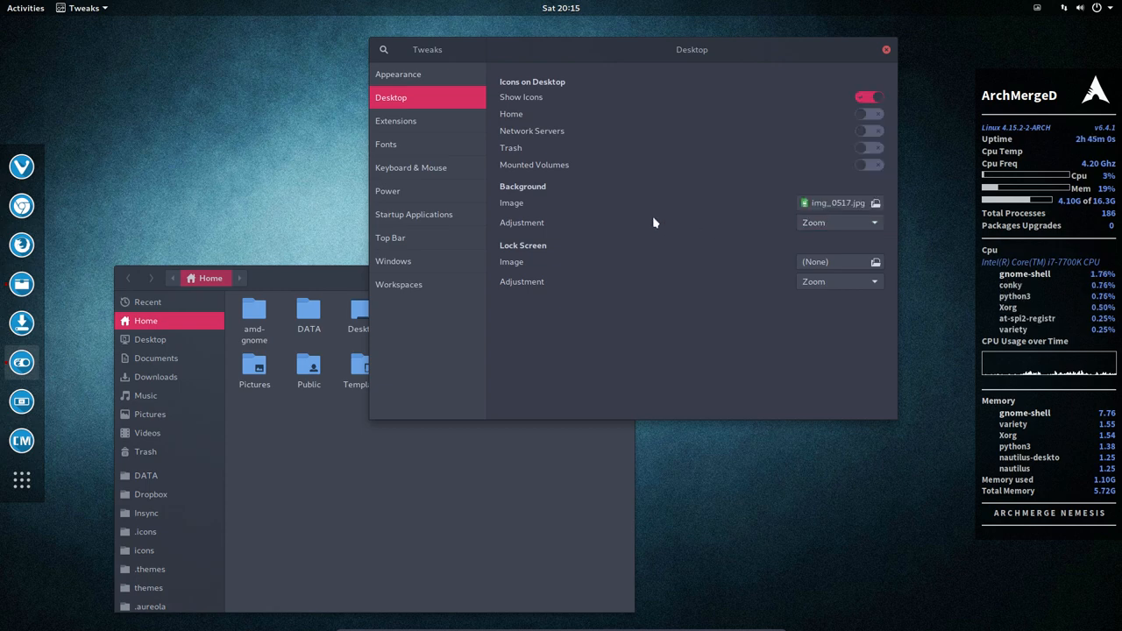
click(838, 221)
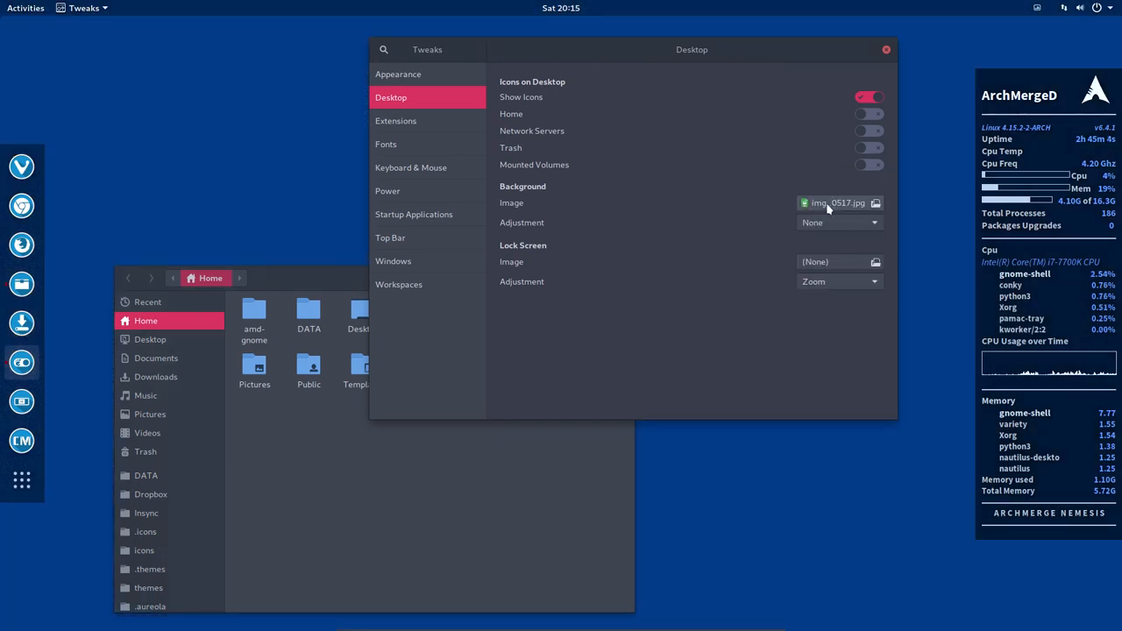
click(838, 221)
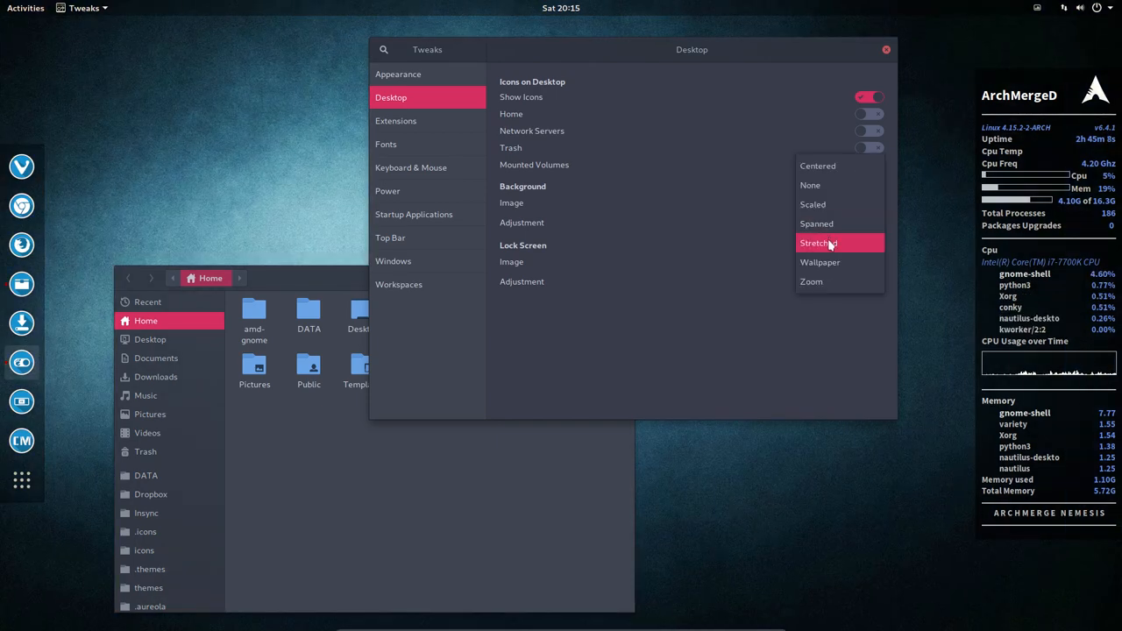
click(810, 280)
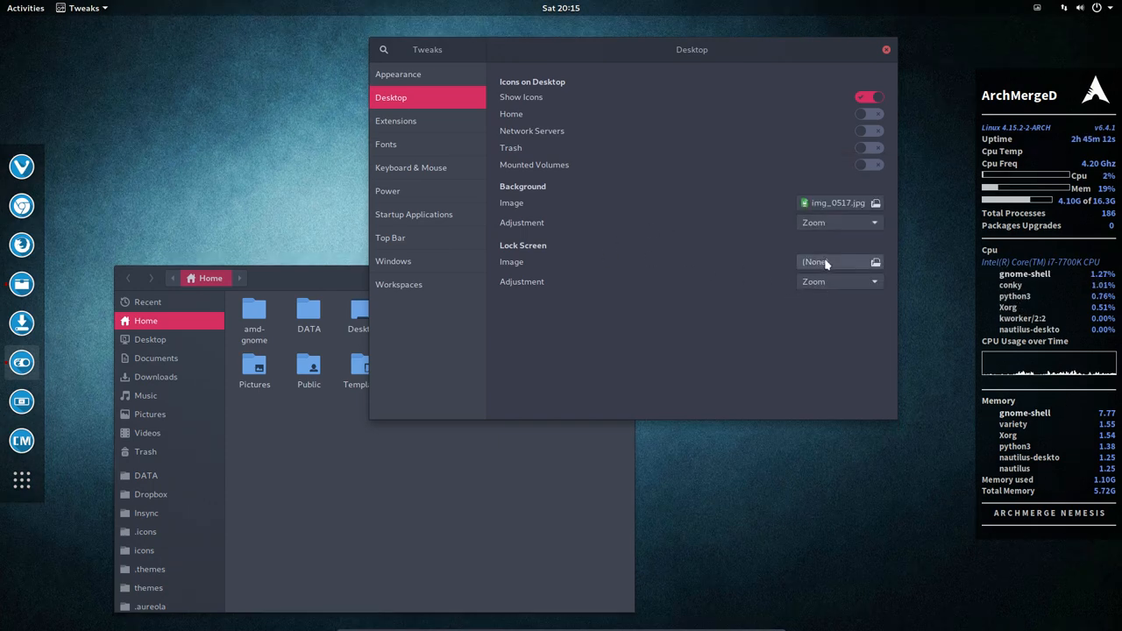
mouse_move(740, 275)
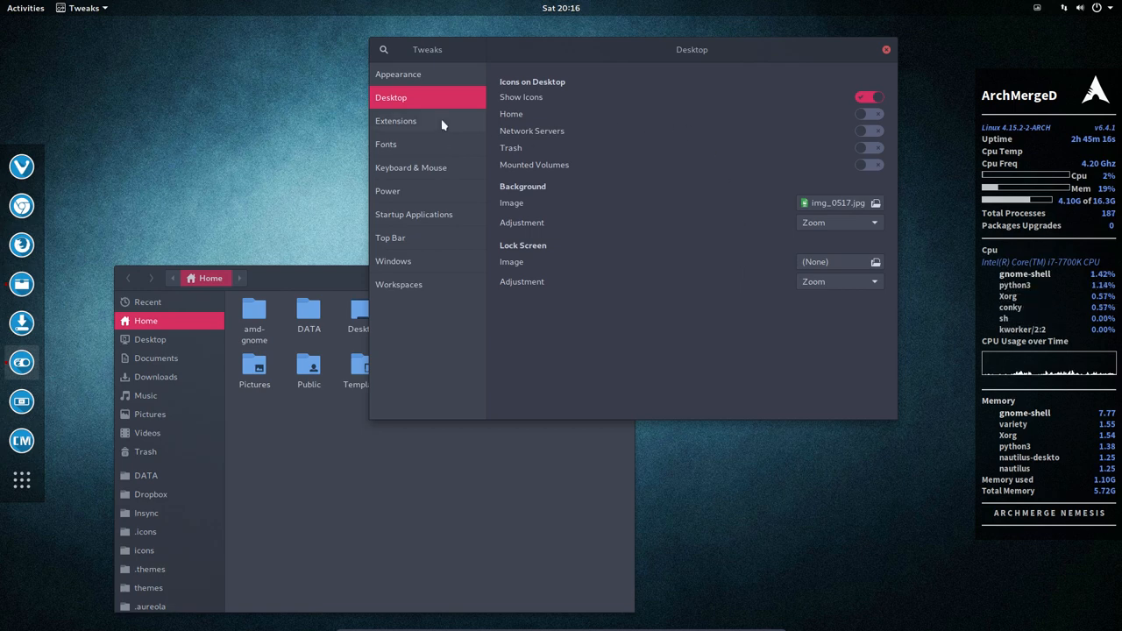
- Show the Extensions page listing installed shell extensions and their toggles
click(397, 119)
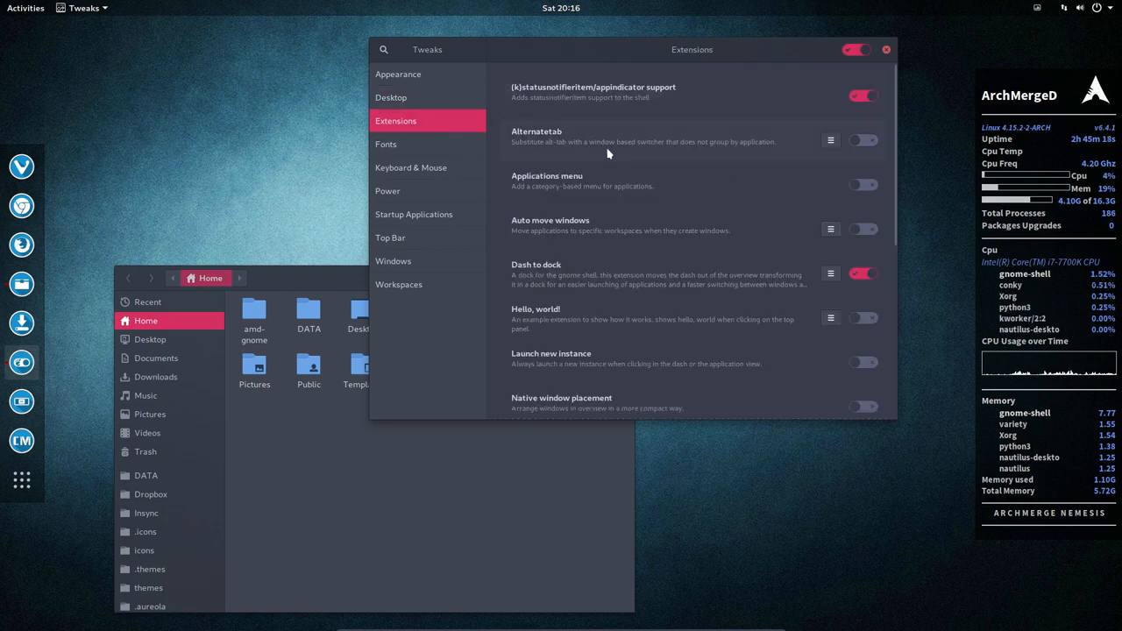
mouse_move(626, 366)
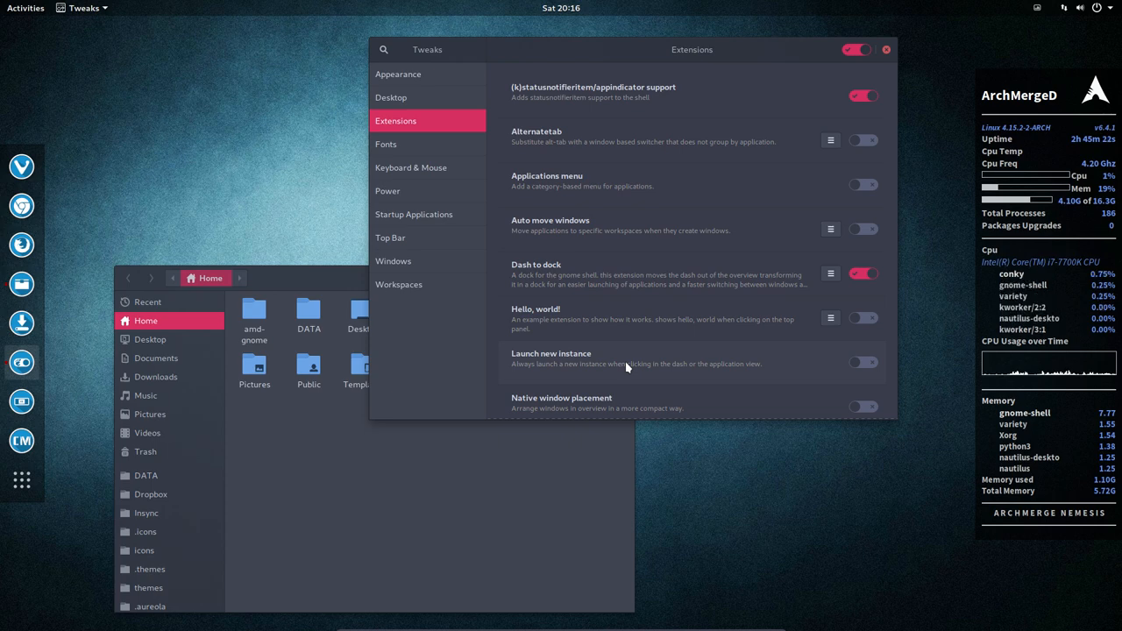
mouse_move(410, 149)
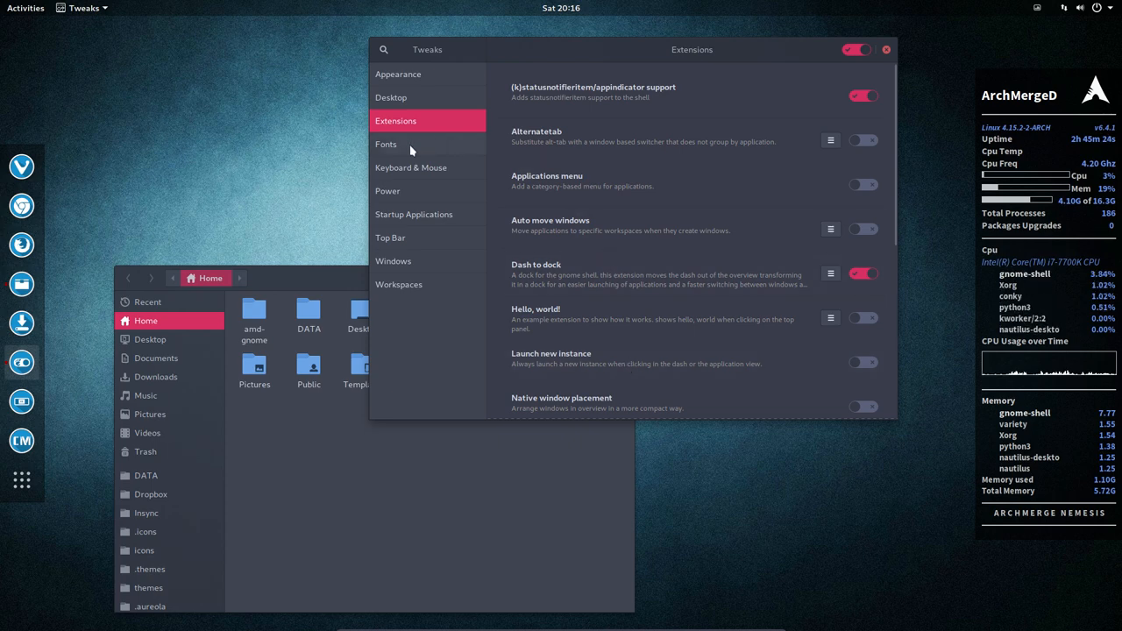
- Set the window title font to Noto Sans Regular at size 12
click(385, 144)
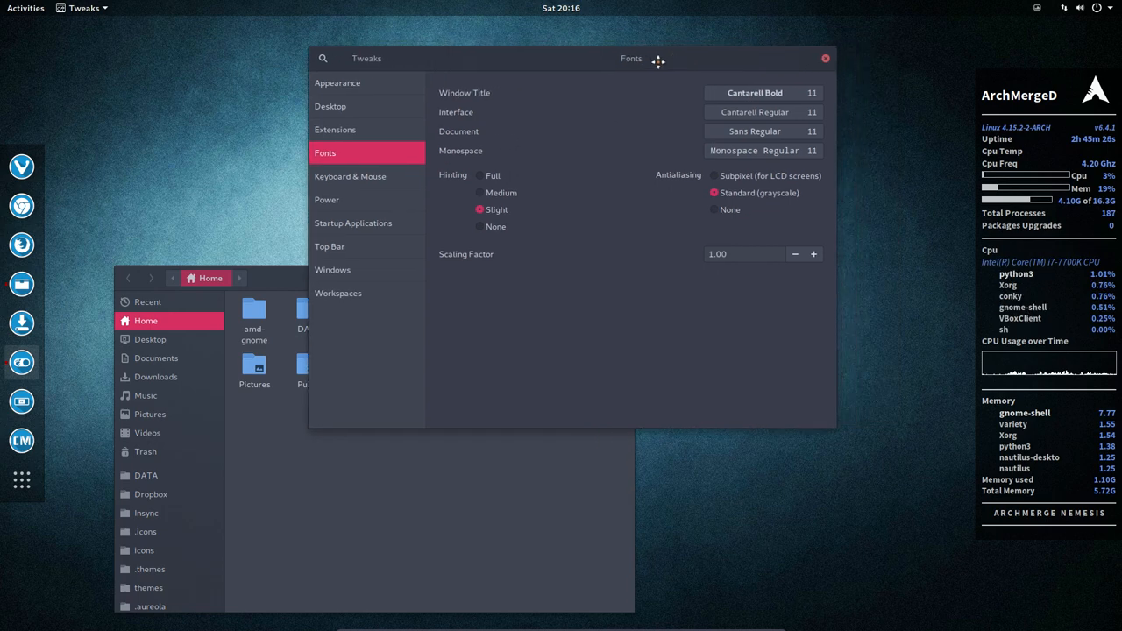
click(754, 91)
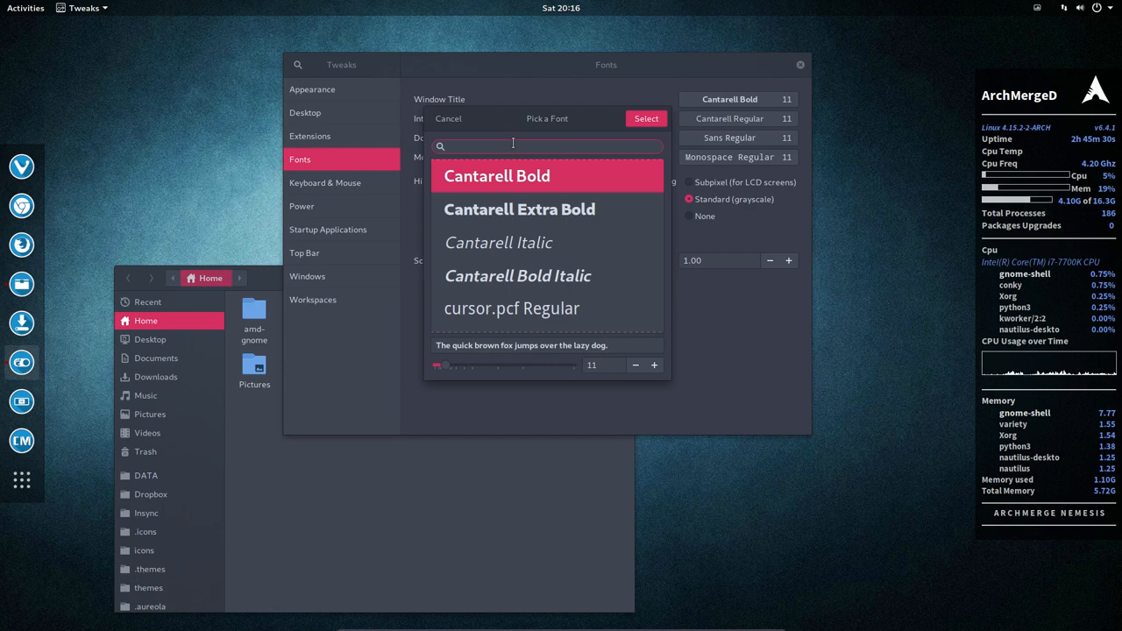
text(noto sn)
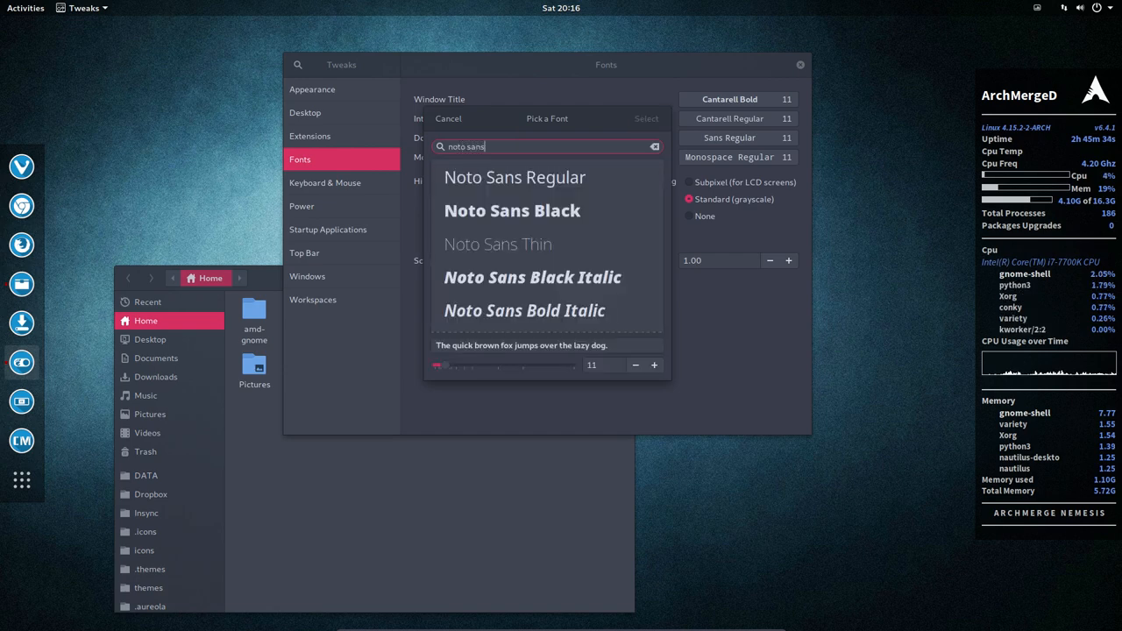
click(515, 177)
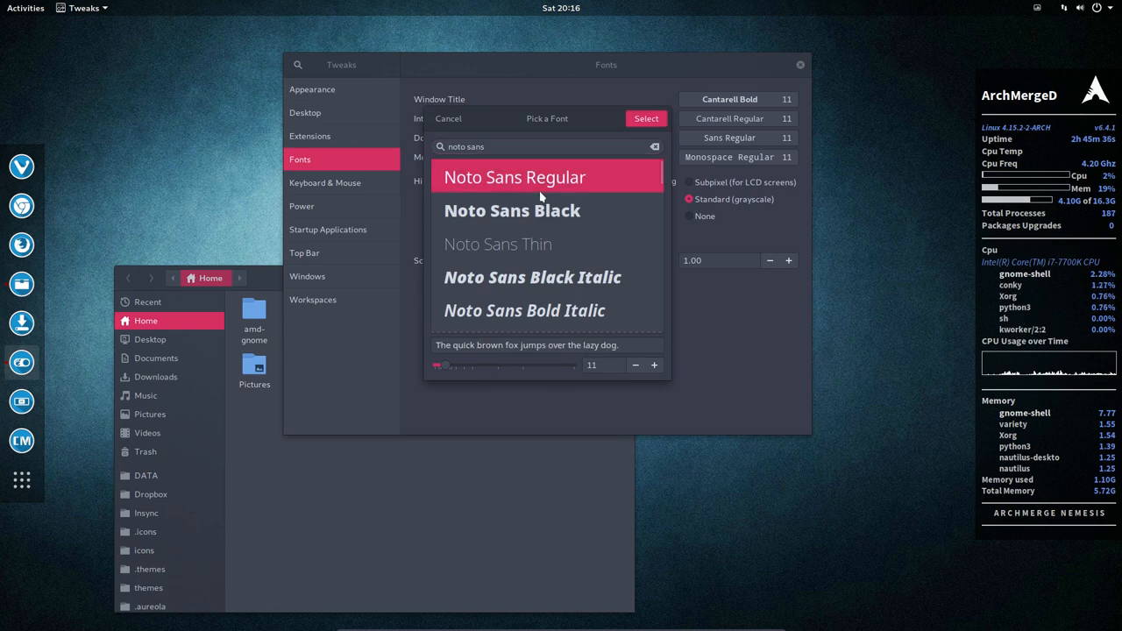
click(654, 366)
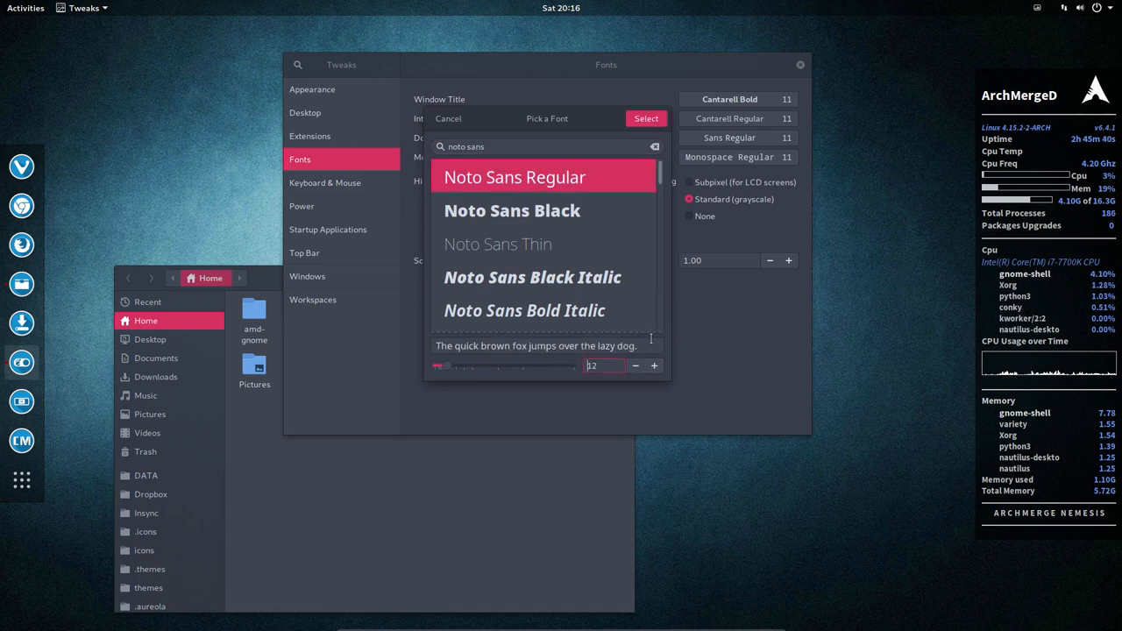
click(645, 119)
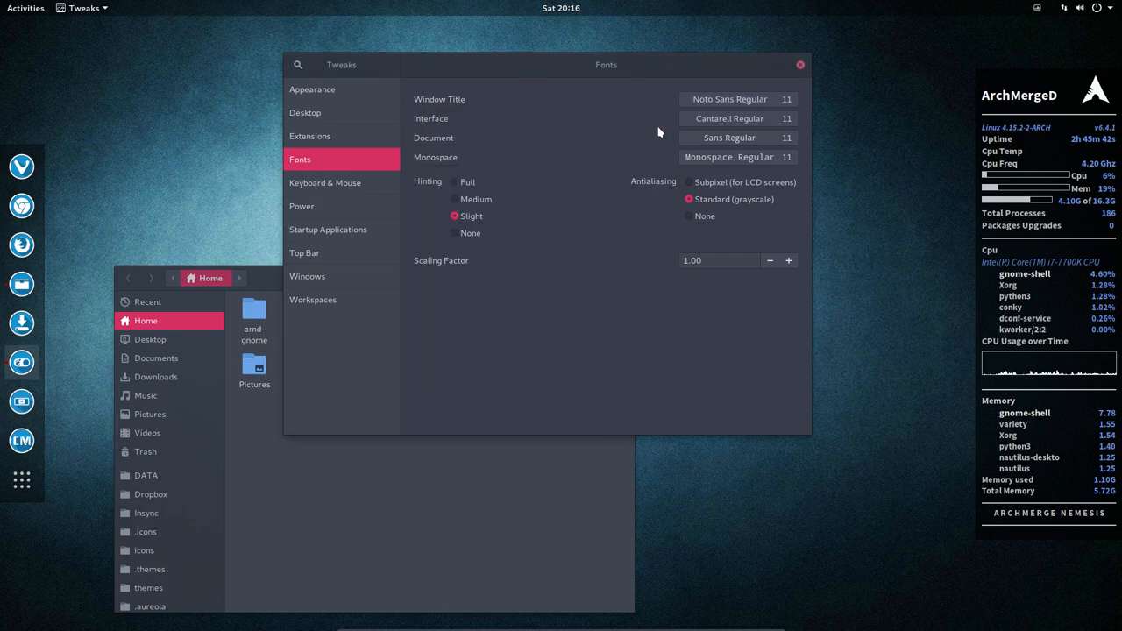
- Set the interface font to Noto Sans Regular
click(729, 98)
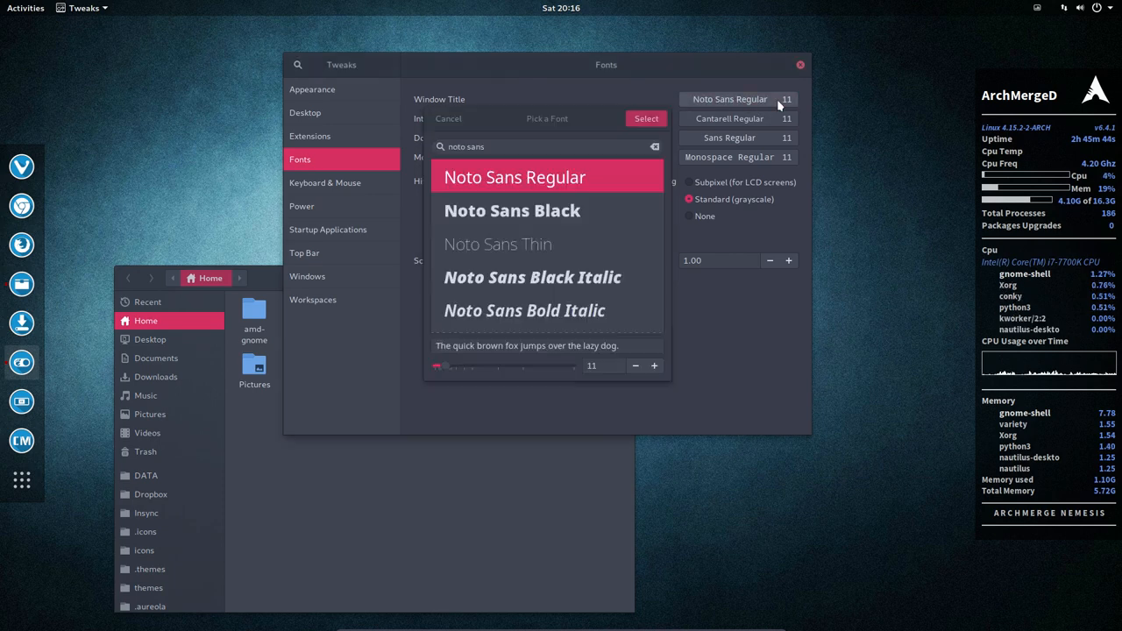
click(654, 366)
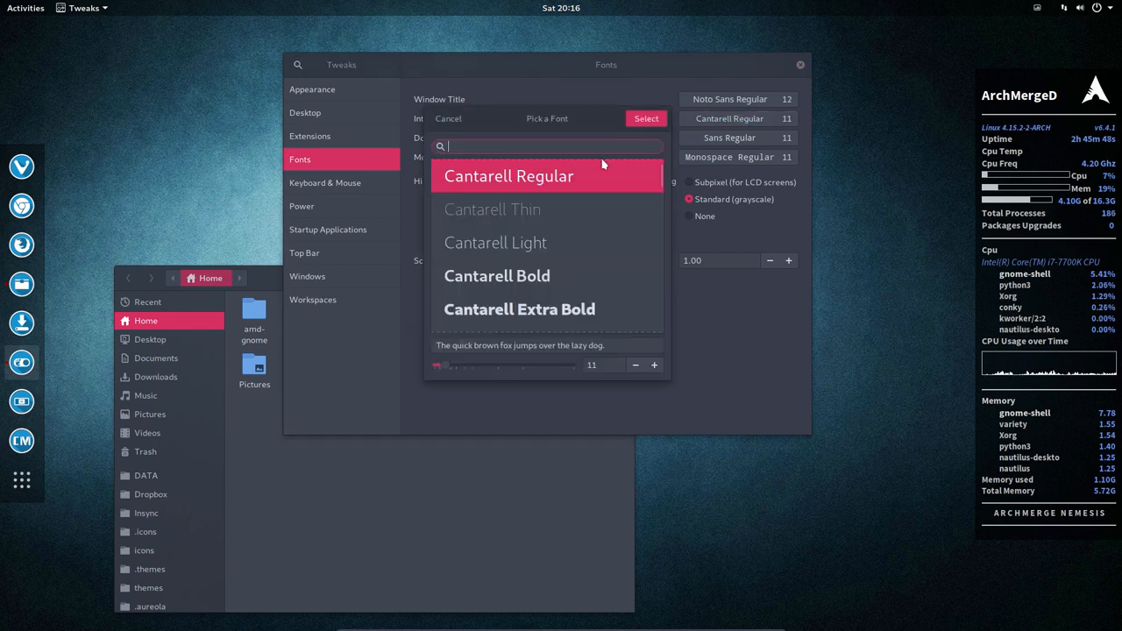
text(noto s)
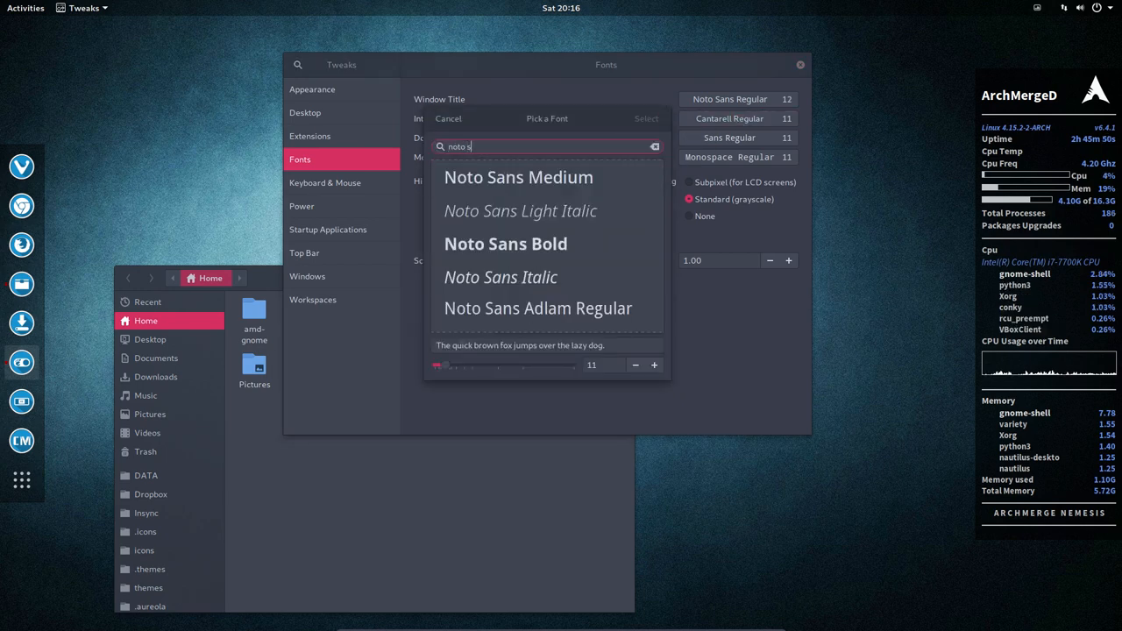
text(ansr)
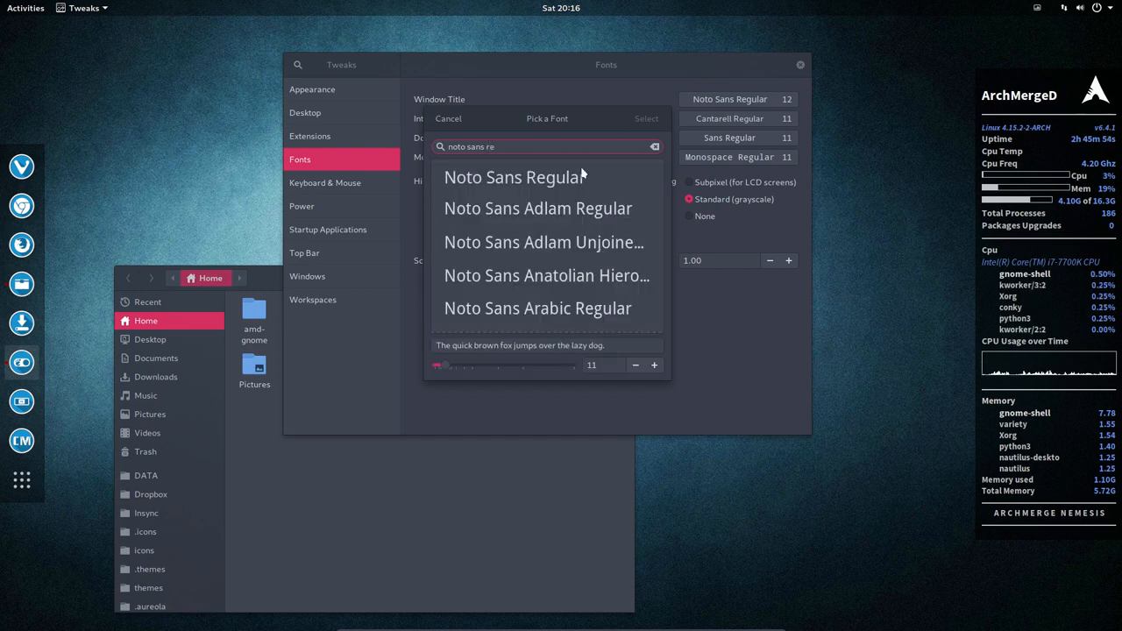
click(516, 176)
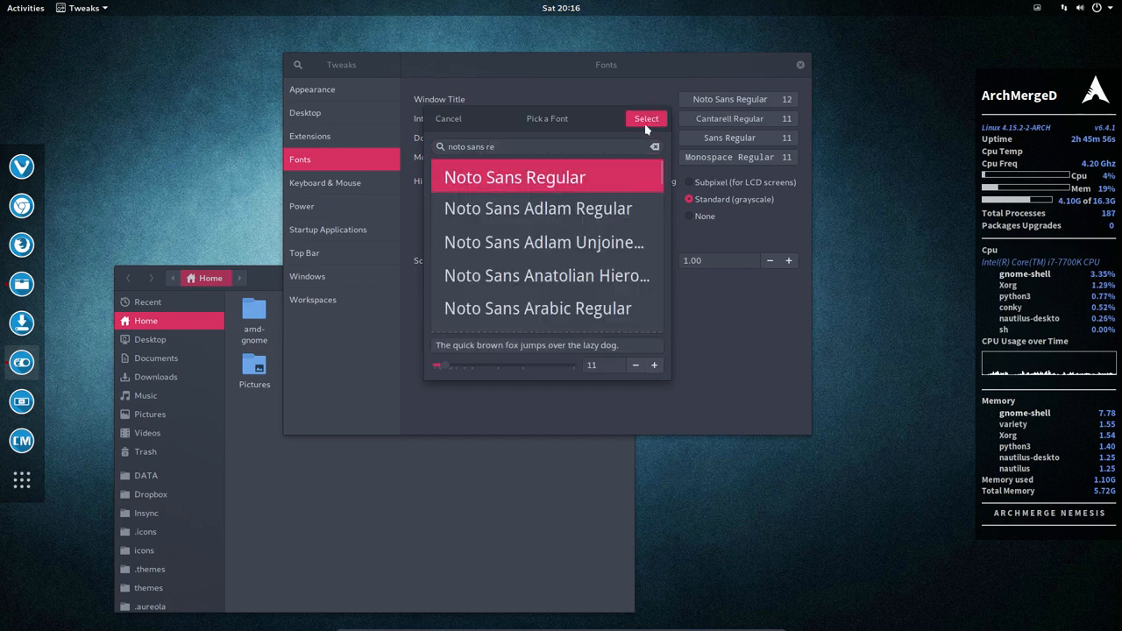
click(646, 119)
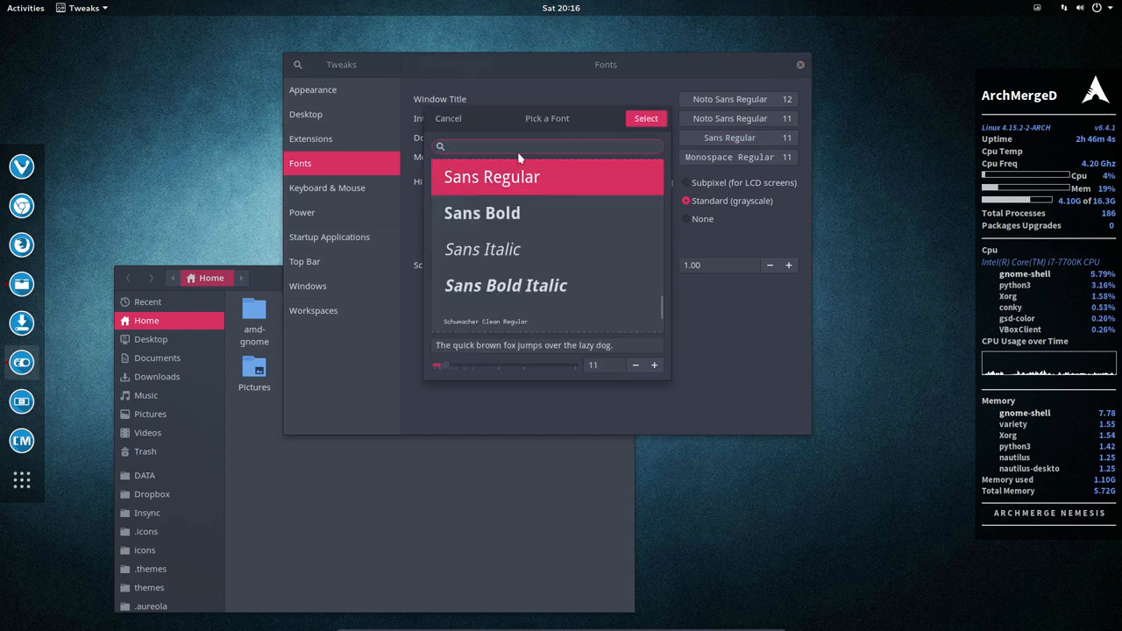
- Set the document font to Noto Sans Regular
click(547, 147)
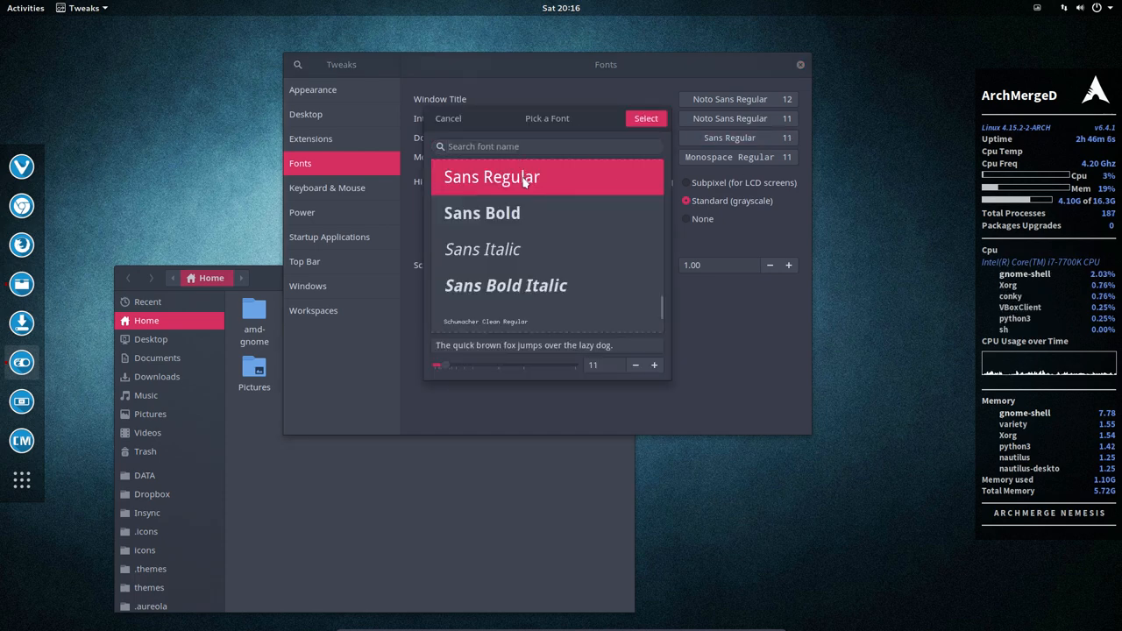
text(noto sans)
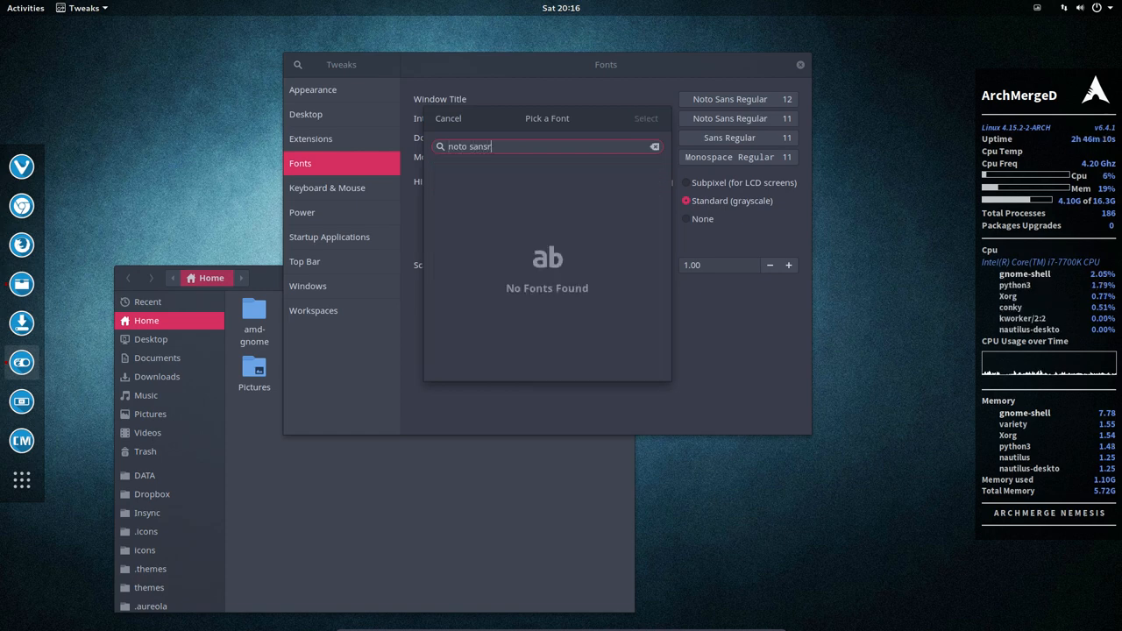
text(regular)
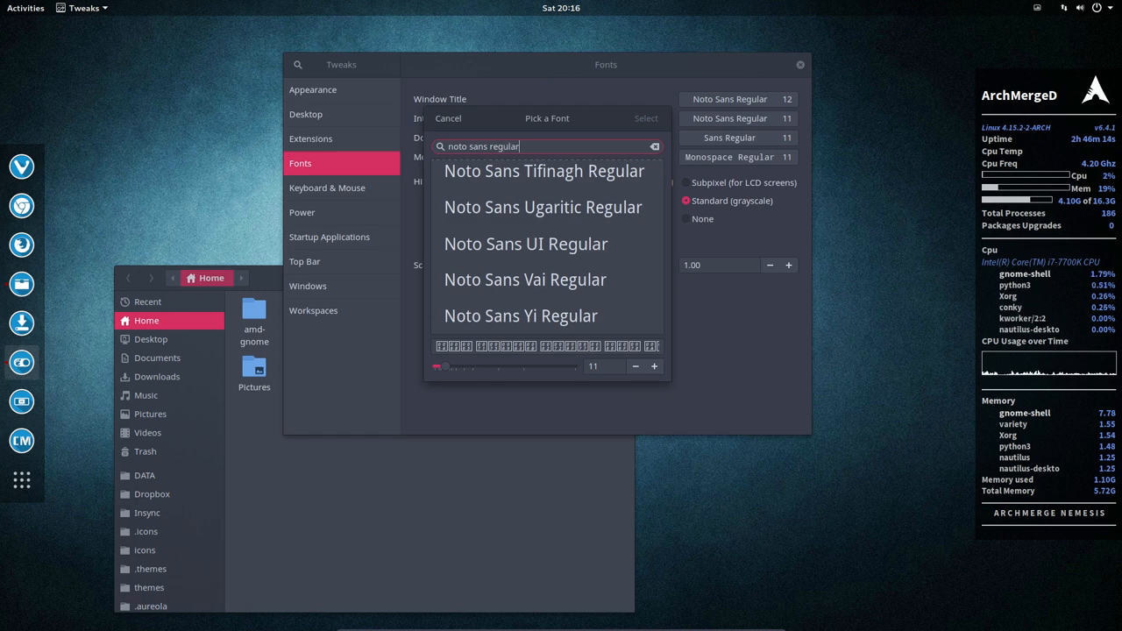
scroll(up, 3)
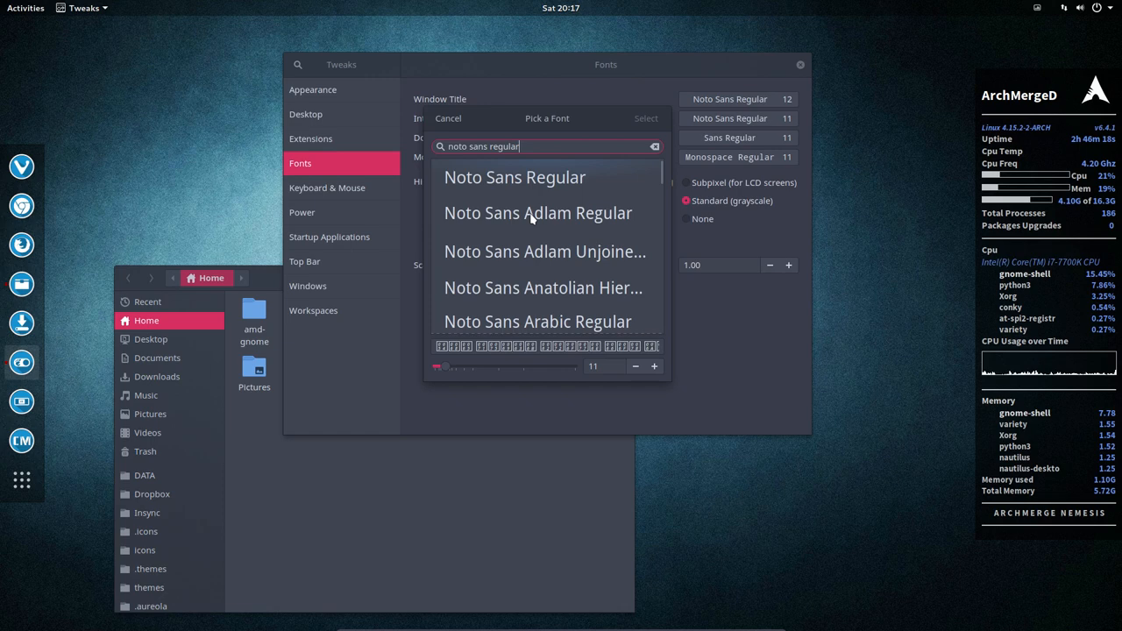
click(515, 177)
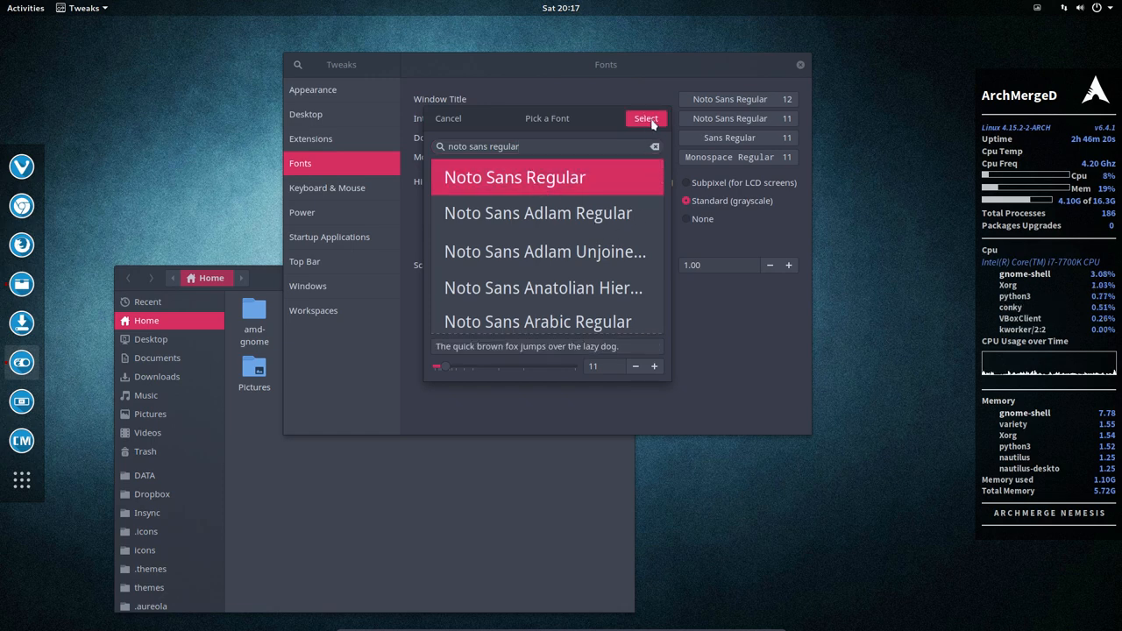
click(646, 119)
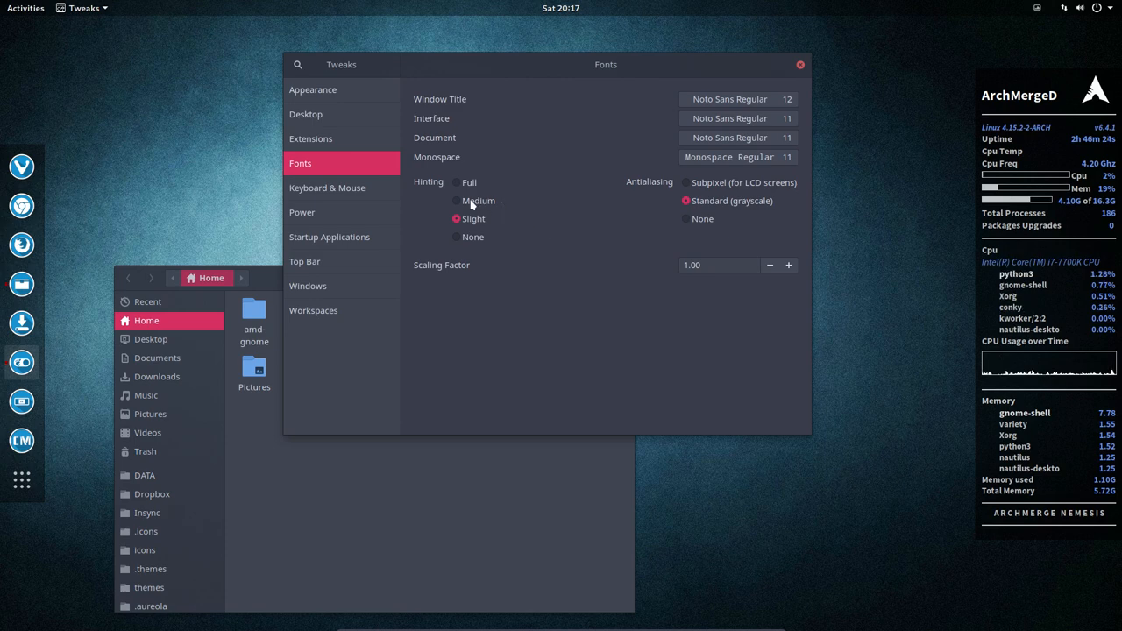
- Try hinting and antialiasing options, ending with Slight hinting and Standard grayscale antialiasing
click(456, 200)
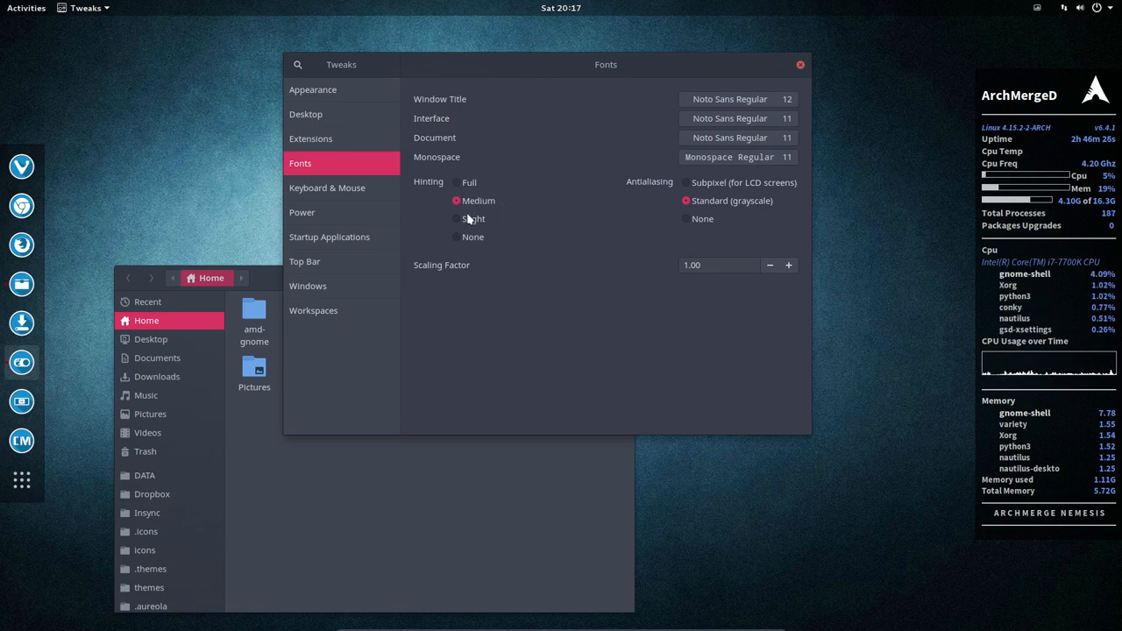
click(456, 237)
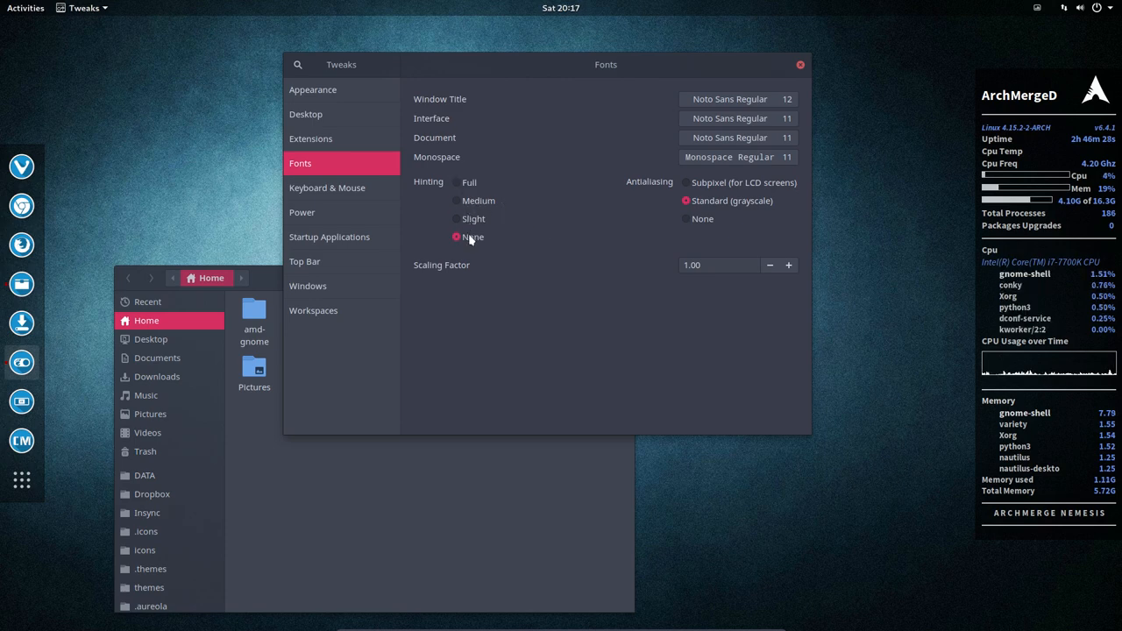
click(456, 217)
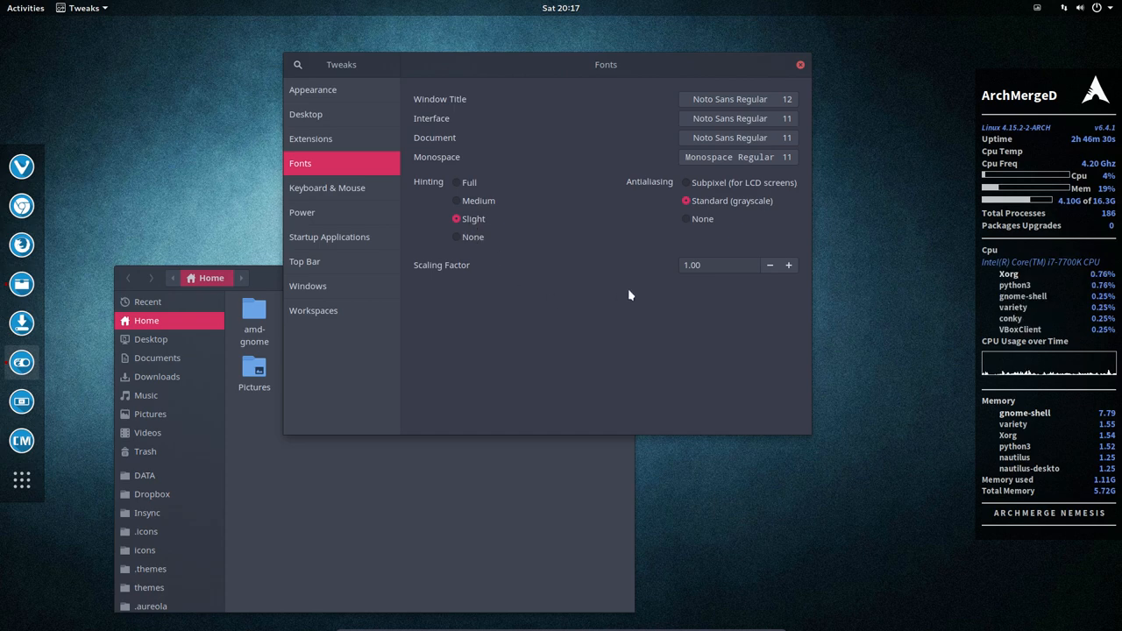
click(688, 217)
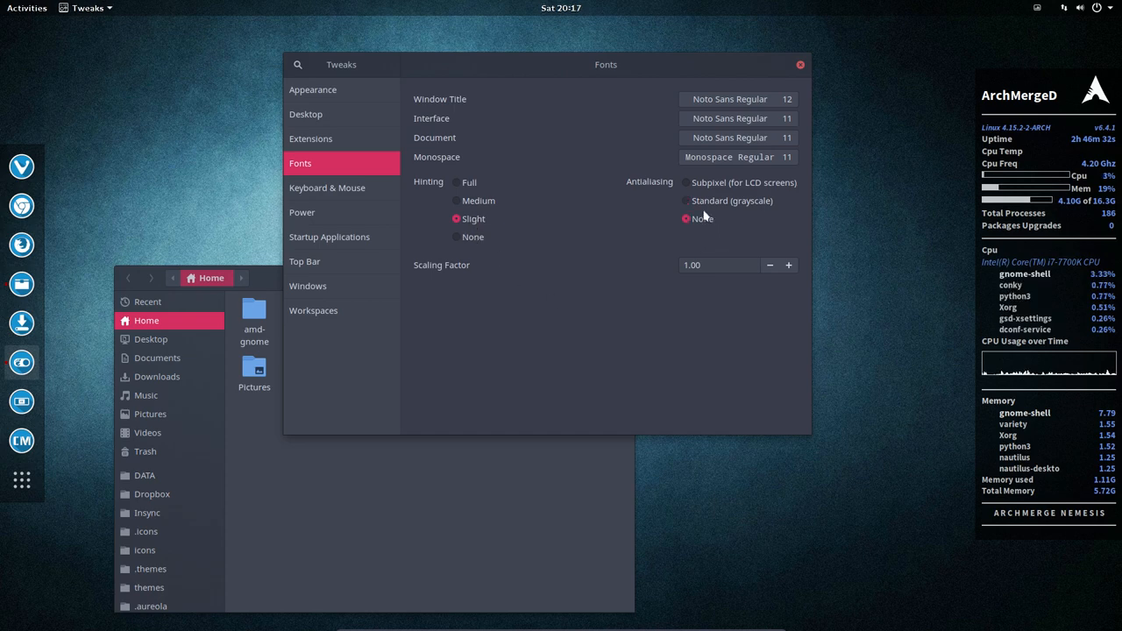
click(687, 200)
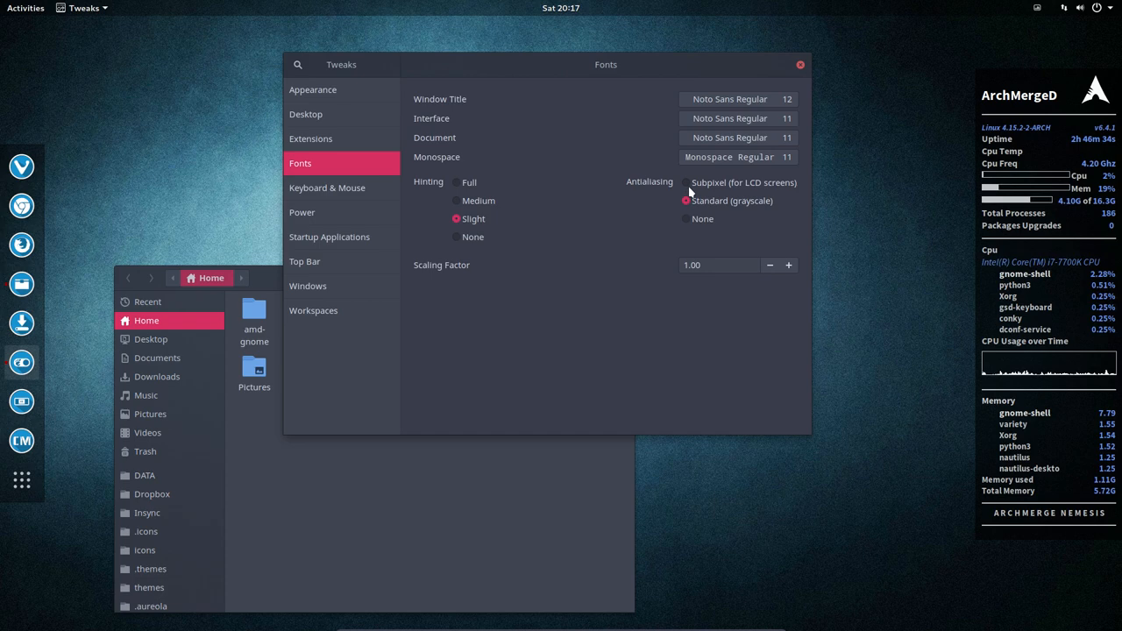
click(688, 182)
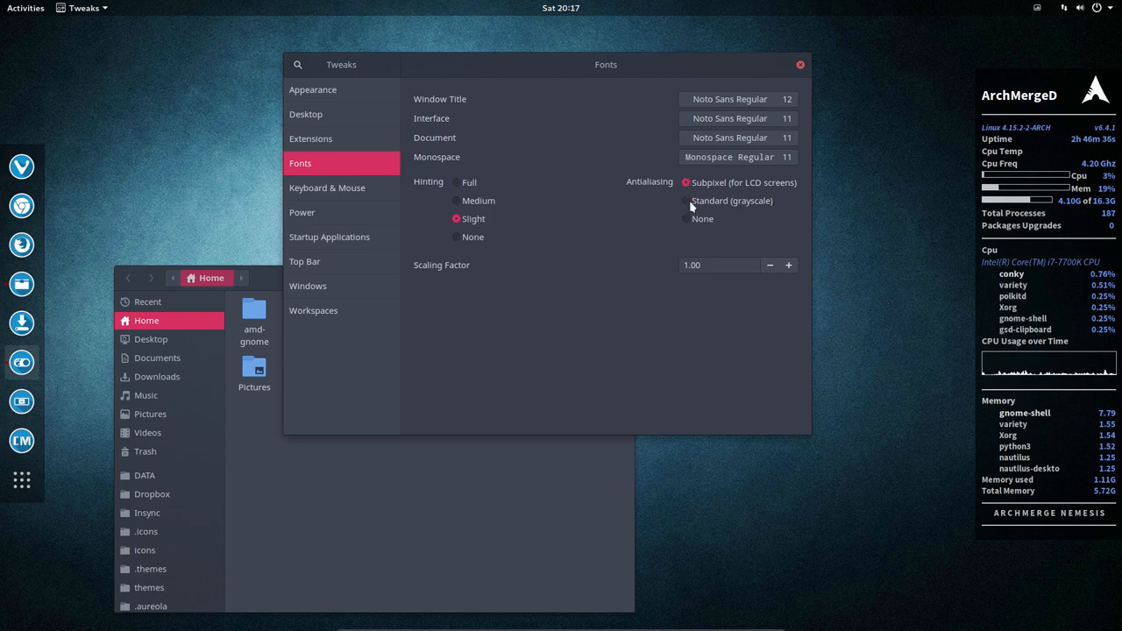
click(687, 200)
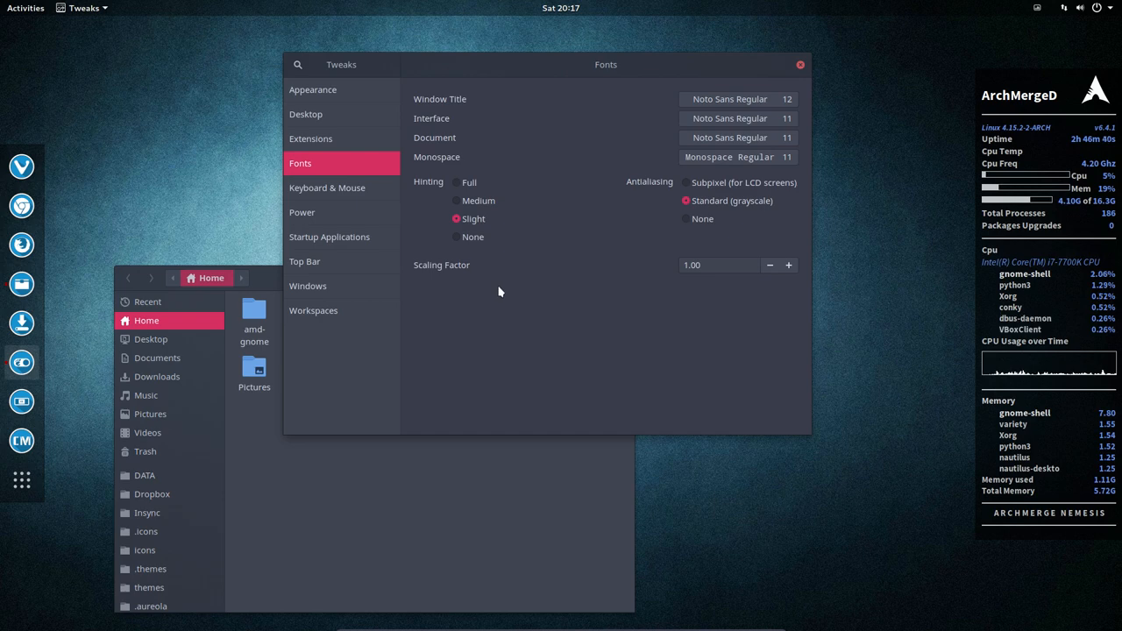
mouse_move(629, 338)
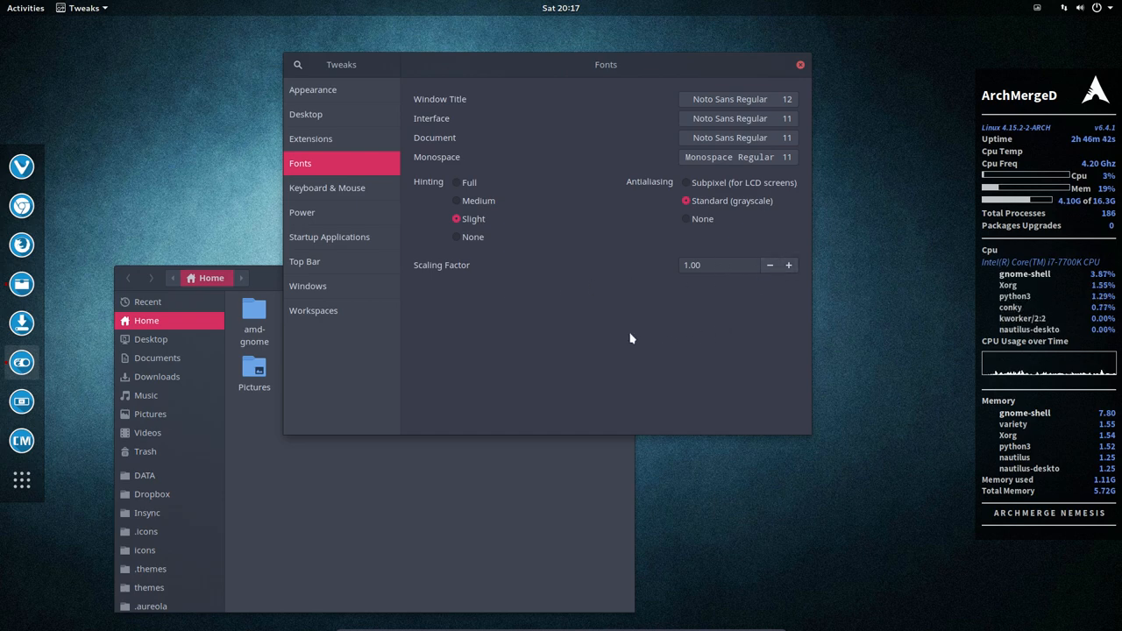
- Review Keyboard & Mouse keeping the Default acceleration profile, then show the Power settings
click(326, 188)
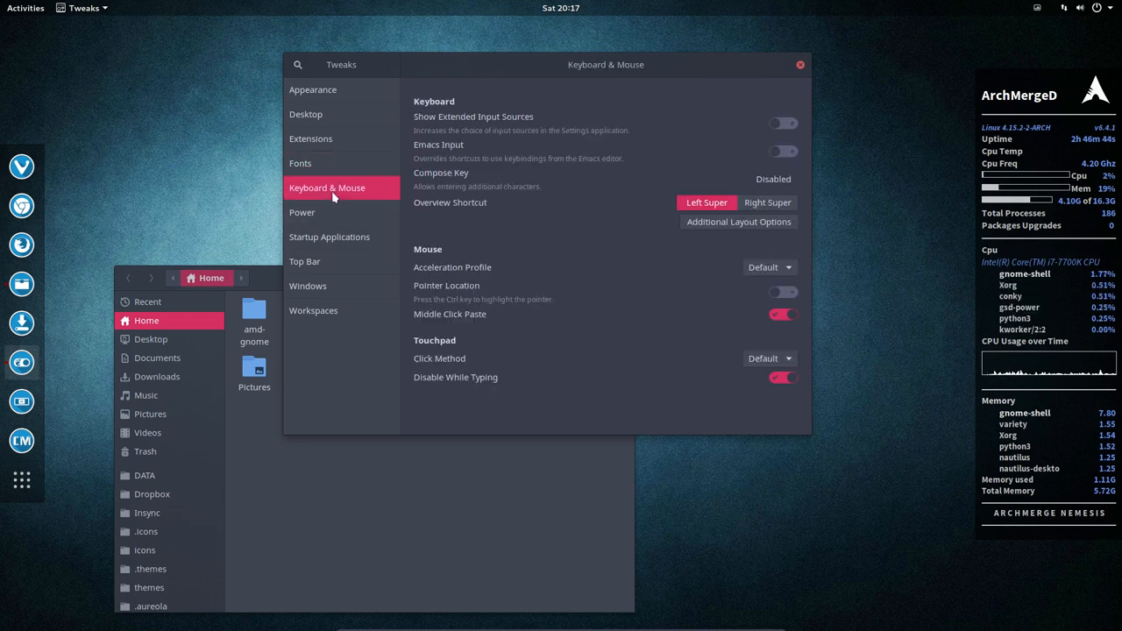
mouse_move(552, 151)
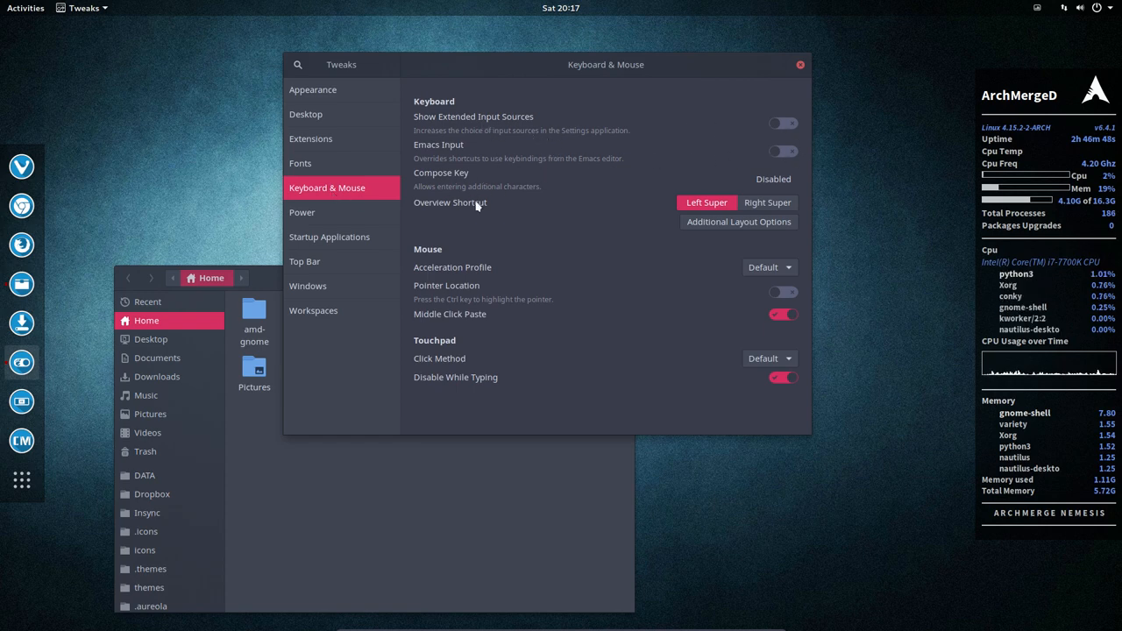
mouse_move(773, 179)
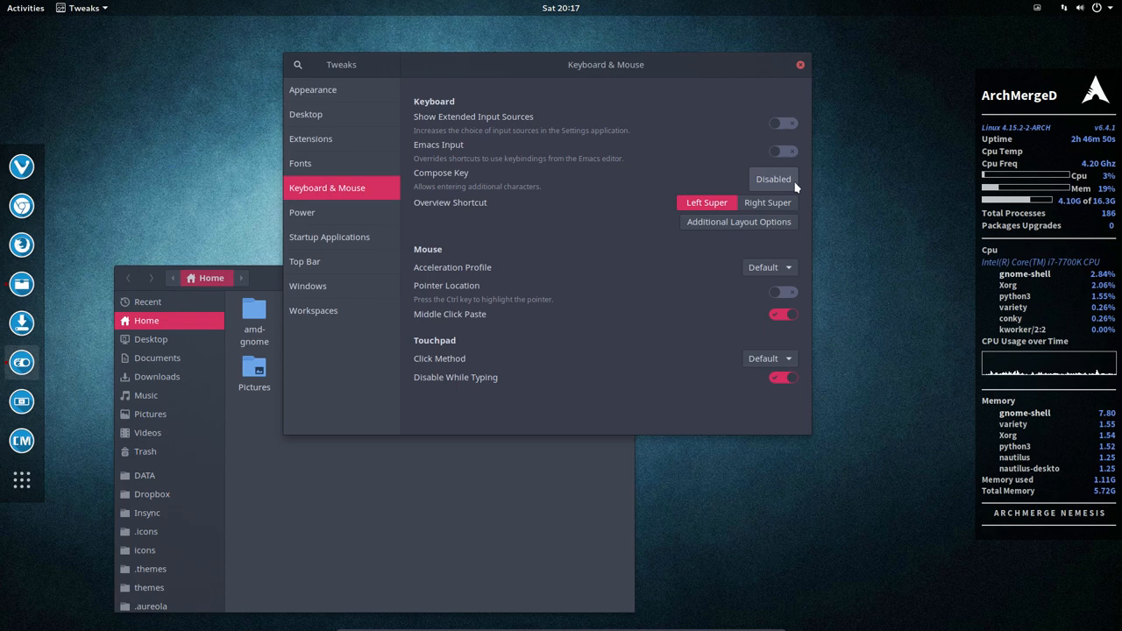
mouse_move(605, 278)
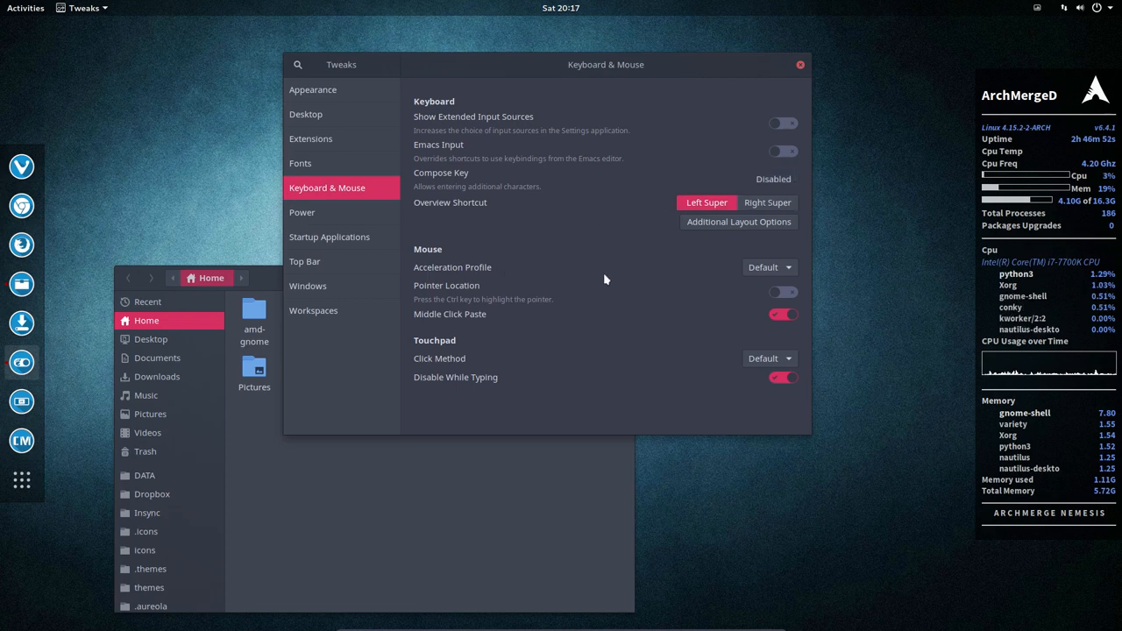
click(768, 267)
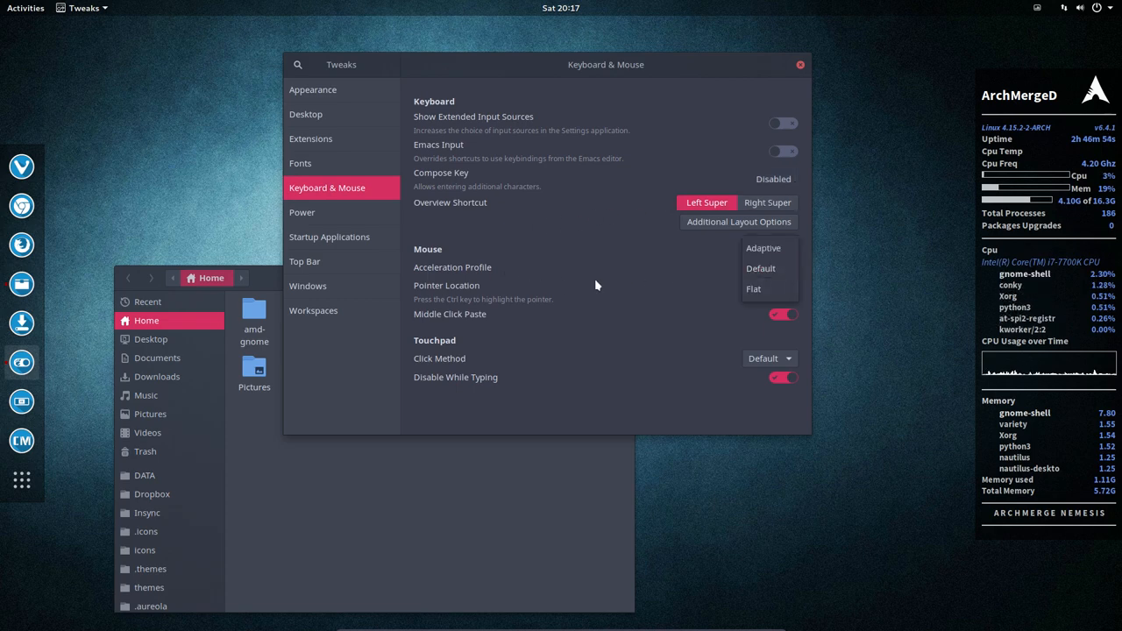
click(761, 268)
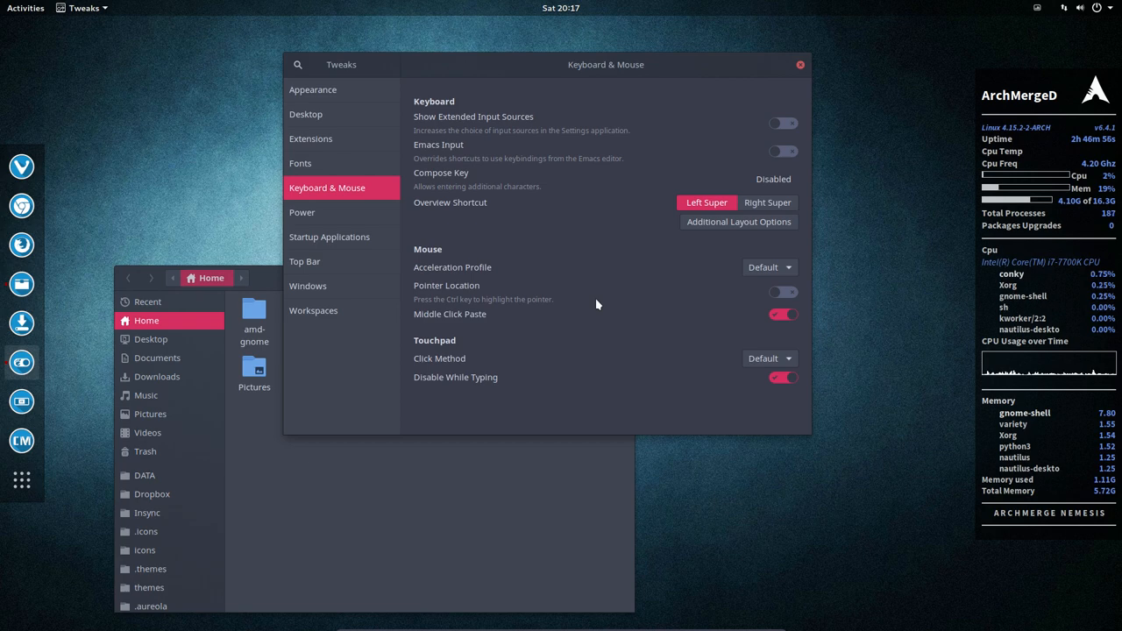
mouse_move(654, 317)
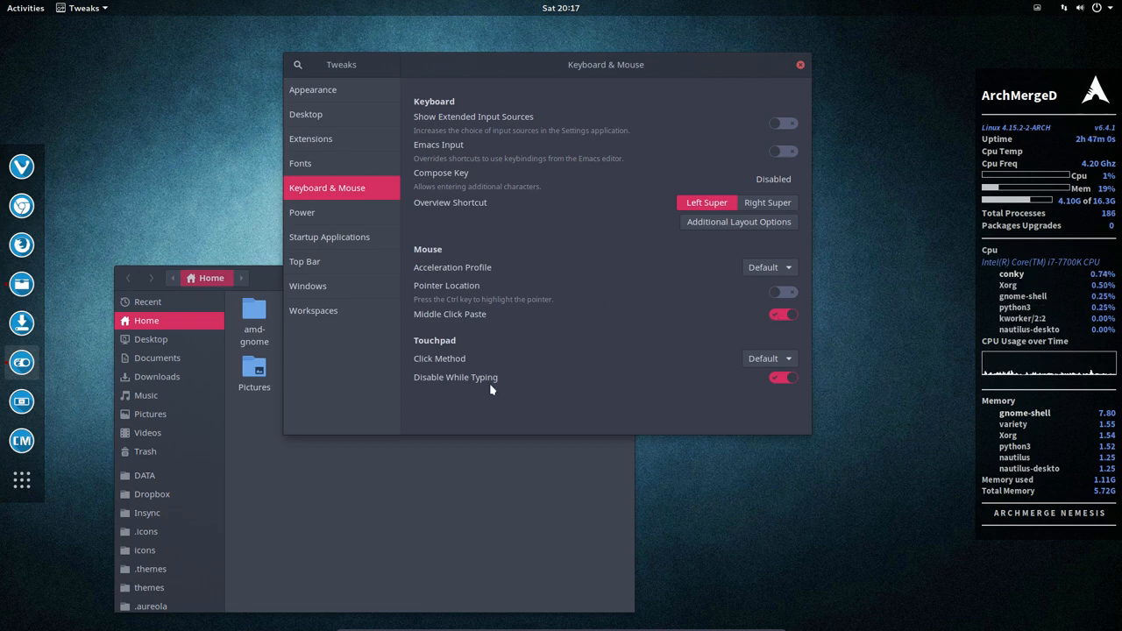
click(301, 212)
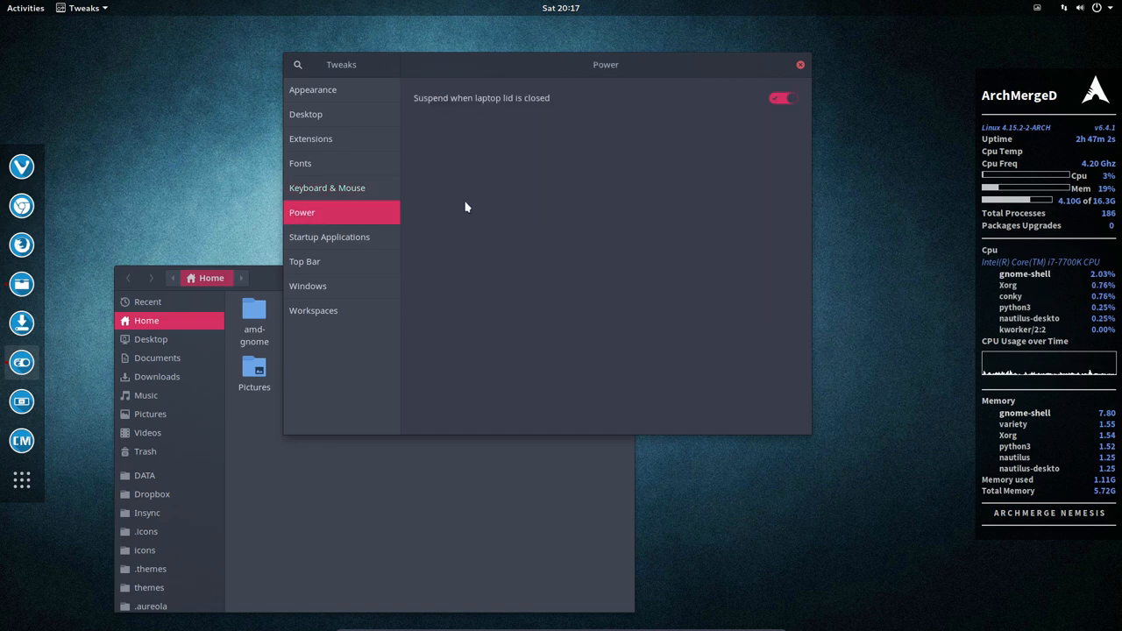
mouse_move(436, 179)
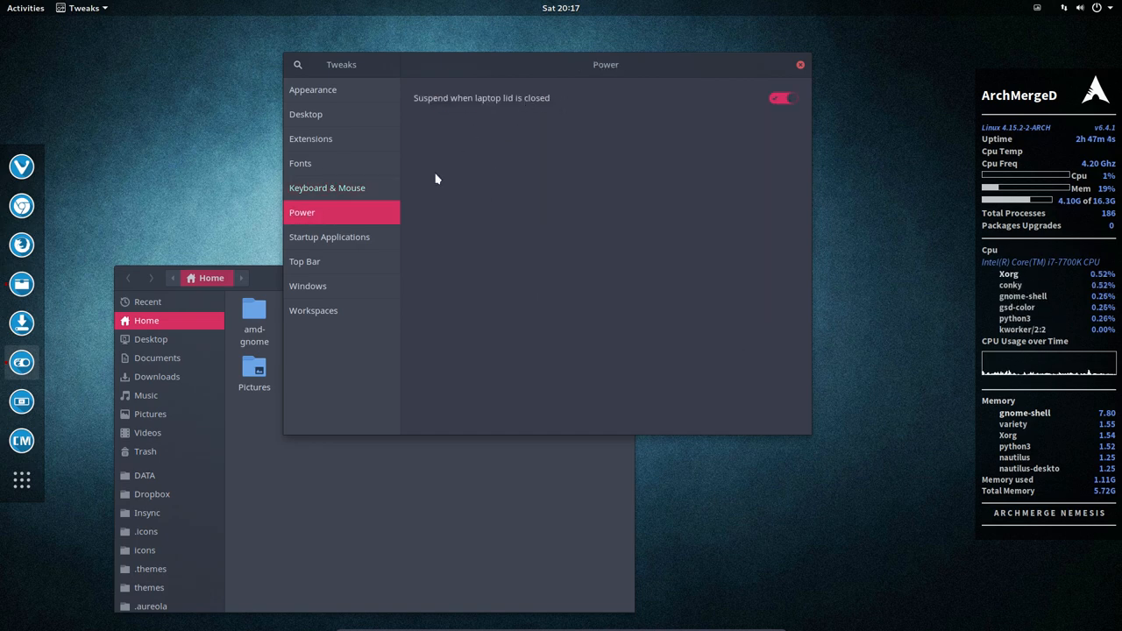
- View the Startup Applications list and dismiss the add-application picker without changes
click(330, 237)
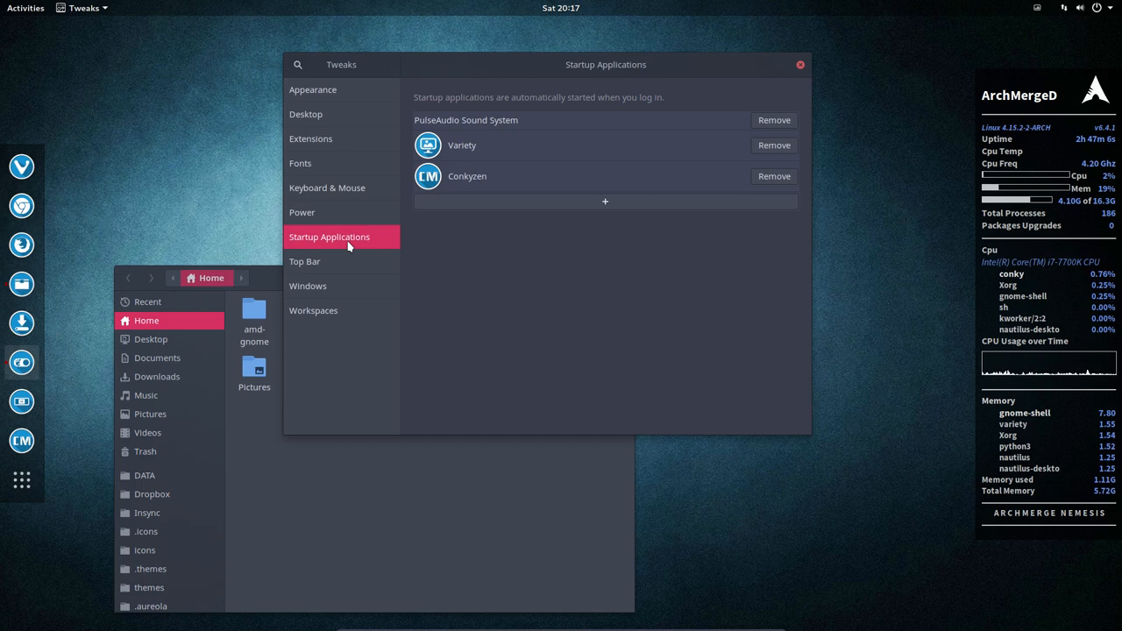
mouse_move(509, 207)
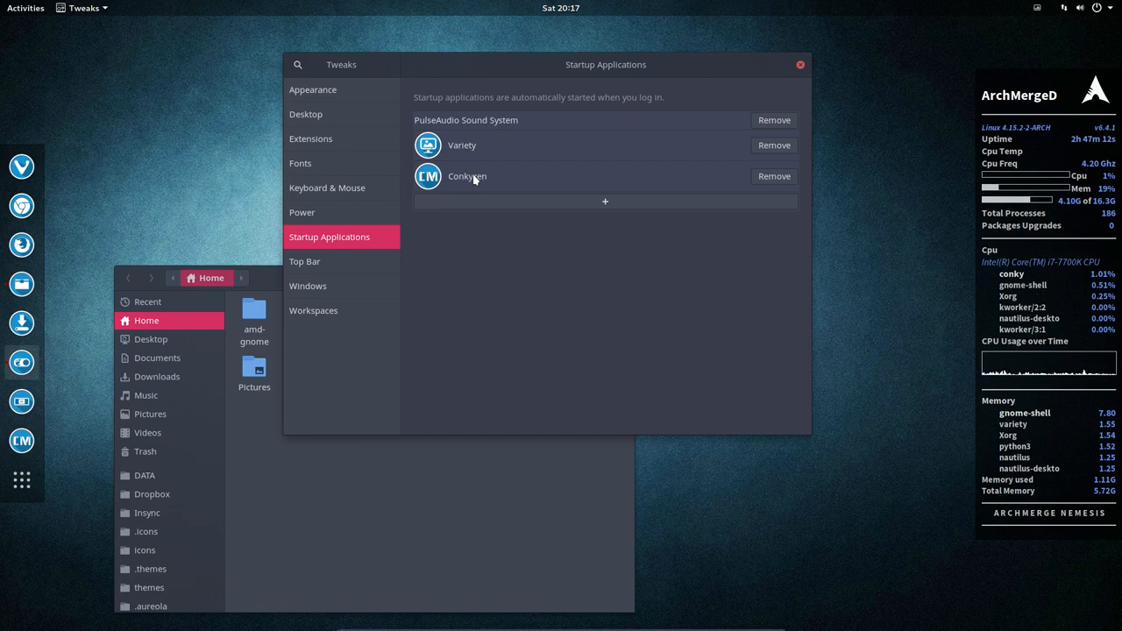
mouse_move(715, 186)
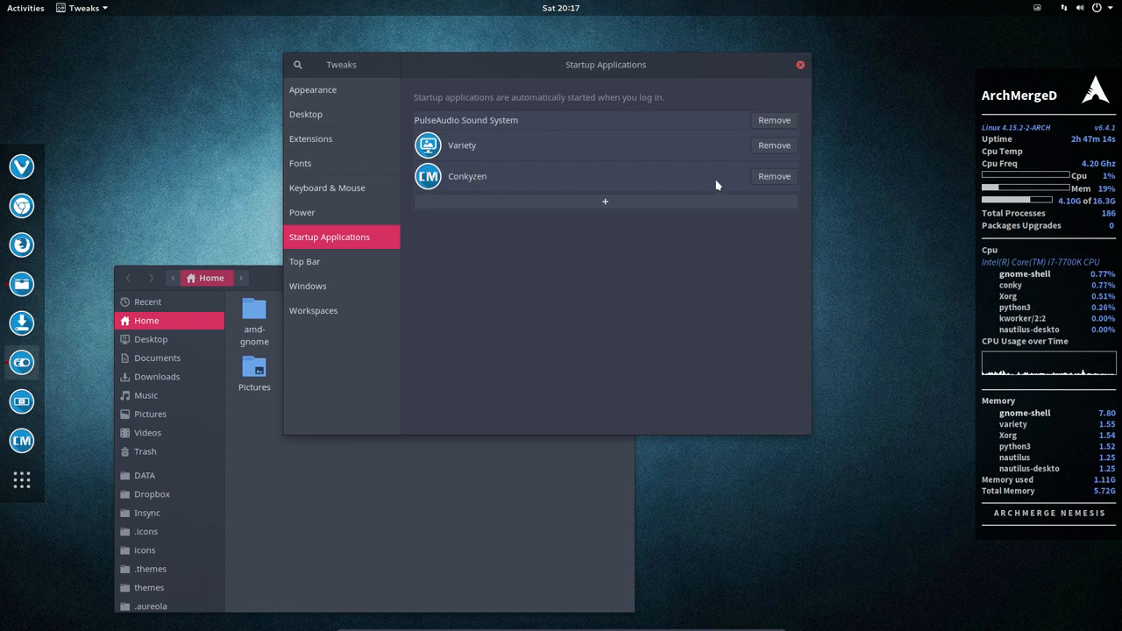
click(605, 201)
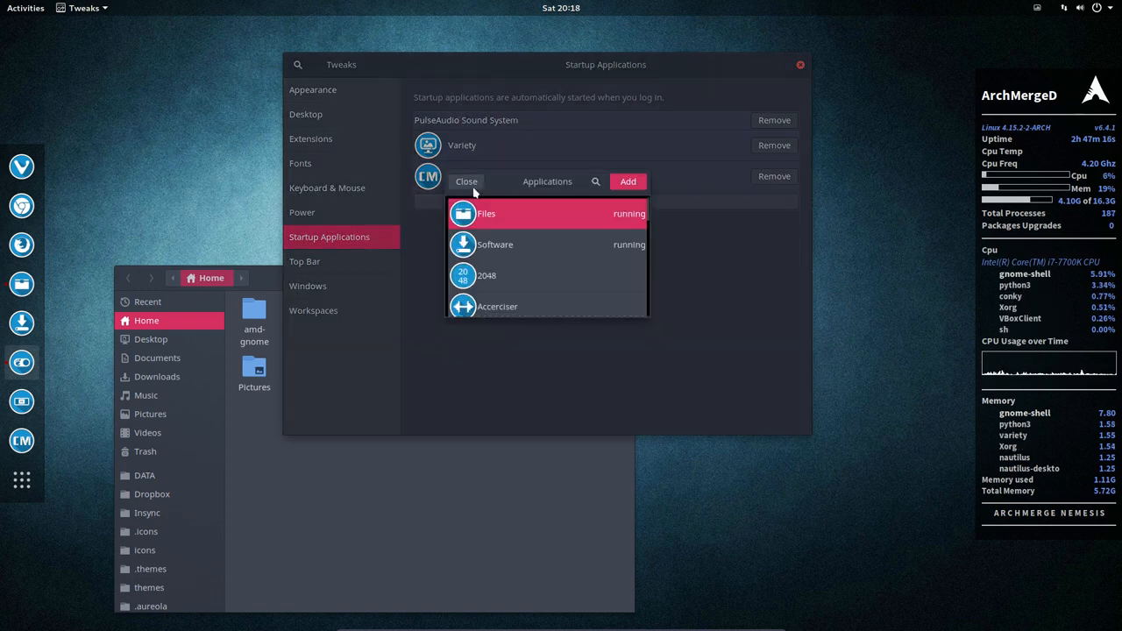
click(466, 180)
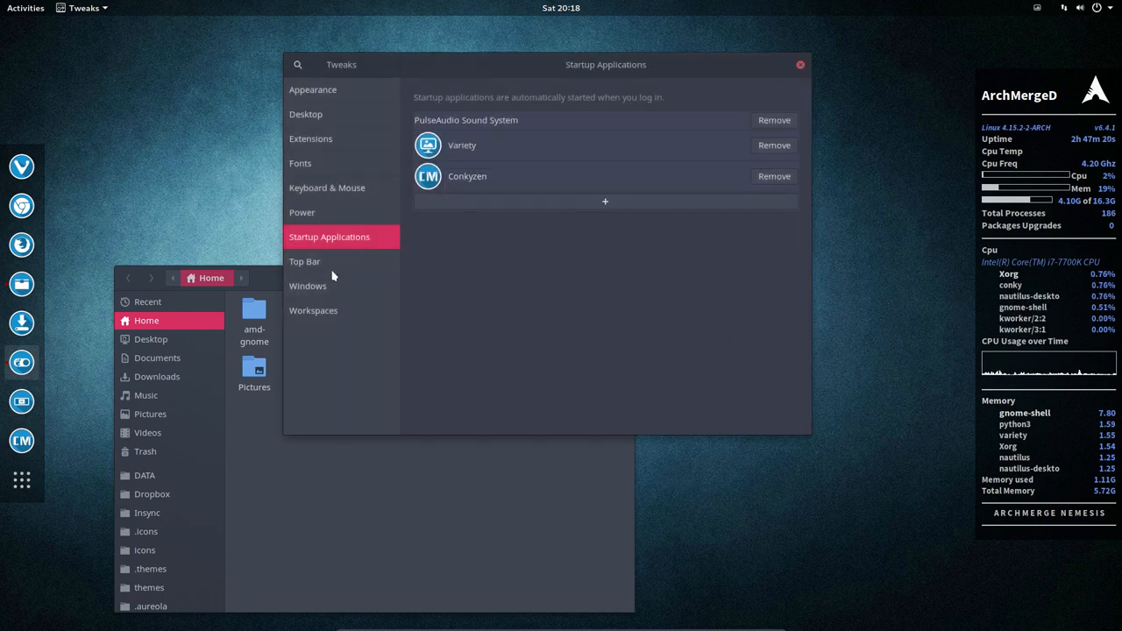
- Toggle the top bar application menu and battery percentage, leaving them as they were
click(305, 262)
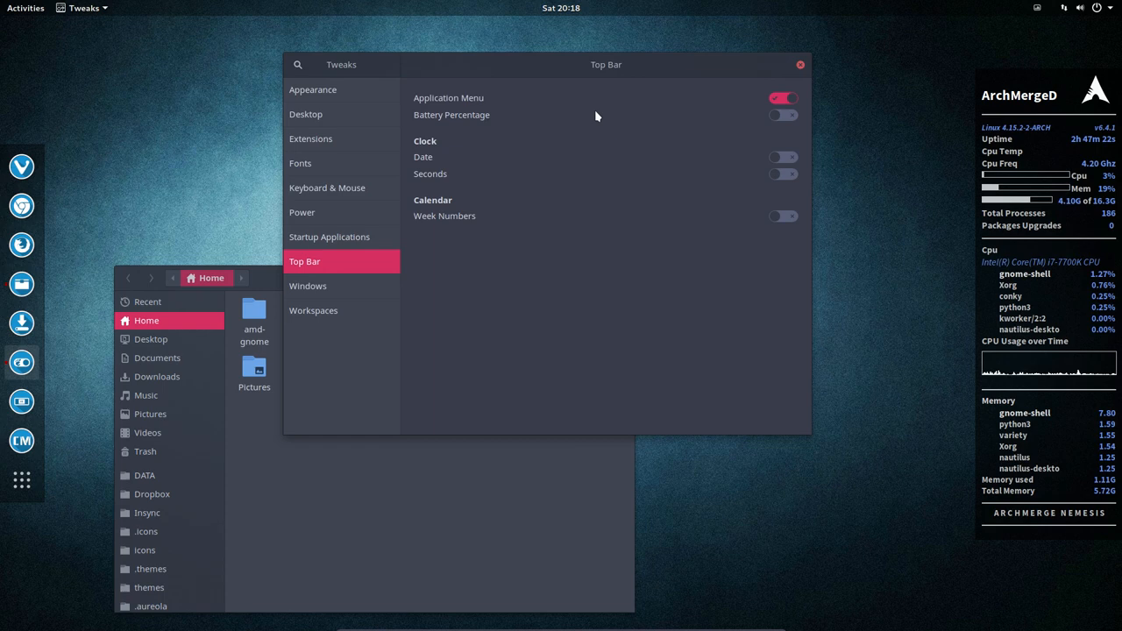
mouse_move(692, 59)
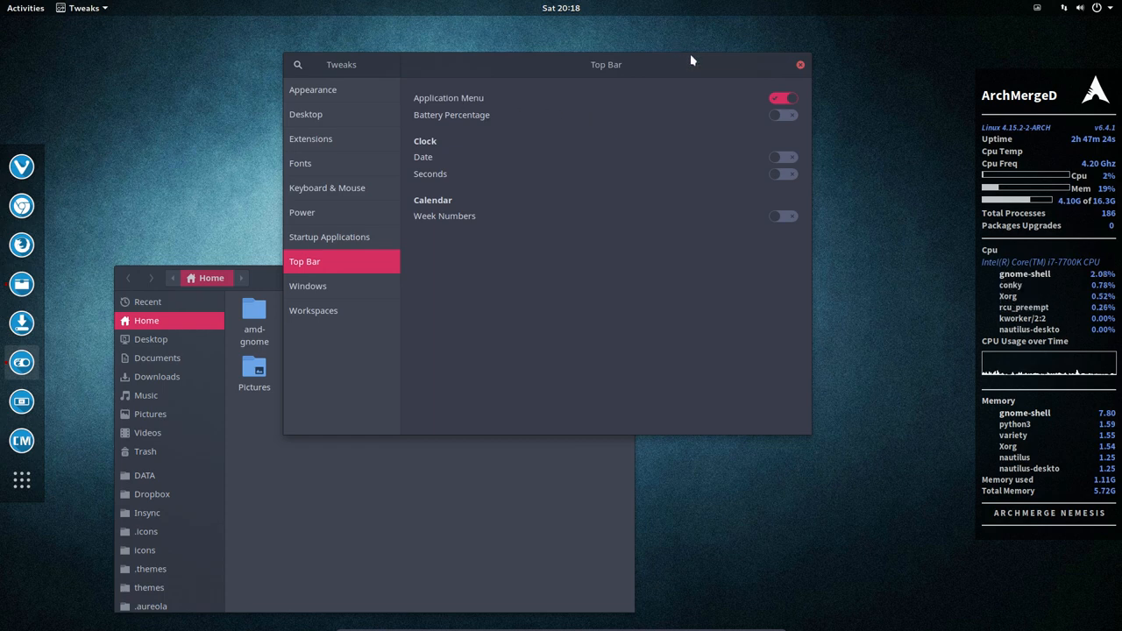
click(782, 98)
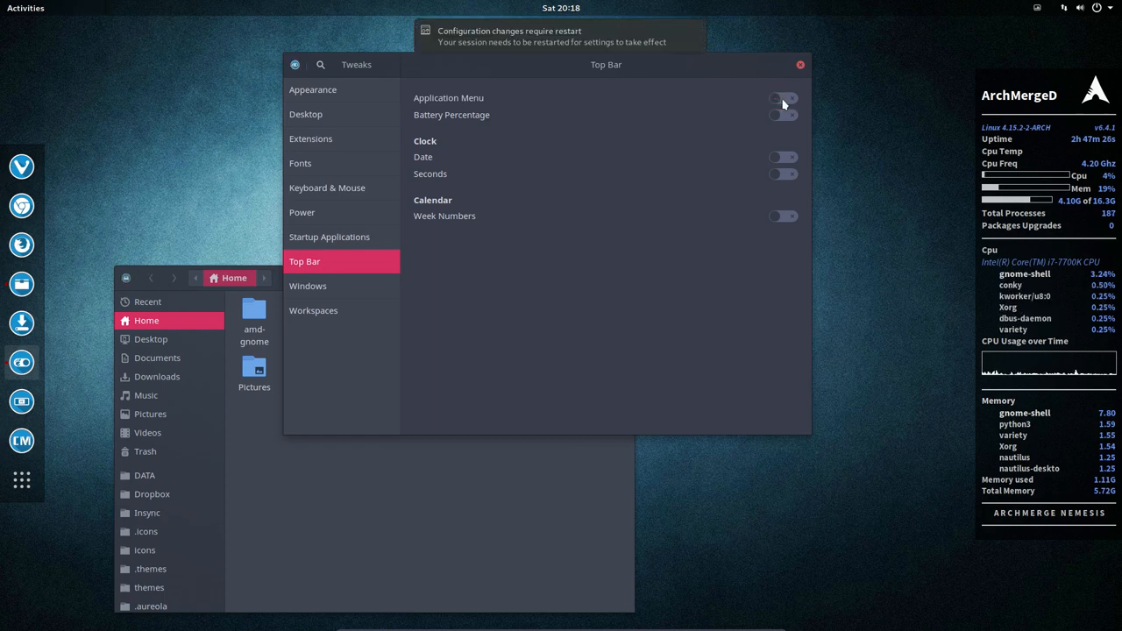
click(782, 99)
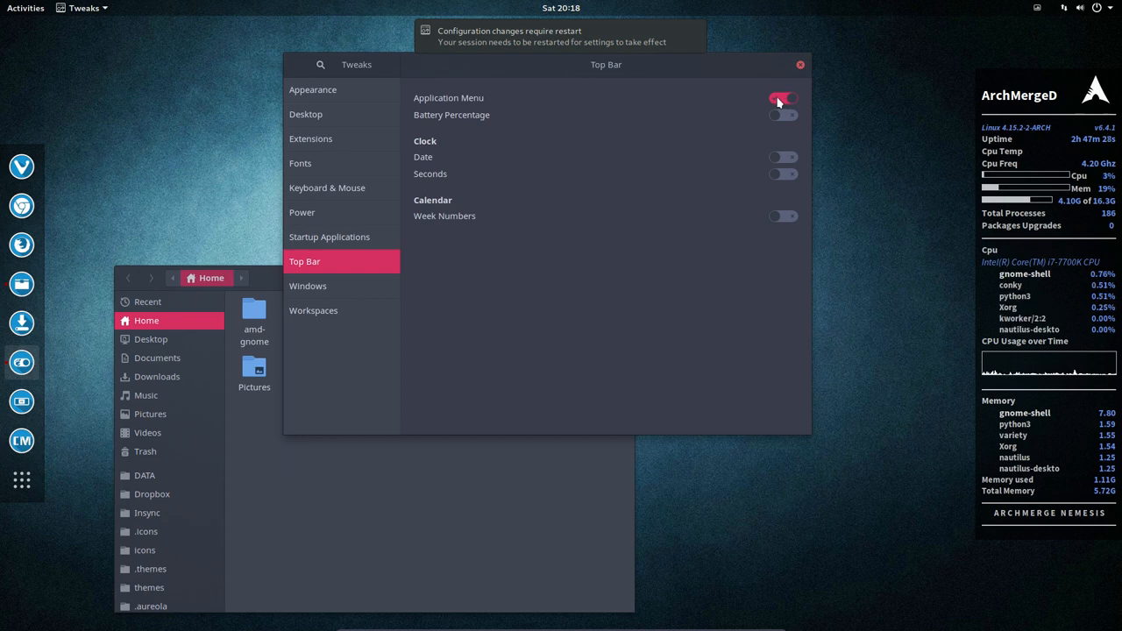
click(780, 99)
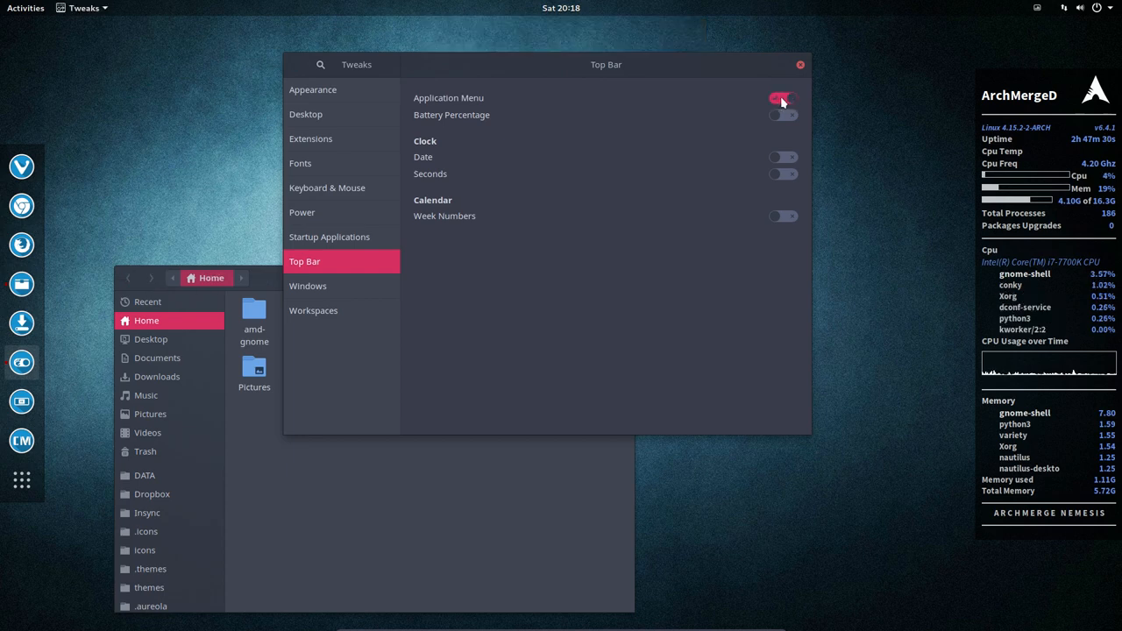
click(84, 7)
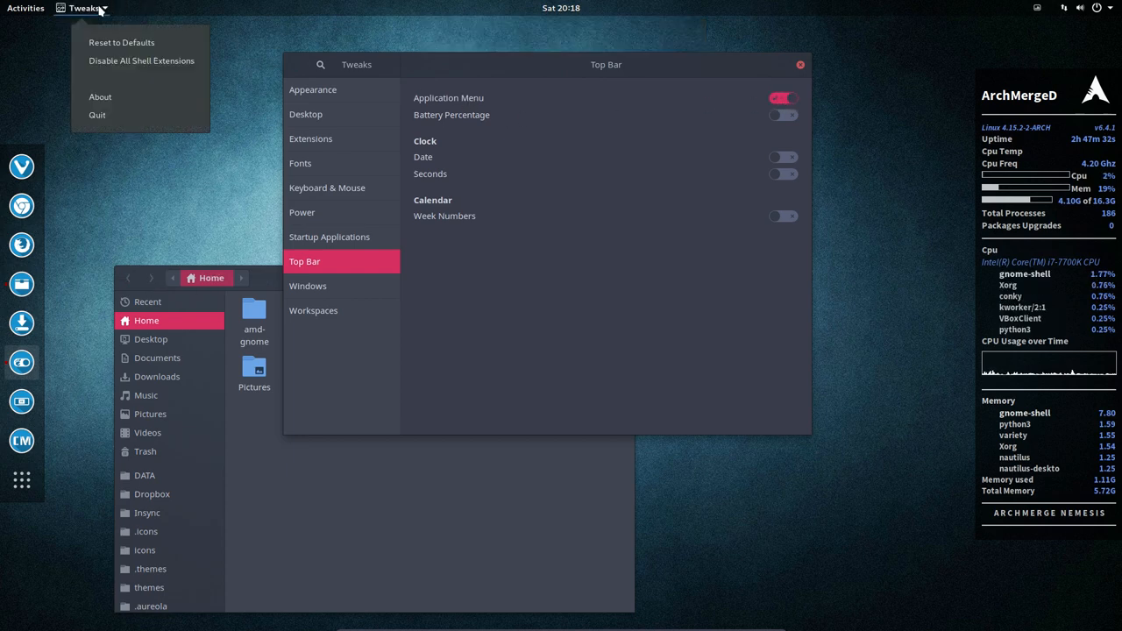
click(740, 116)
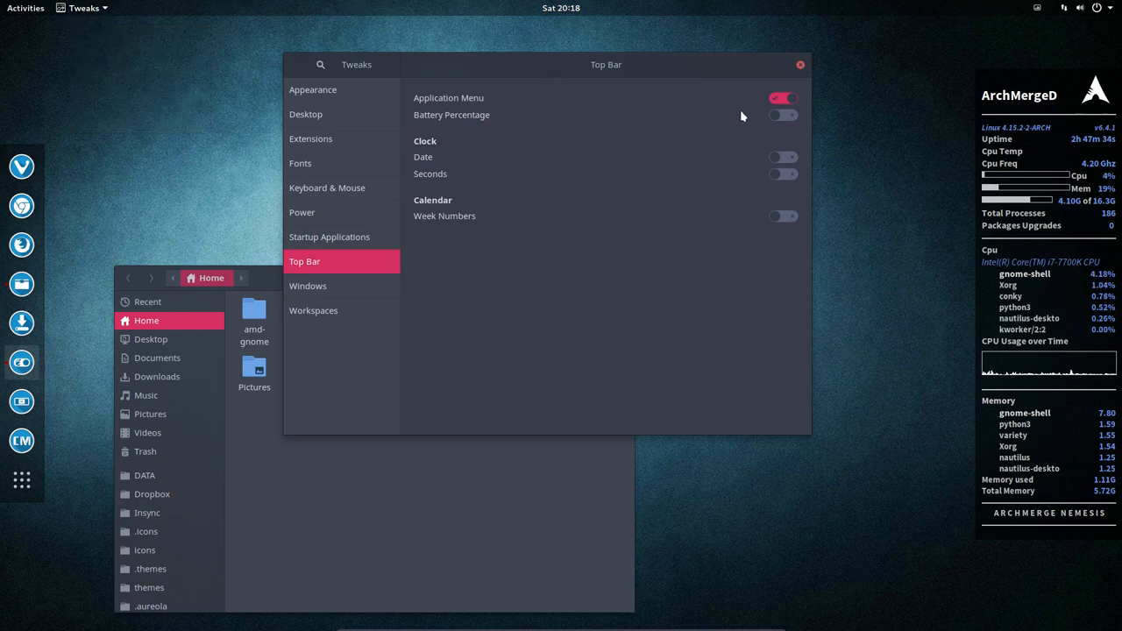
click(782, 116)
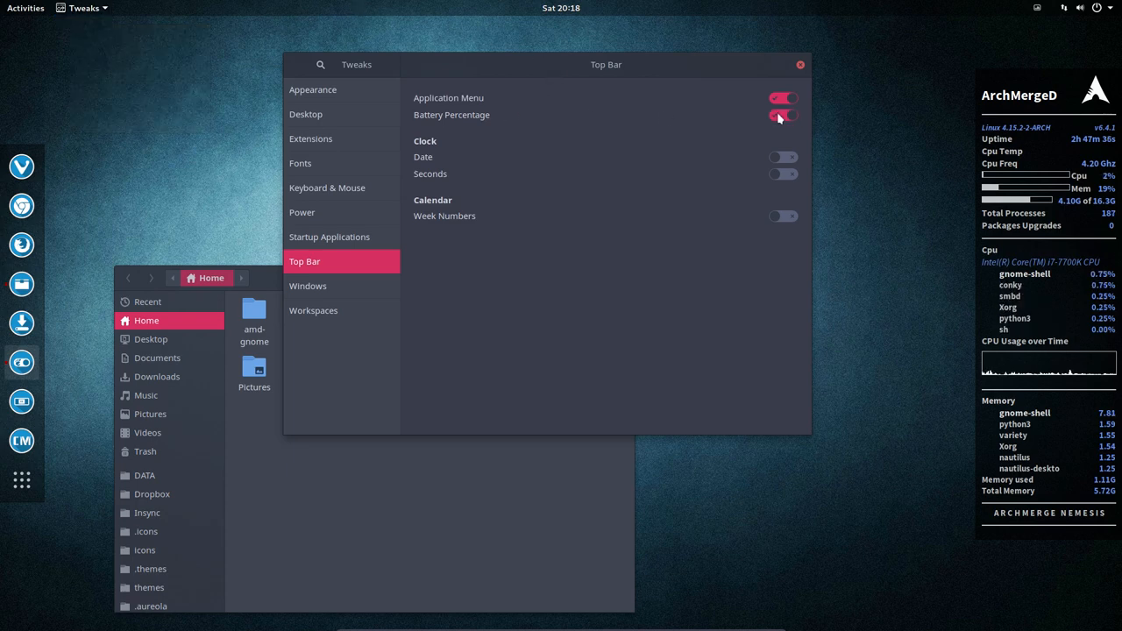
click(780, 116)
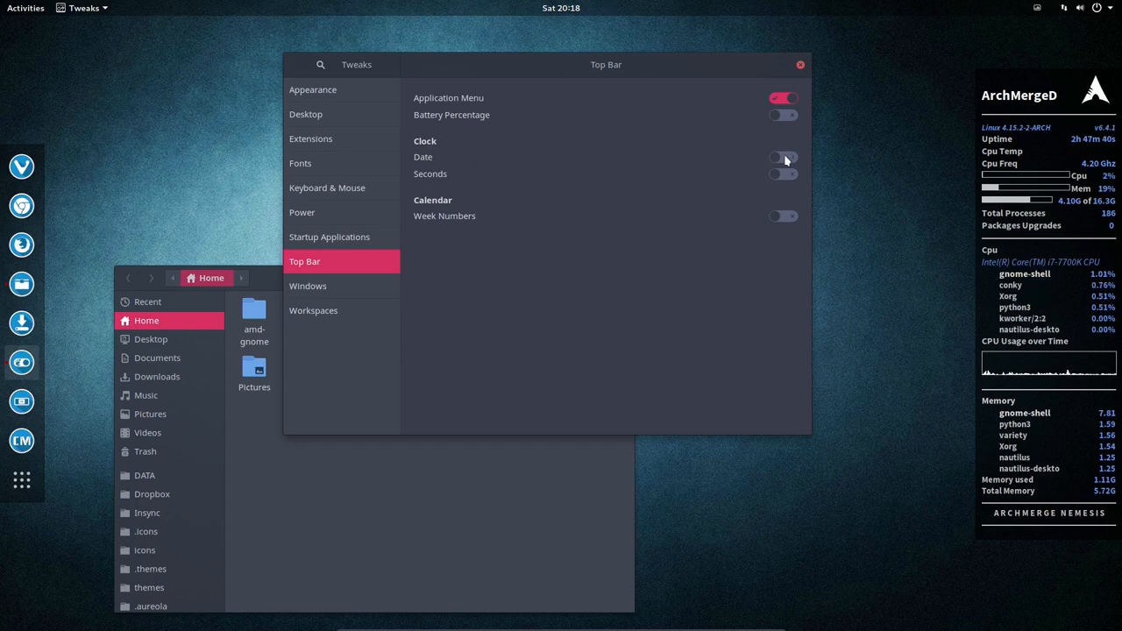
- Show the date in the top bar clock, leaving seconds and week numbers off
click(780, 158)
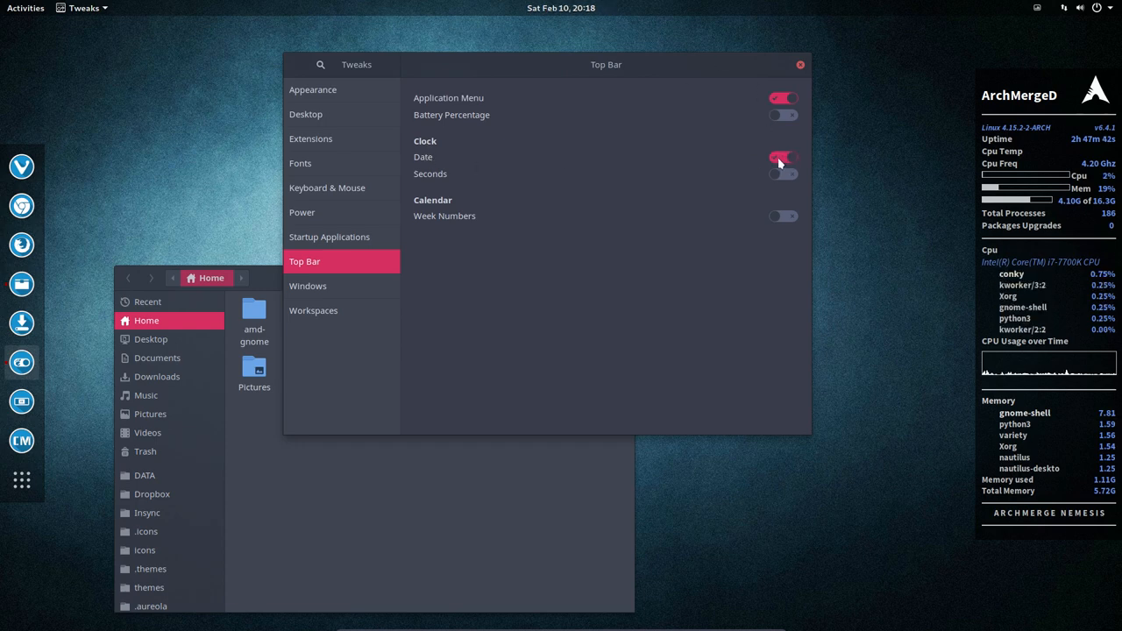
click(780, 158)
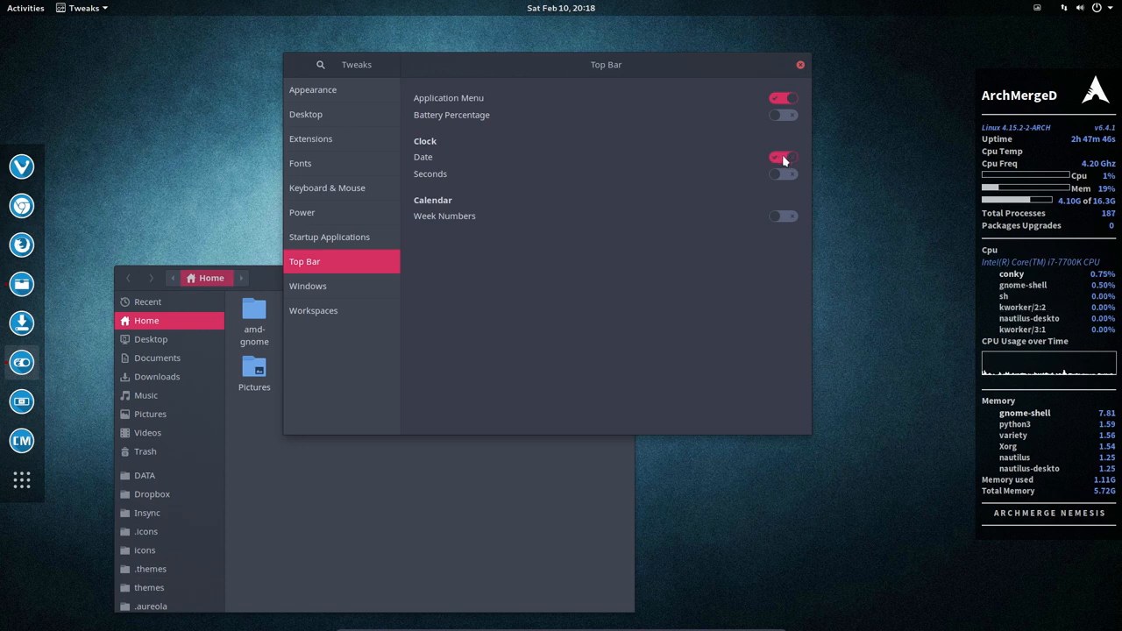
click(782, 174)
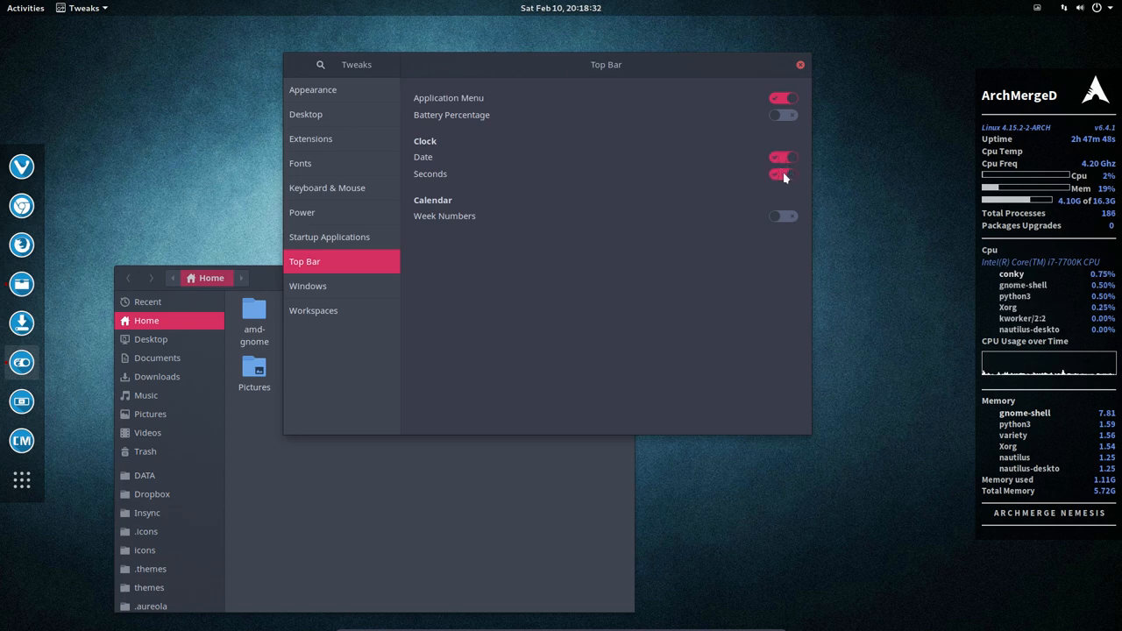
click(782, 173)
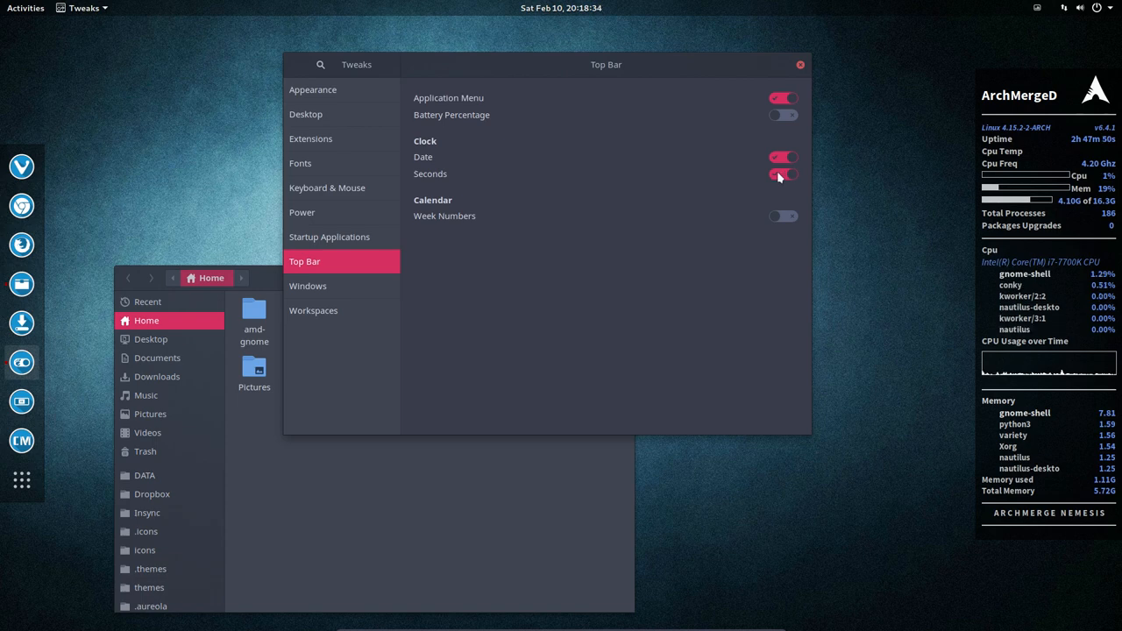
click(782, 173)
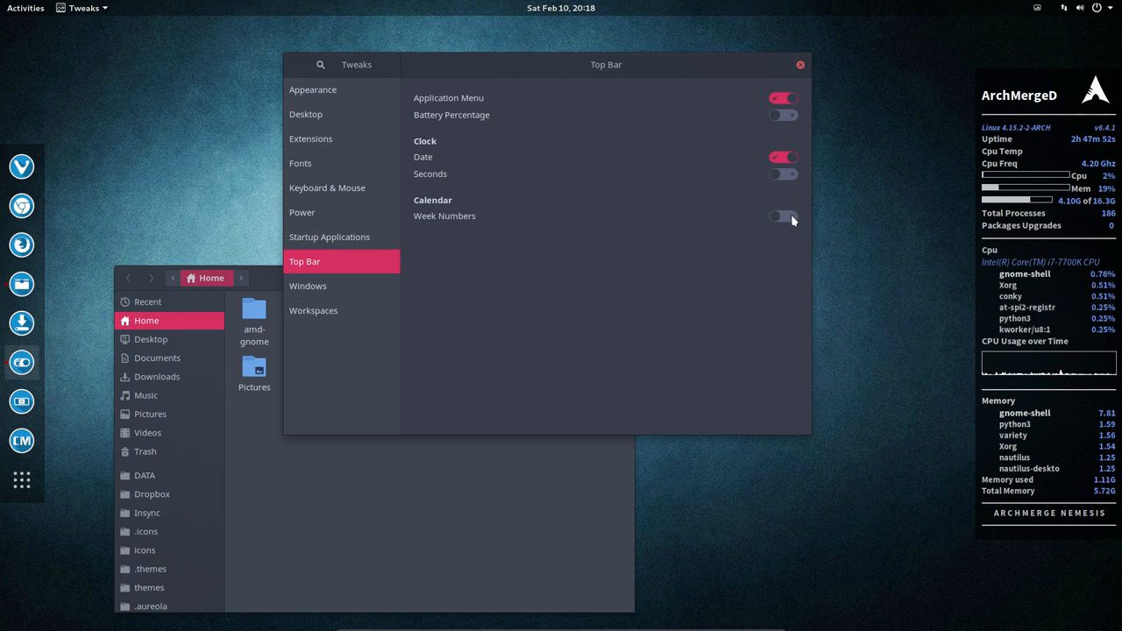
click(782, 218)
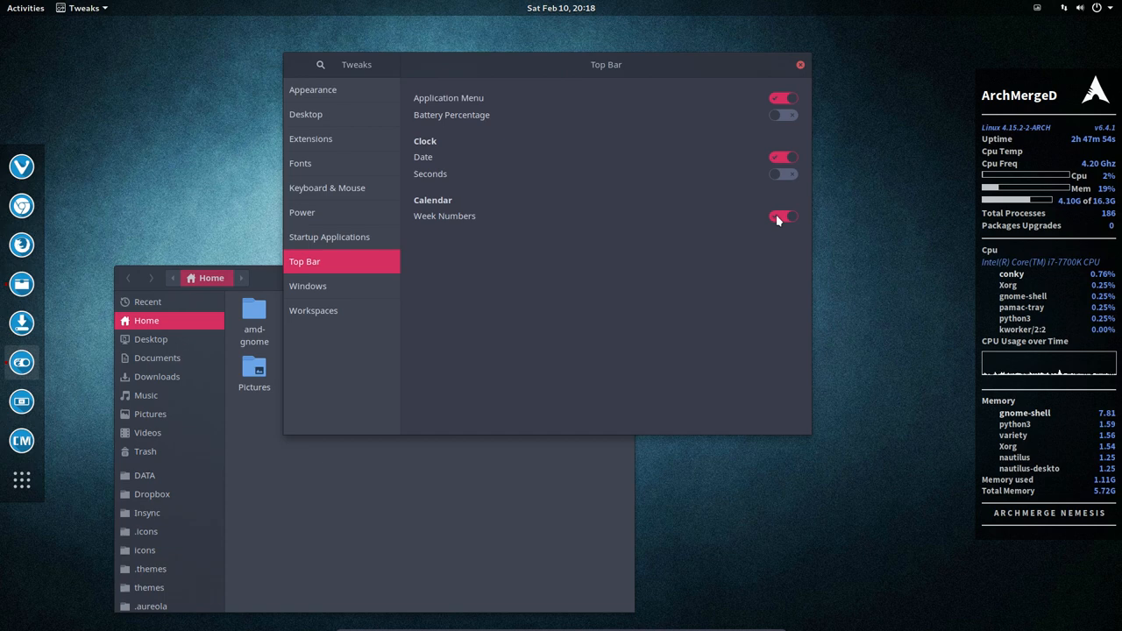
click(782, 218)
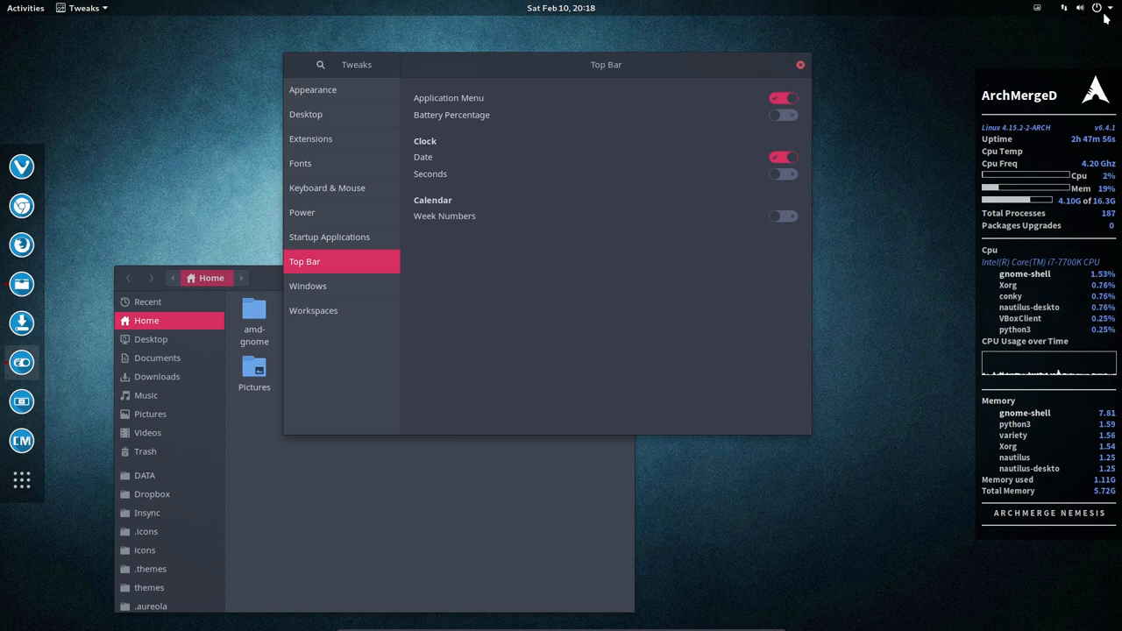
click(1099, 7)
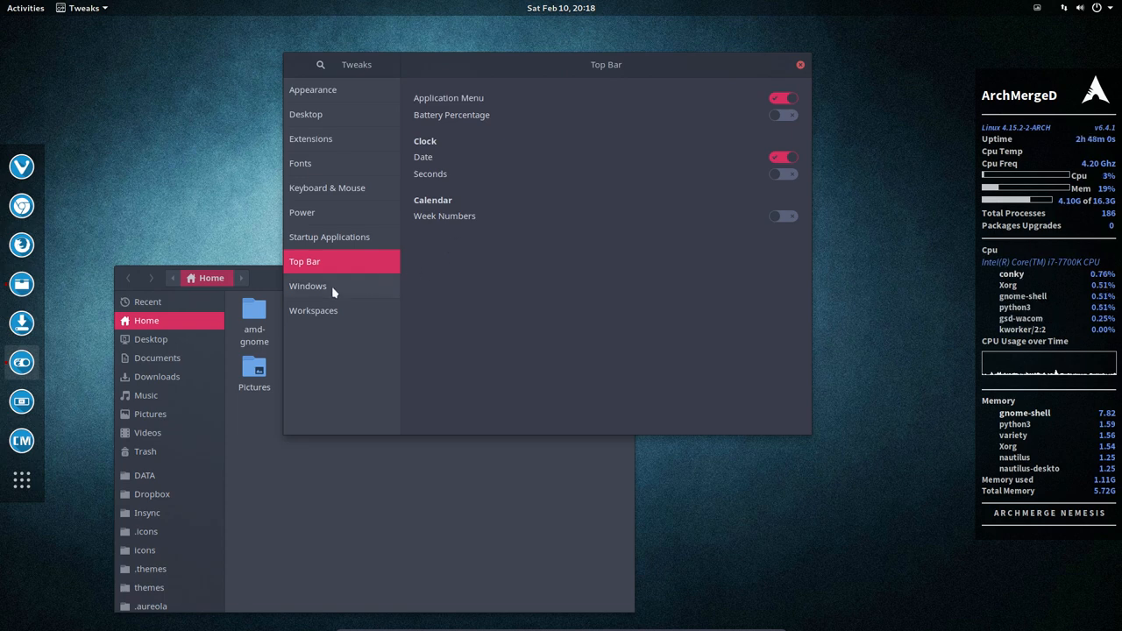
- Enable maximize and minimize titlebar buttons under Windows, then show the Workspaces settings
click(308, 286)
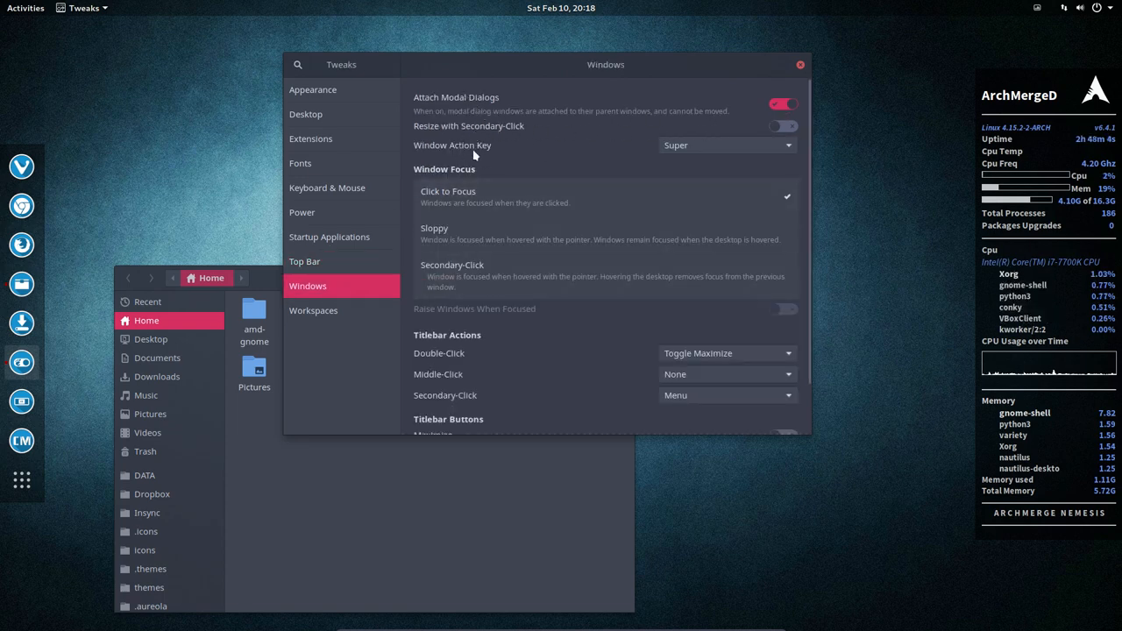
mouse_move(677, 199)
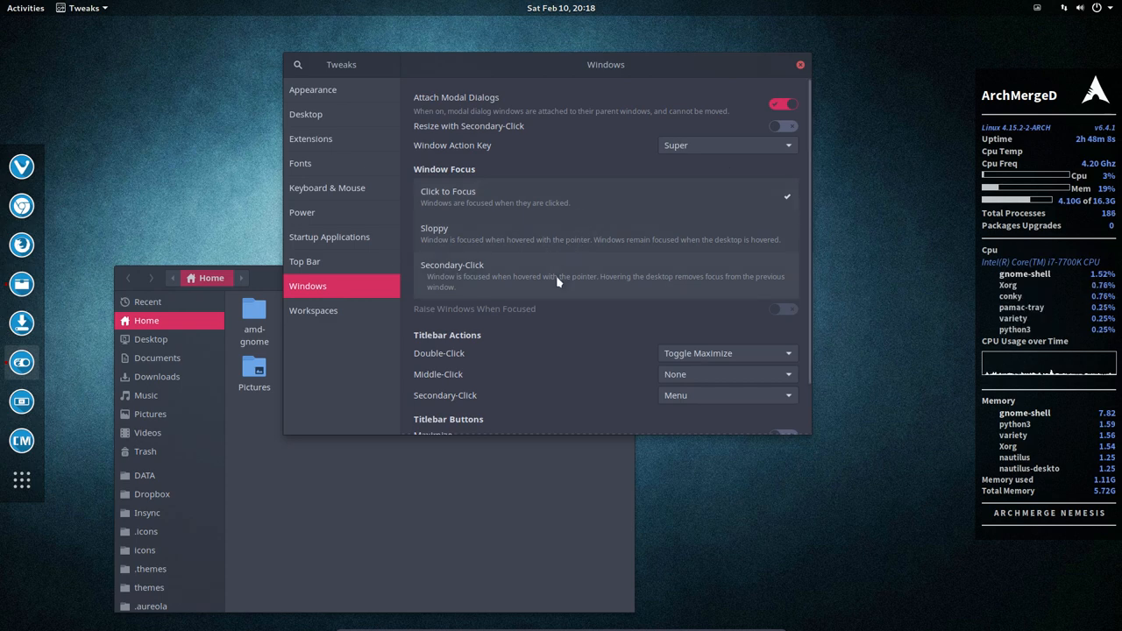
scroll(down, 3)
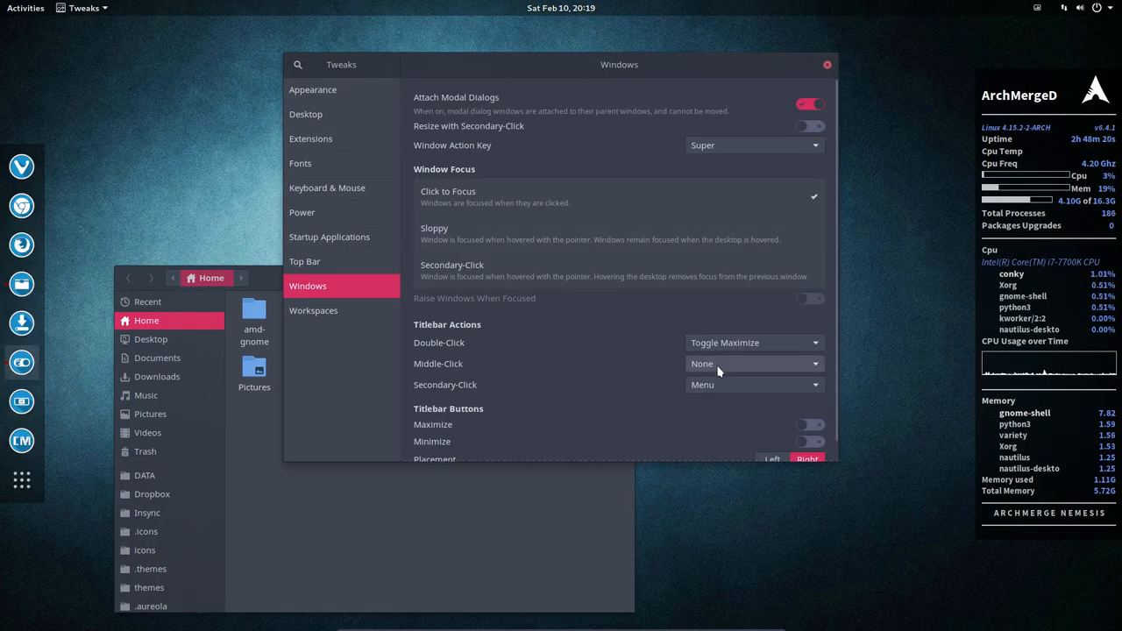
mouse_move(610, 12)
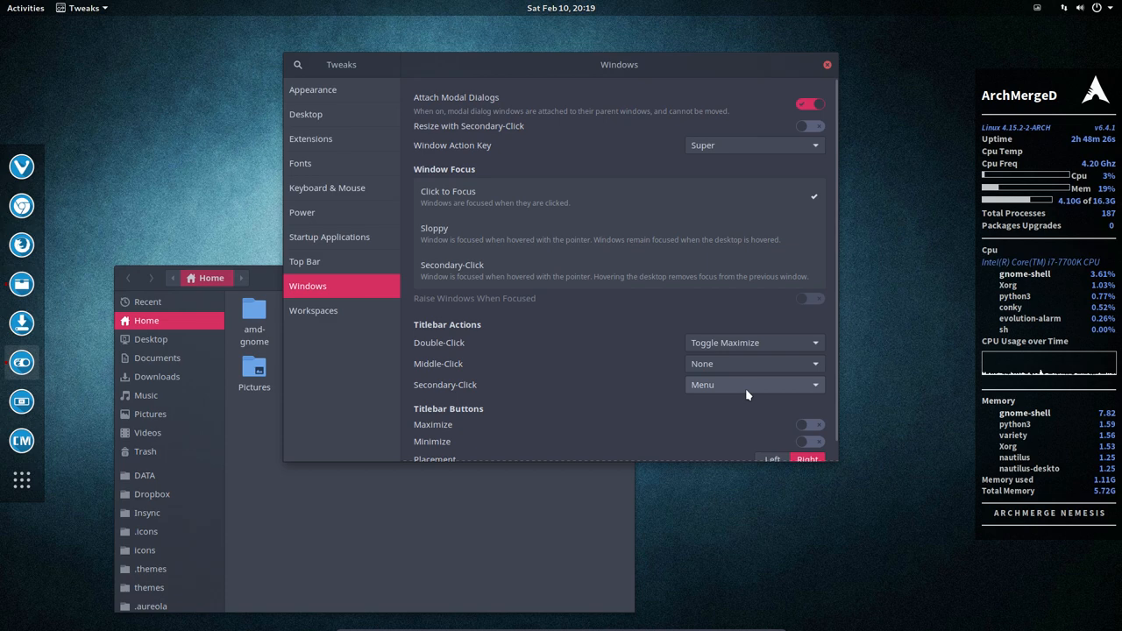
click(752, 384)
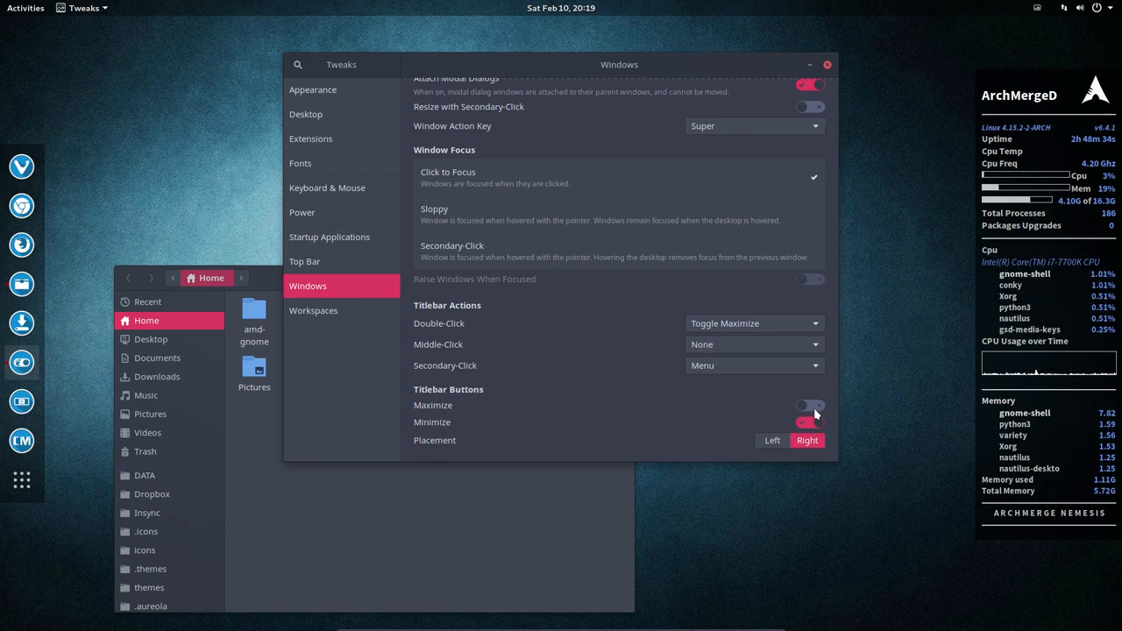
click(806, 405)
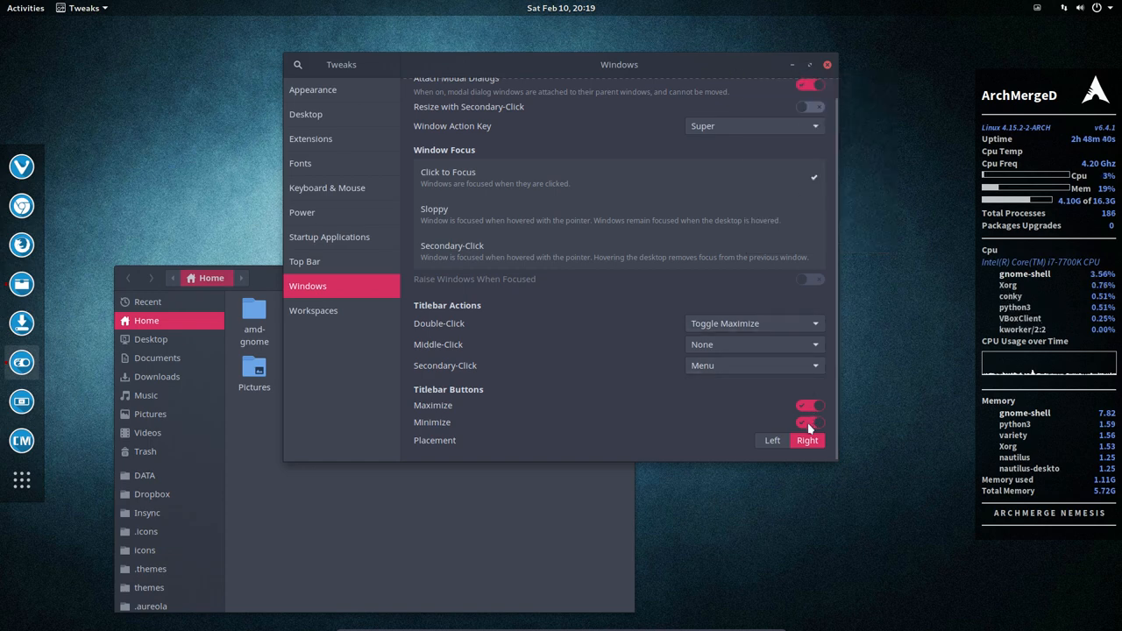
click(806, 420)
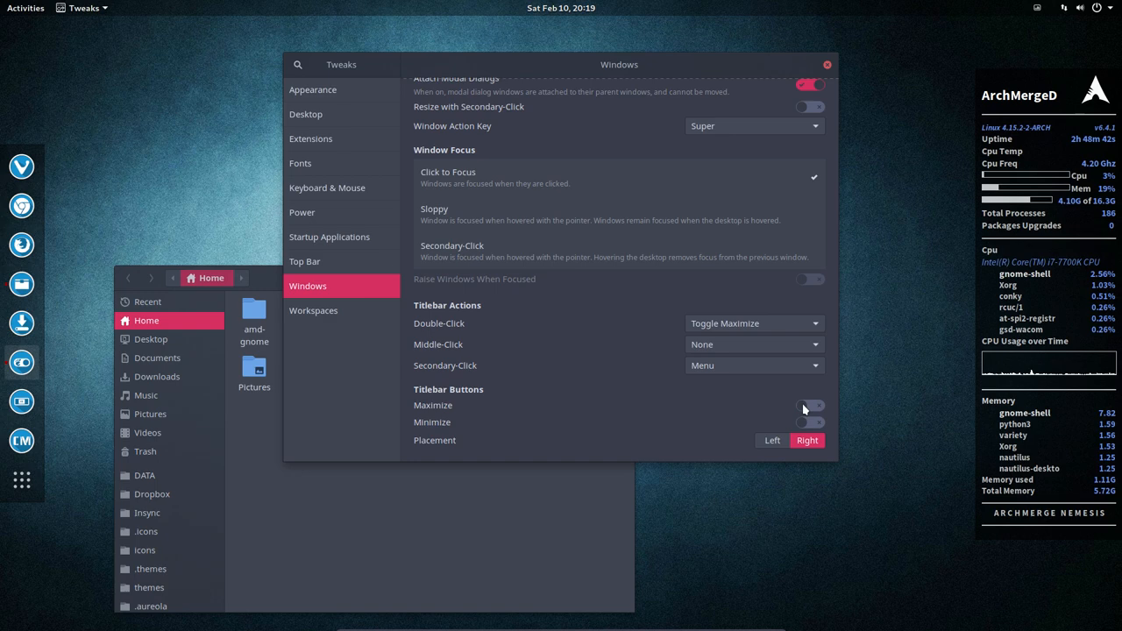
click(808, 405)
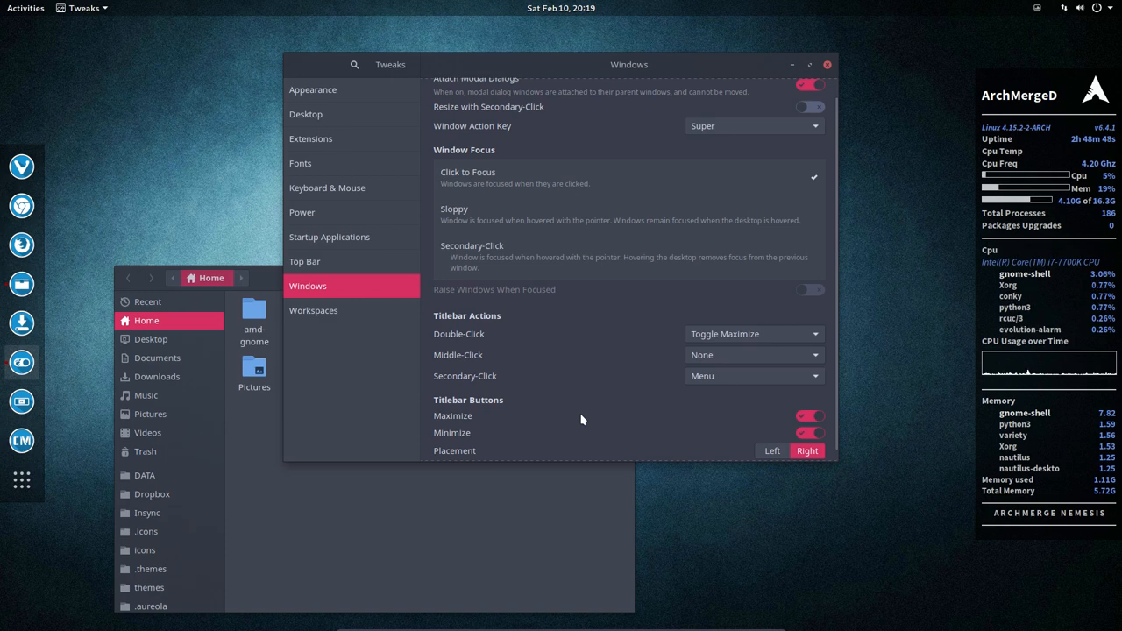
click(312, 309)
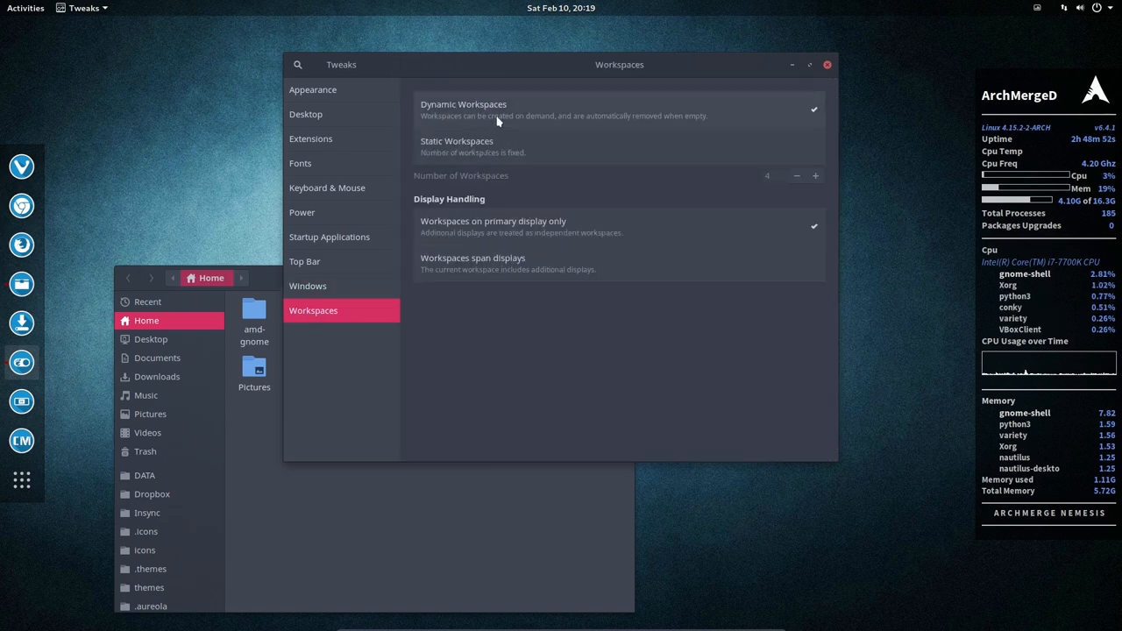
- Try Static Workspaces in the Workspaces page, then restore Dynamic Workspaces
click(813, 109)
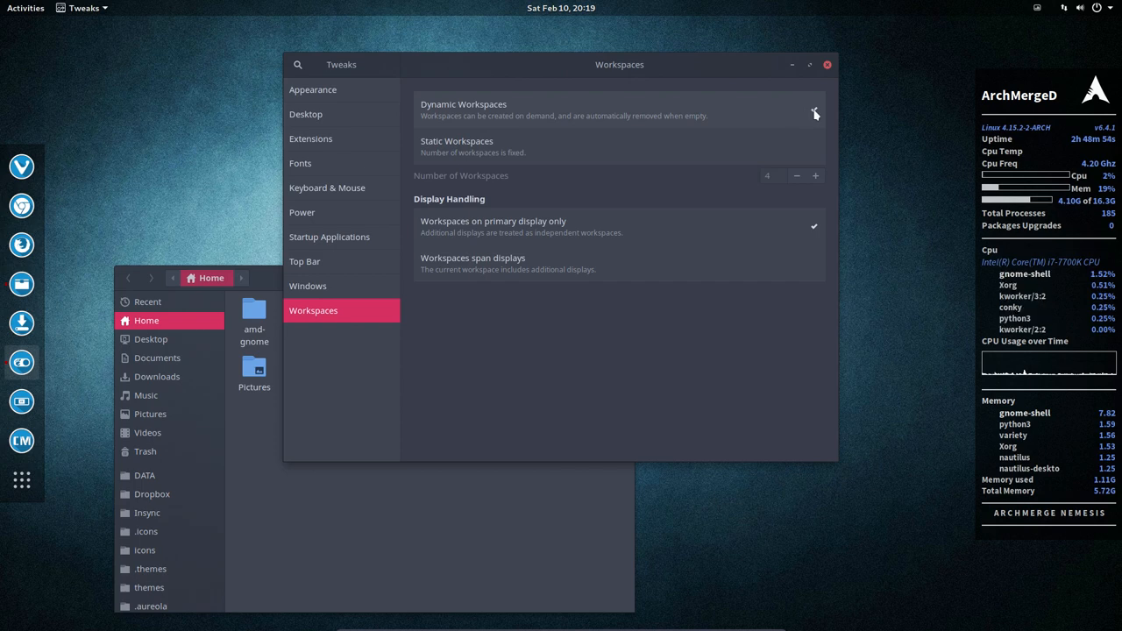
click(813, 108)
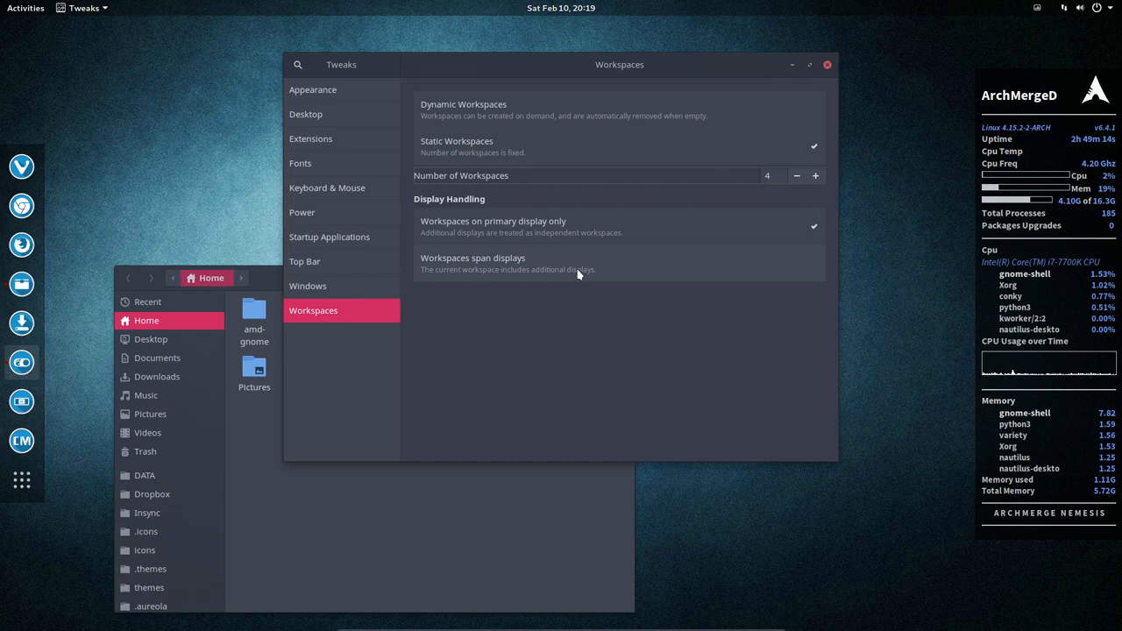
mouse_move(610, 143)
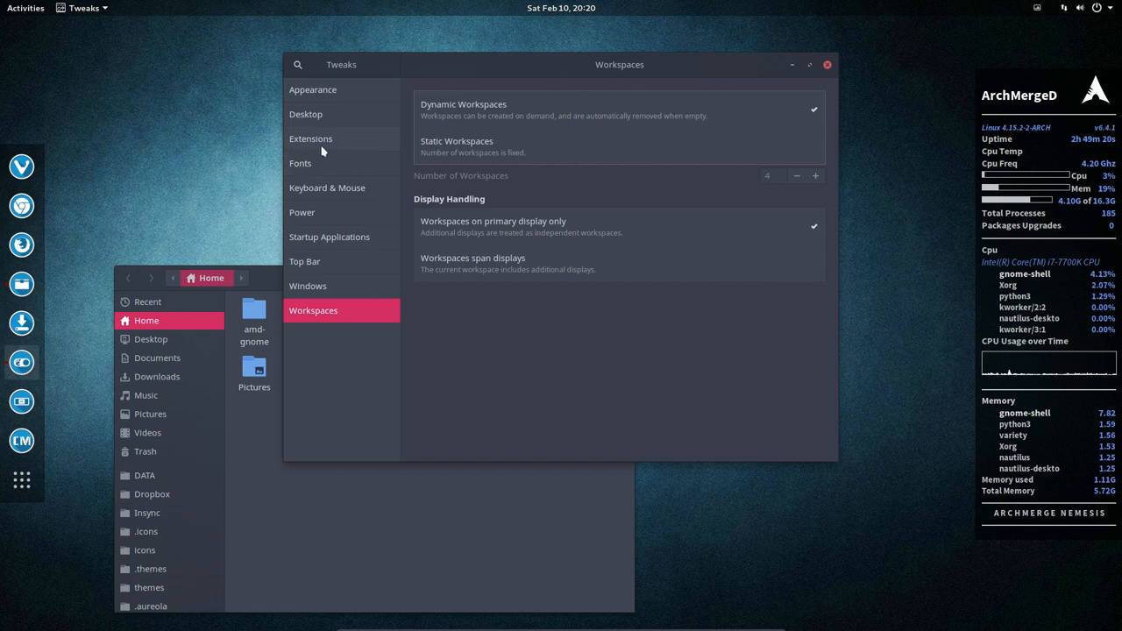
mouse_move(382, 232)
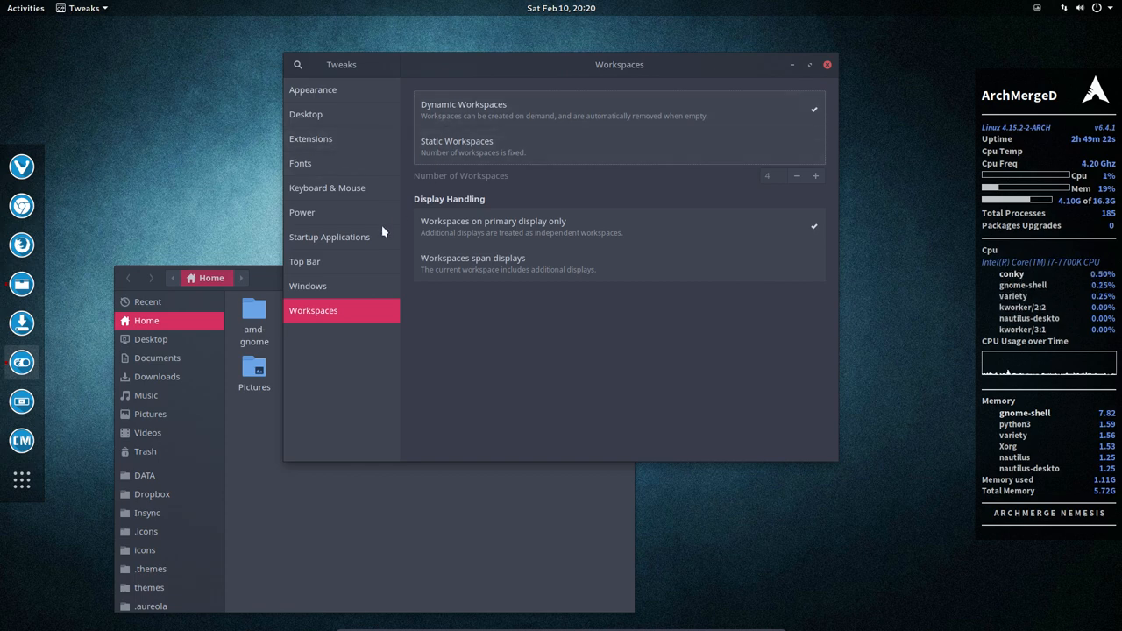
mouse_move(254, 242)
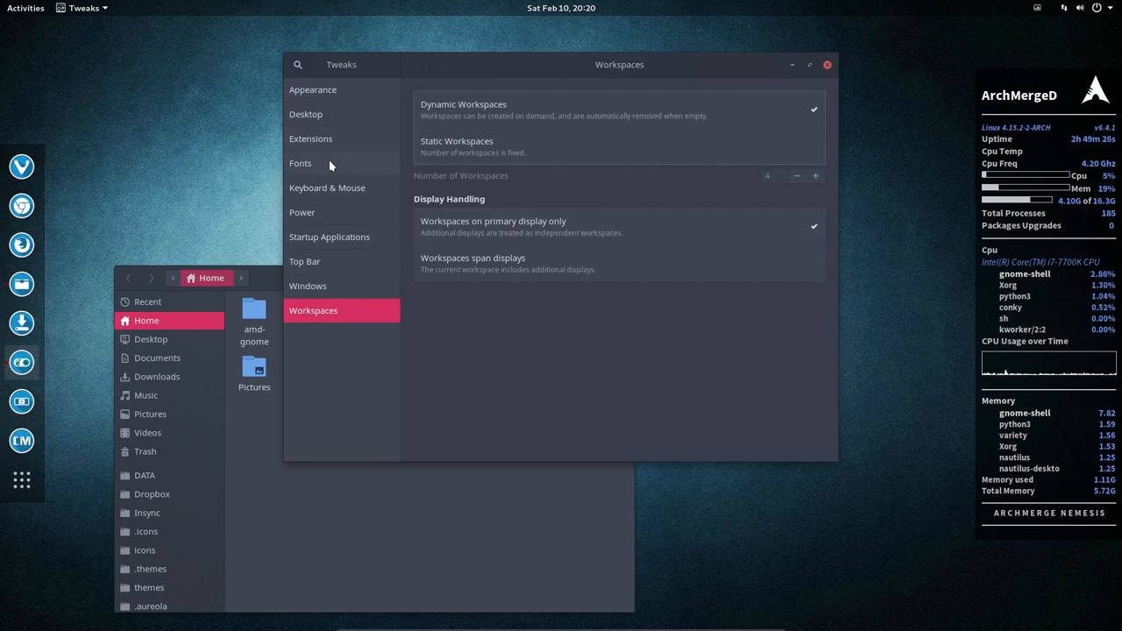
- Show the Fonts page with the Noto Sans settings and reposition the Tweaks window
click(300, 163)
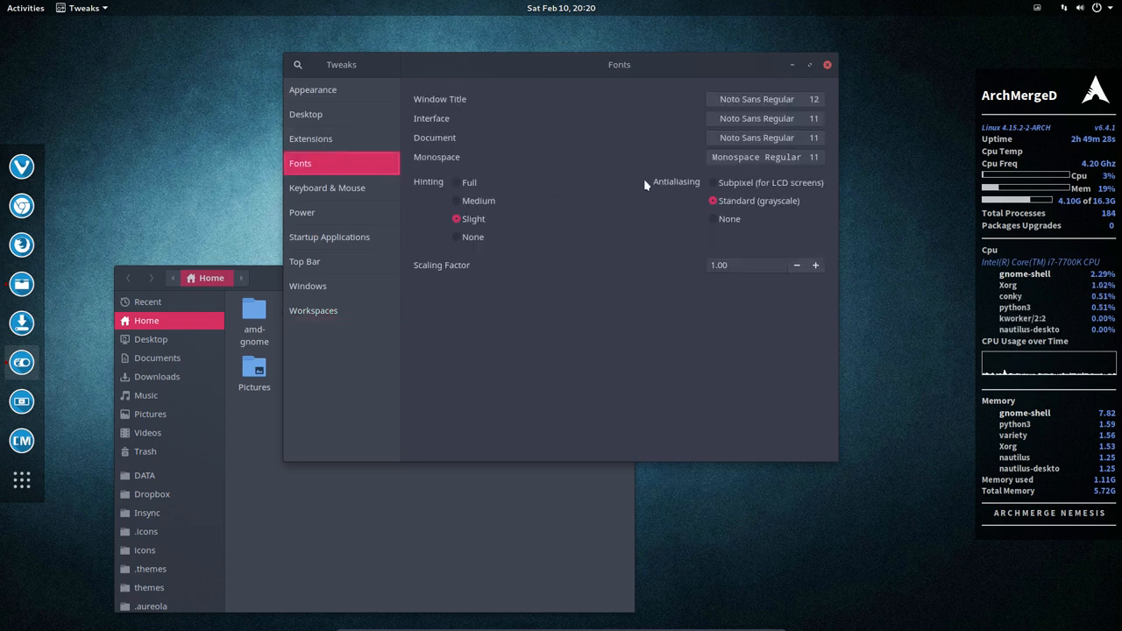
drag(619, 64, 652, 65)
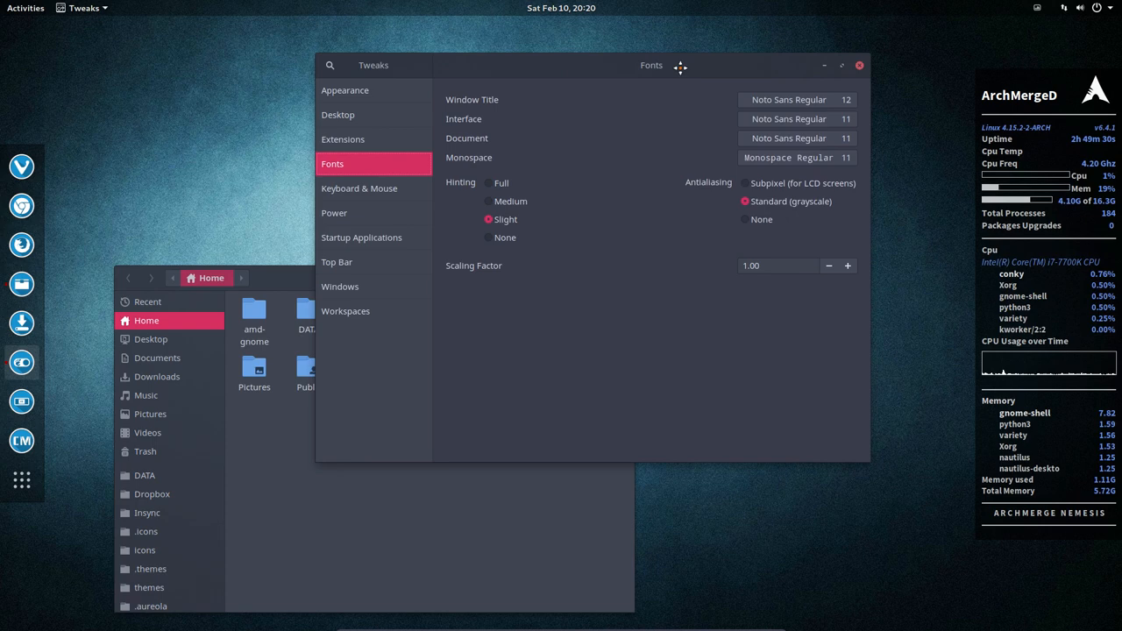